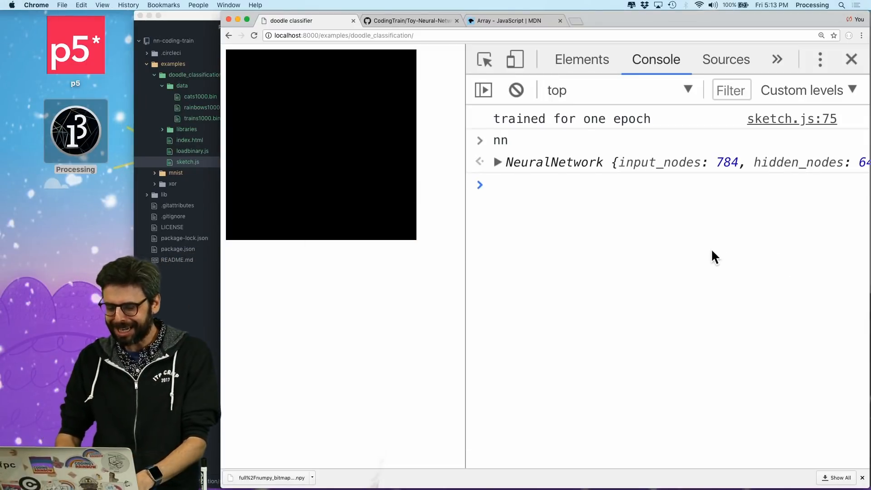
Inspect the logged nn object after one epoch, then return to sketch.js in Atom
{"action": "left_click", "coordinate": [254, 35]}
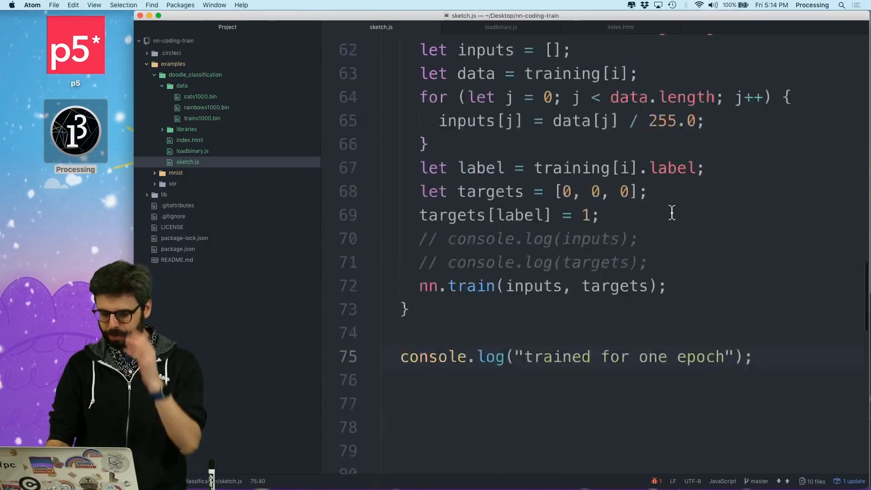
Build a testing array concatenating cats, rainbows and trains testing data, followed by an empty console.log()
{"action": "scroll", "scroll_direction": "up", "scroll_amount": 3}
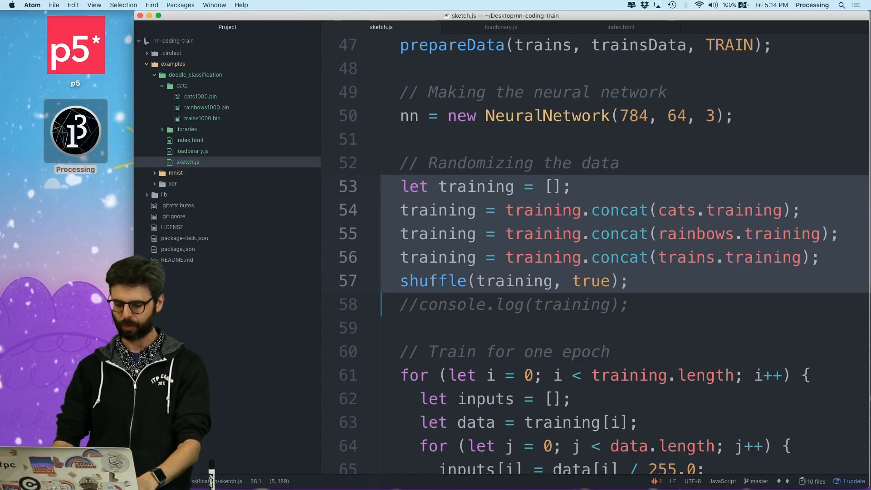
{"action": "scroll", "scroll_direction": "down", "scroll_amount": 3}
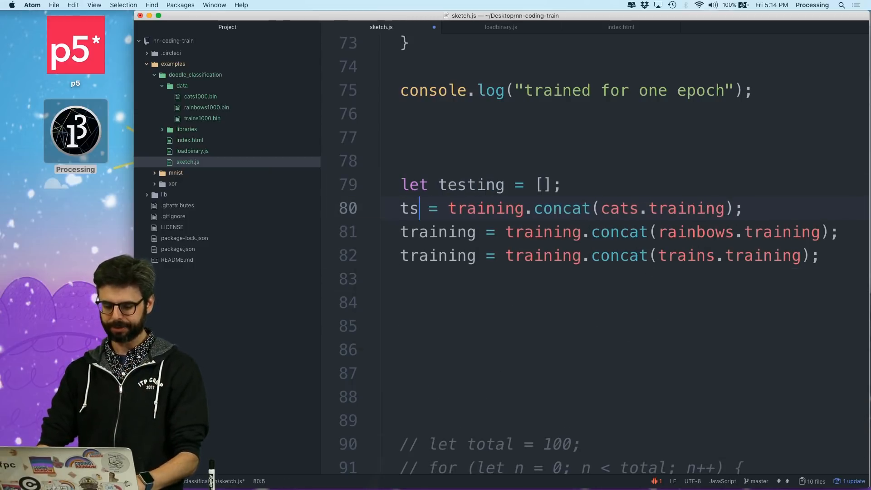
{"action": "type", "text": "esting"}
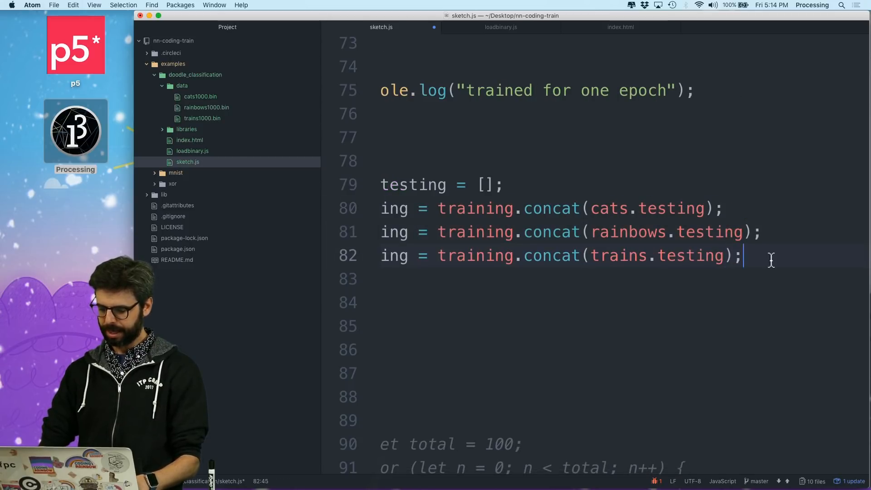
{"action": "type", "text": "consoe"}
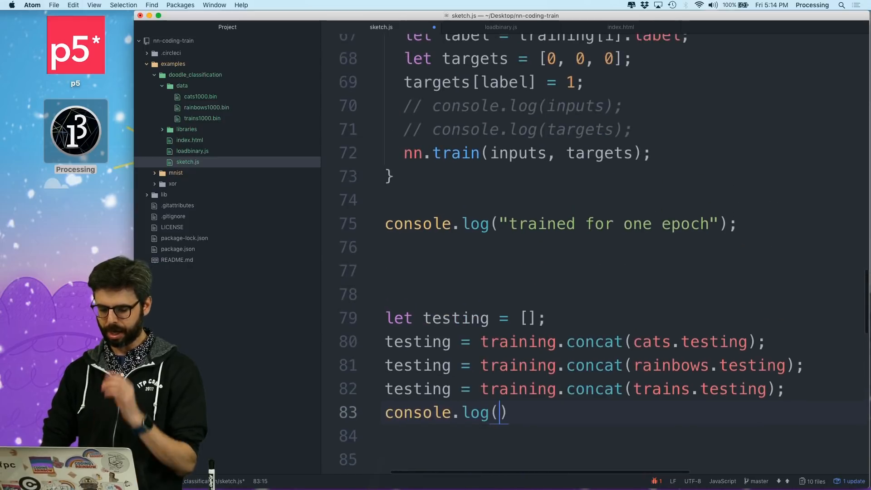
{"action": "scroll", "scroll_direction": "up", "scroll_amount": 3}
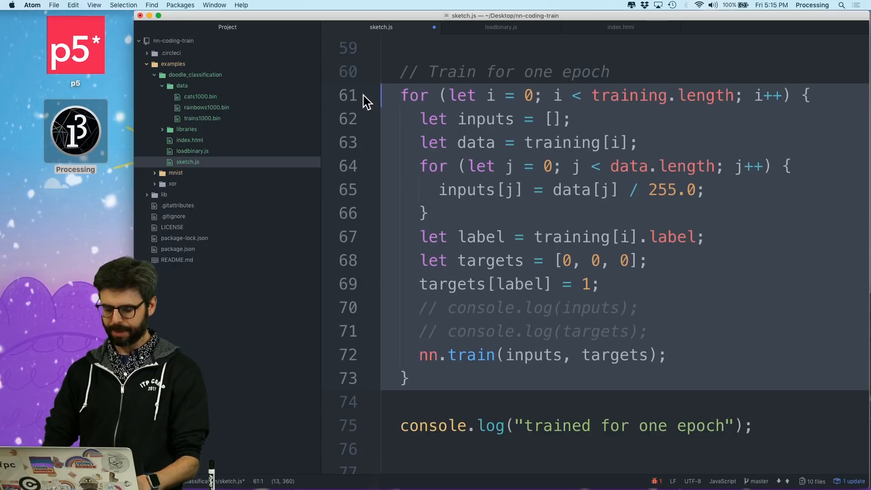
Declare a new function trainEpoch() above setup
{"action": "scroll", "scroll_direction": "up", "scroll_amount": 3}
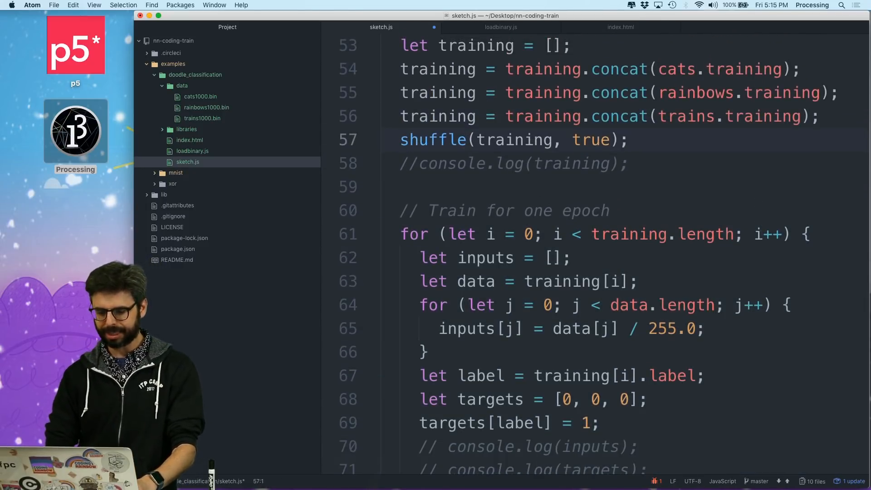
{"action": "scroll", "scroll_direction": "down", "scroll_amount": 3}
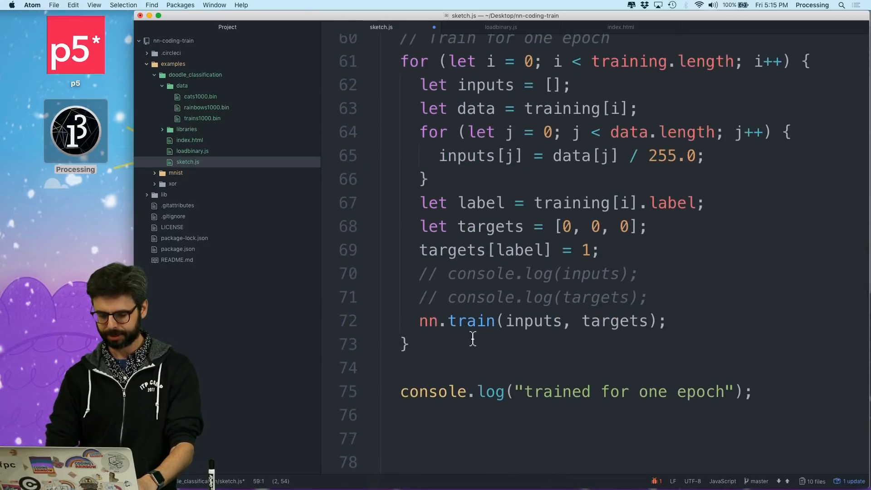
{"action": "scroll", "scroll_direction": "up", "scroll_amount": 3}
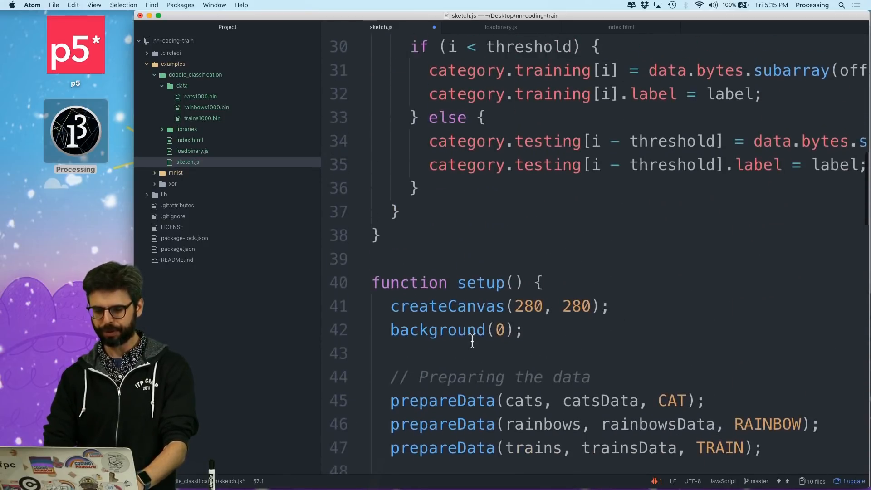
{"action": "type", "text": "fu"}
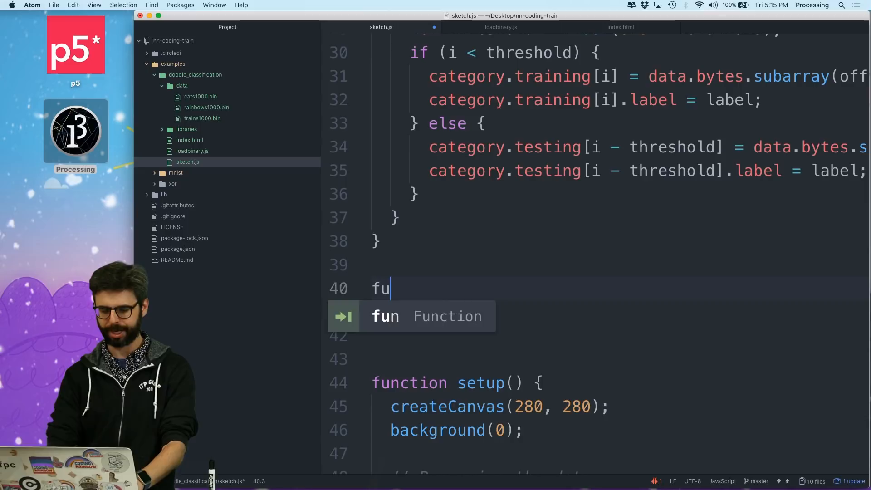
{"action": "type", "text": "nction trainEpoch("}
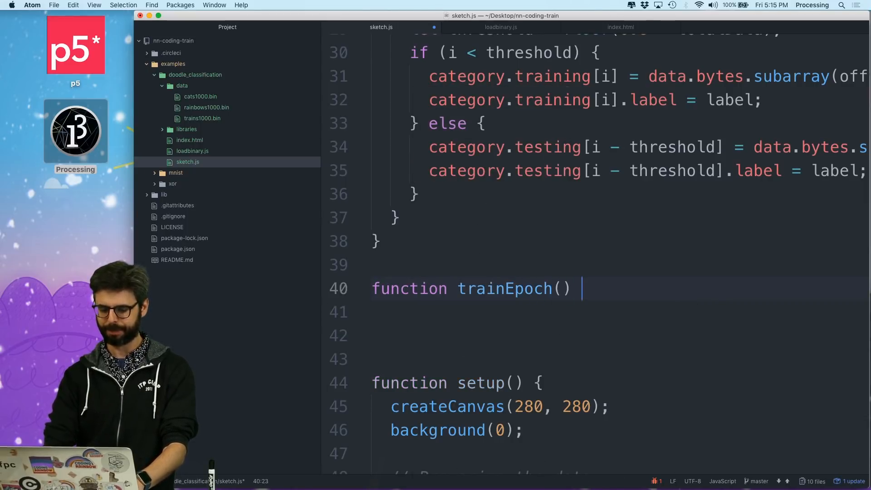
Move the shuffle and one-epoch training for-loop out of setup into trainEpoch
{"action": "scroll", "scroll_direction": "down", "scroll_amount": 3}
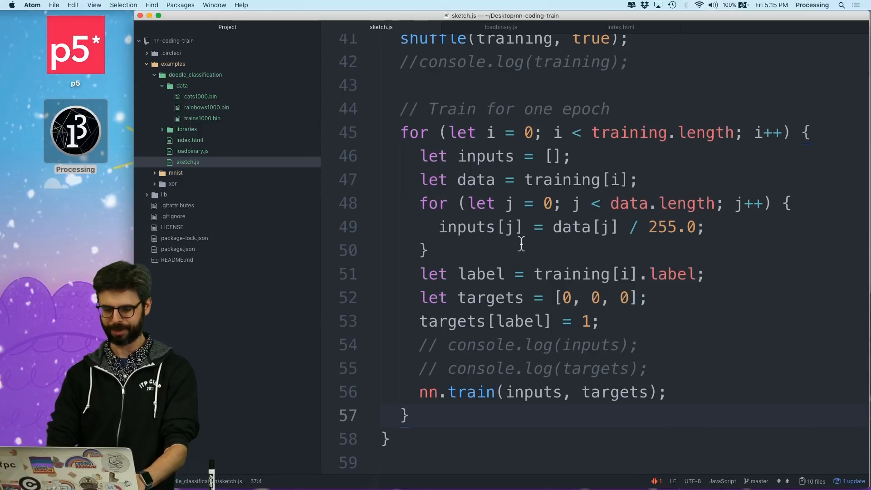
{"action": "scroll", "scroll_direction": "up", "scroll_amount": 3}
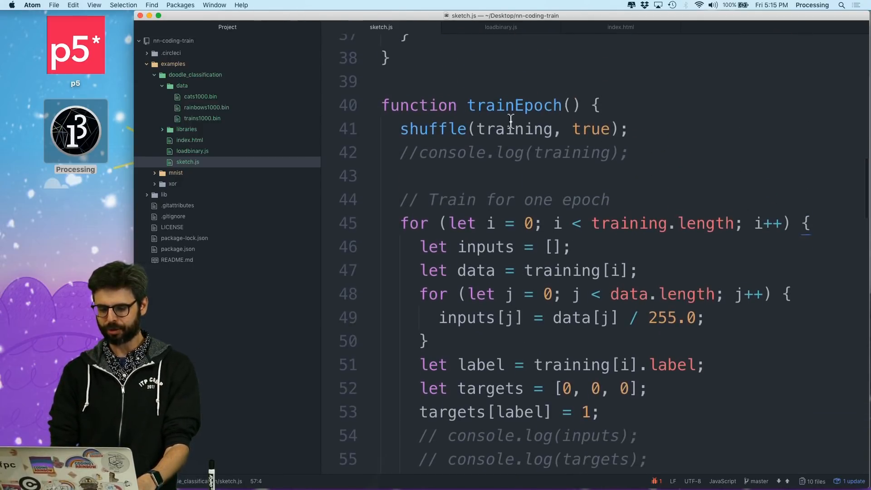
{"action": "scroll", "scroll_direction": "down", "scroll_amount": 3}
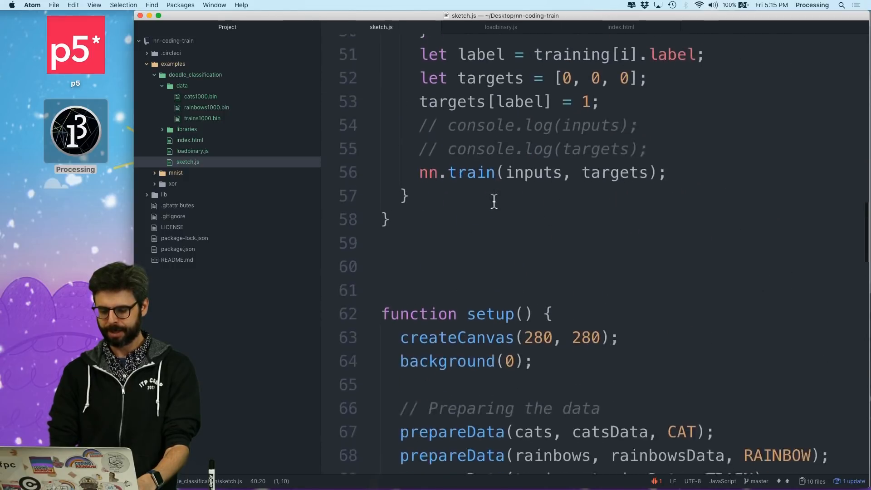
{"action": "scroll", "scroll_direction": "down", "scroll_amount": 3}
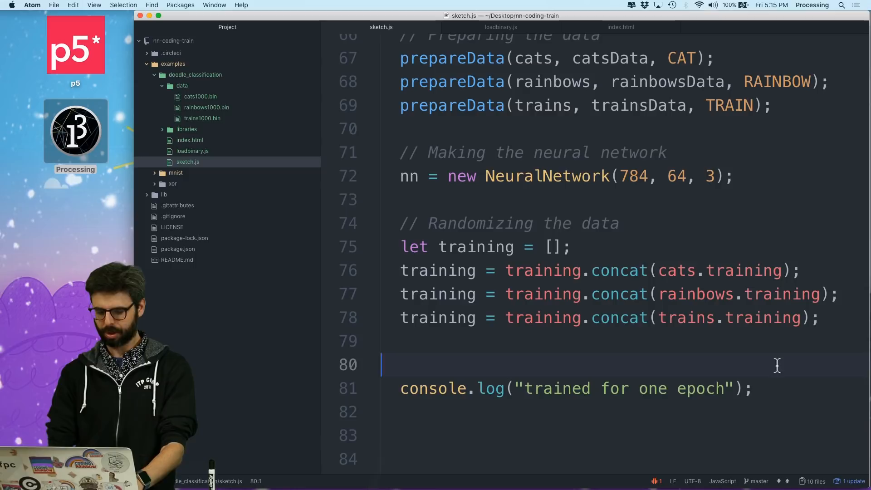
{"action": "type", "text": "trainEop"}
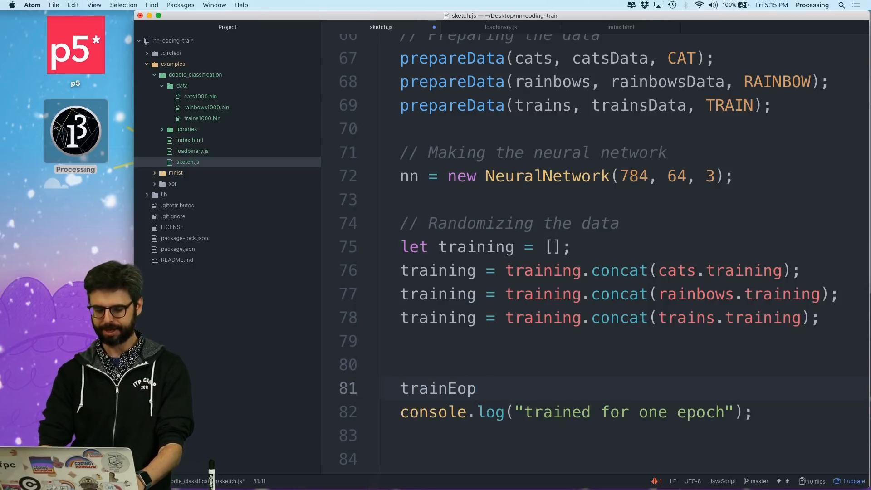
{"action": "scroll", "scroll_direction": "up", "scroll_amount": 3}
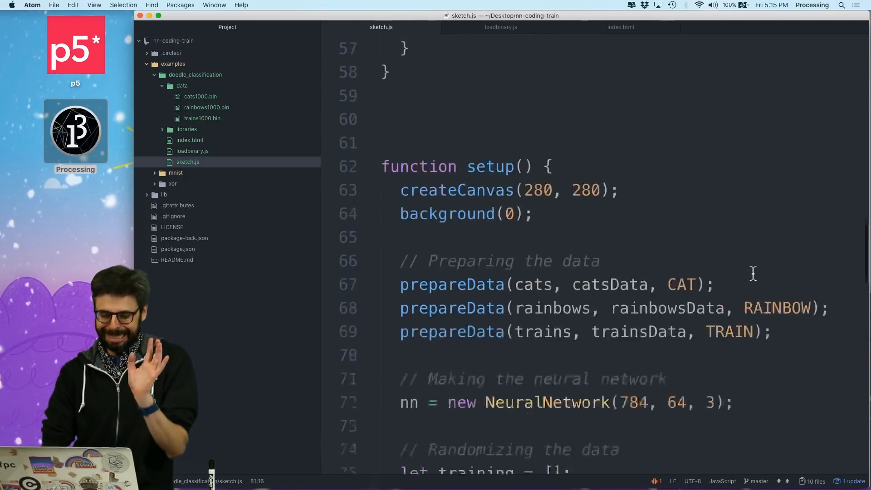
Replace the nested pixel loop with let inputs = data.map(x => x / 255);
{"action": "scroll", "scroll_direction": "up", "scroll_amount": 3}
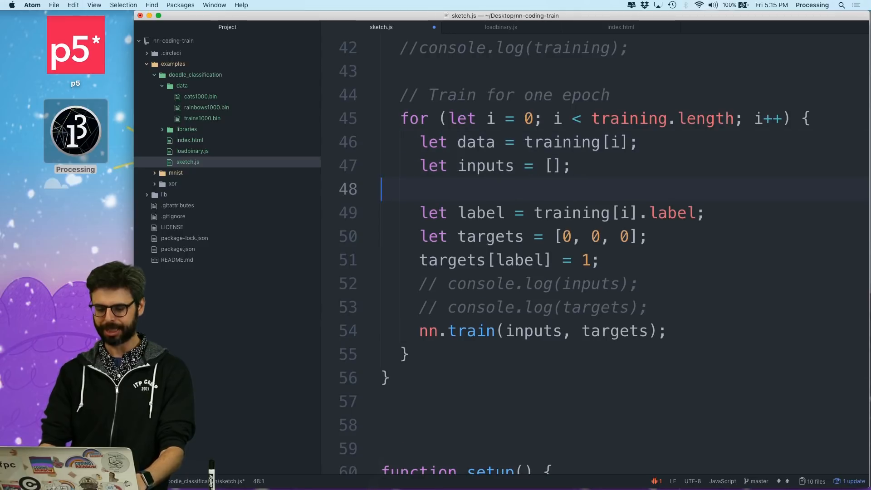
{"action": "type", "text": "data"}
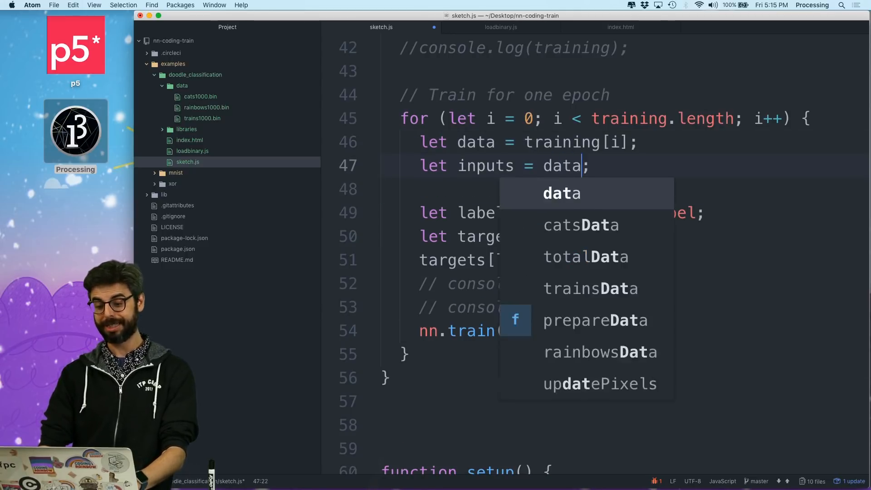
{"action": "type", "text": ".map(x ="}
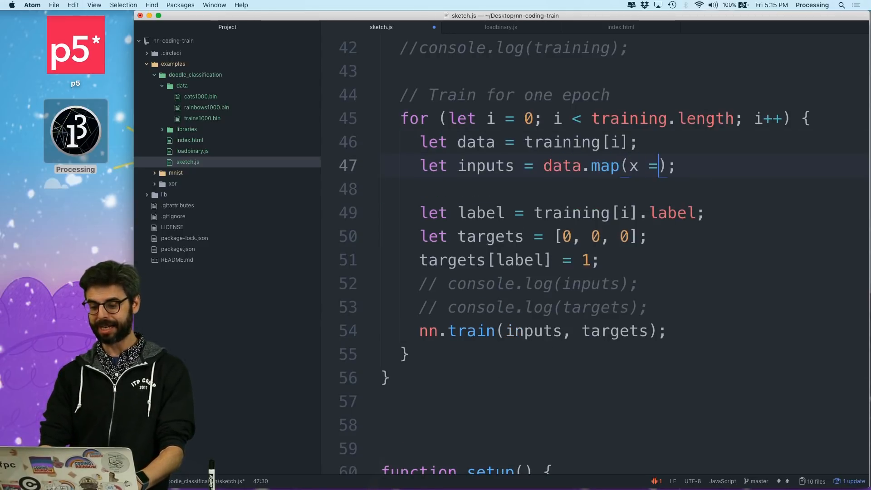
{"action": "type", "text": "> x / 255"}
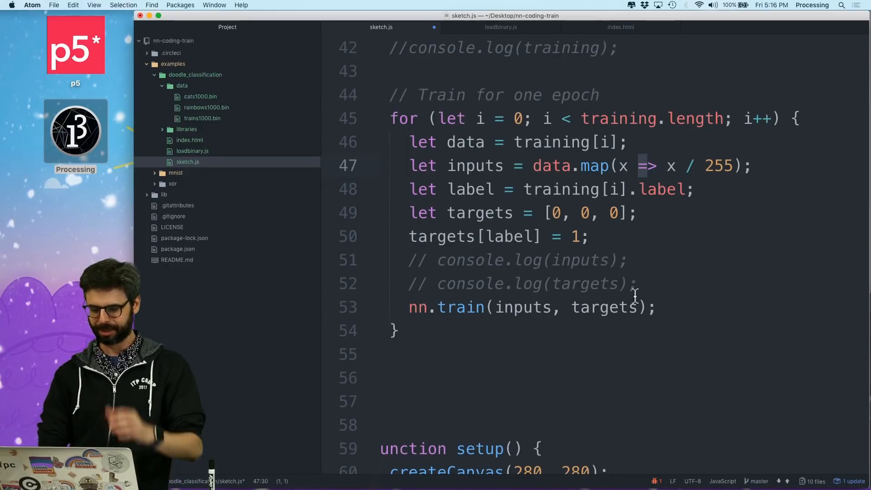
{"action": "scroll", "scroll_direction": "down", "scroll_amount": 3}
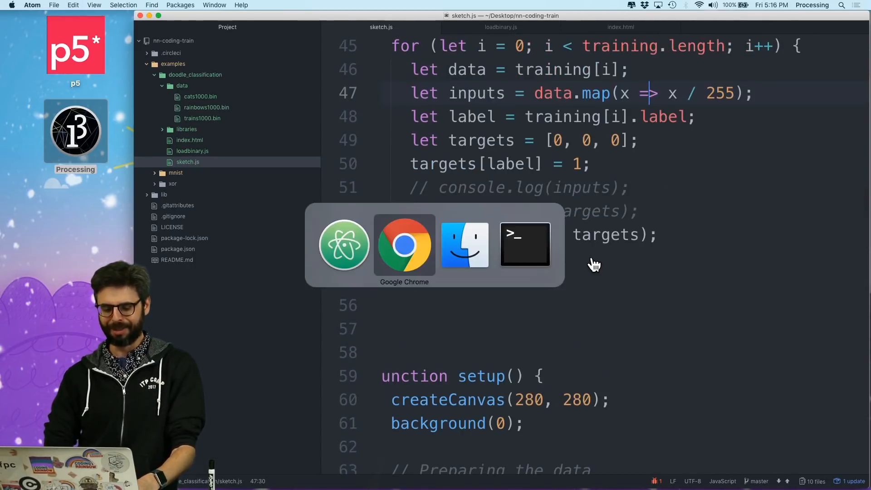
Run the sketch, read the 'training is not defined' error, and change setup's call to trainEpoch(training)
{"action": "left_click", "coordinate": [404, 244]}
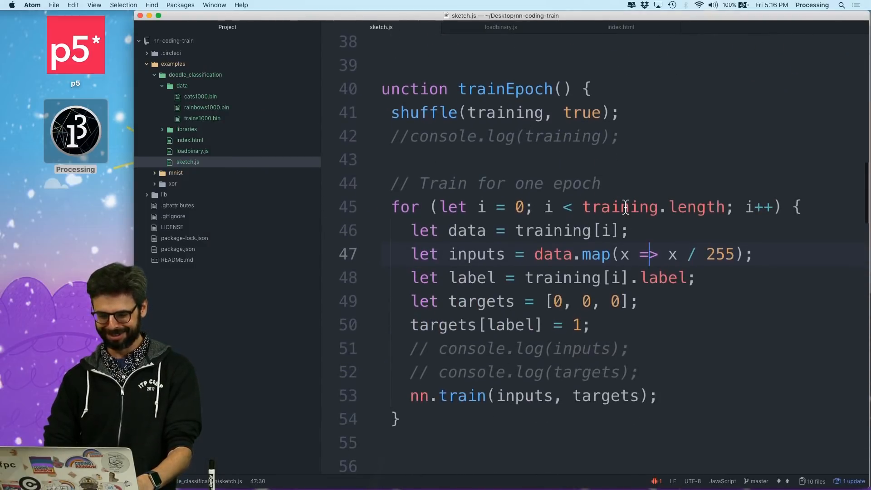
{"action": "scroll", "scroll_direction": "down", "scroll_amount": 3}
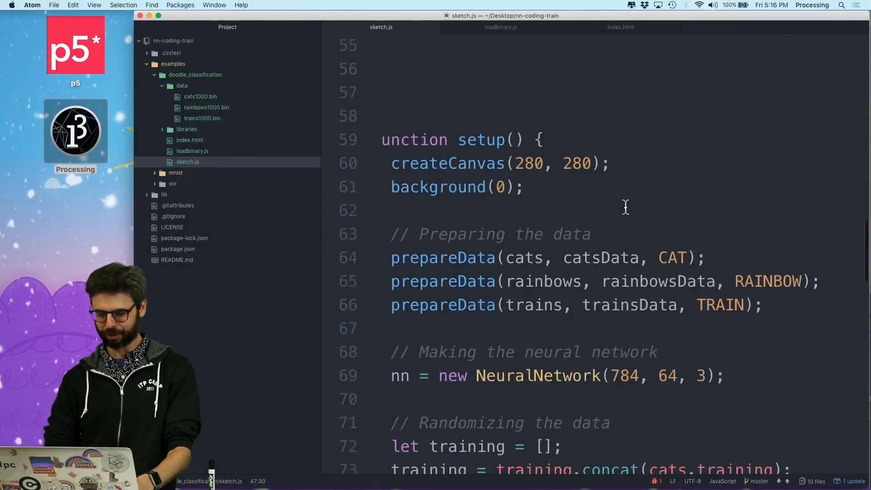
{"action": "scroll", "scroll_direction": "down", "scroll_amount": 3}
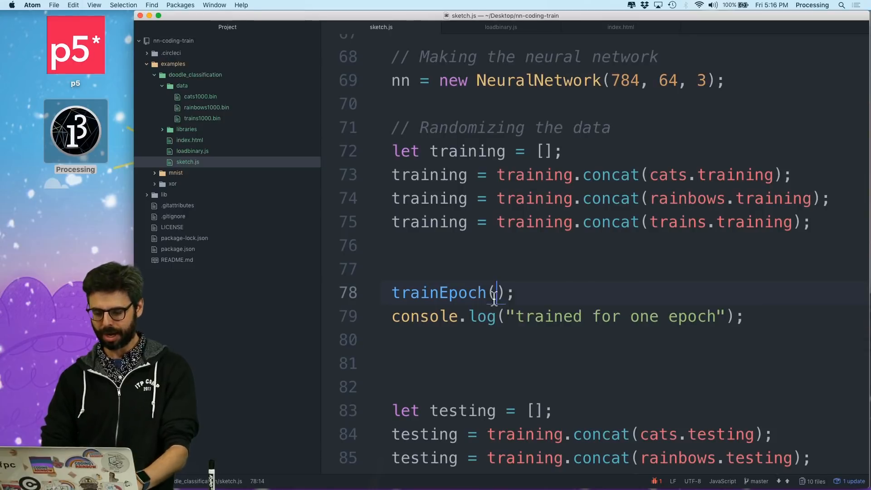
{"action": "scroll", "scroll_direction": "up", "scroll_amount": 3}
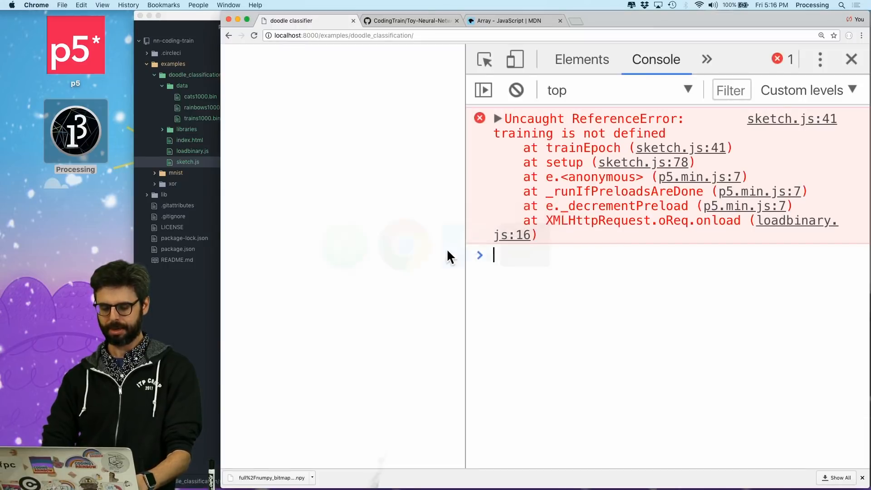
{"action": "left_click", "coordinate": [254, 36]}
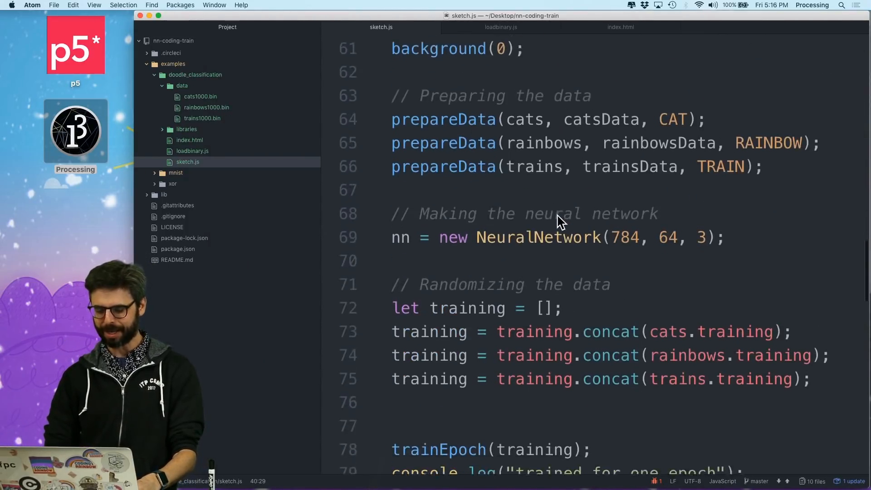
Declare let testing = [] and concat cats, rainbows and trains testing sets into it
{"action": "scroll", "scroll_direction": "down", "scroll_amount": 3}
{"action": "type", "text": "//"}
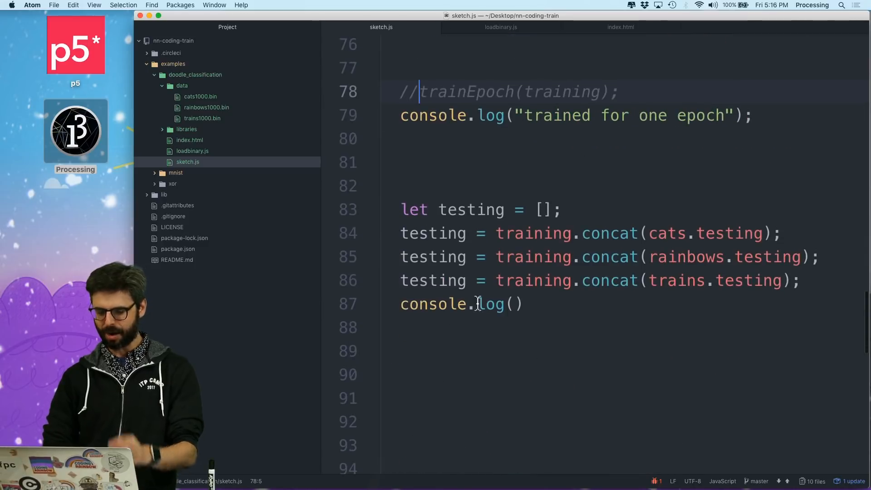
{"action": "type", "text": "testing"}
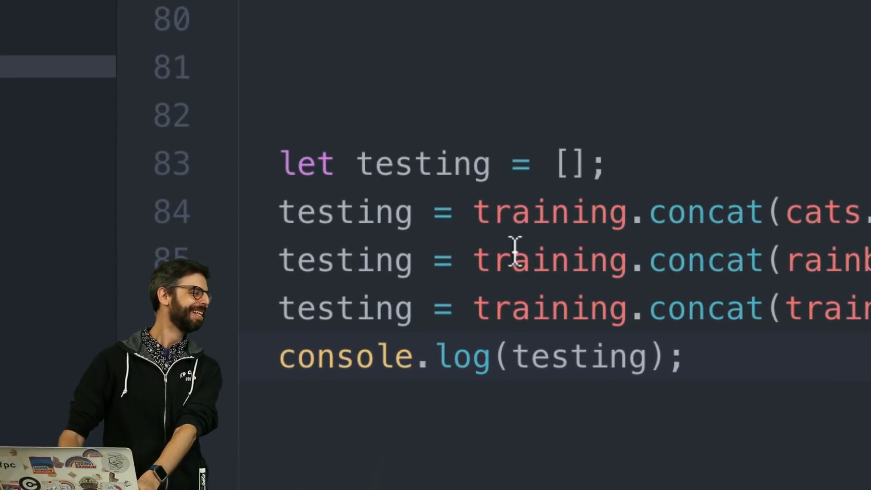
{"action": "double_click", "coordinate": [549, 212]}
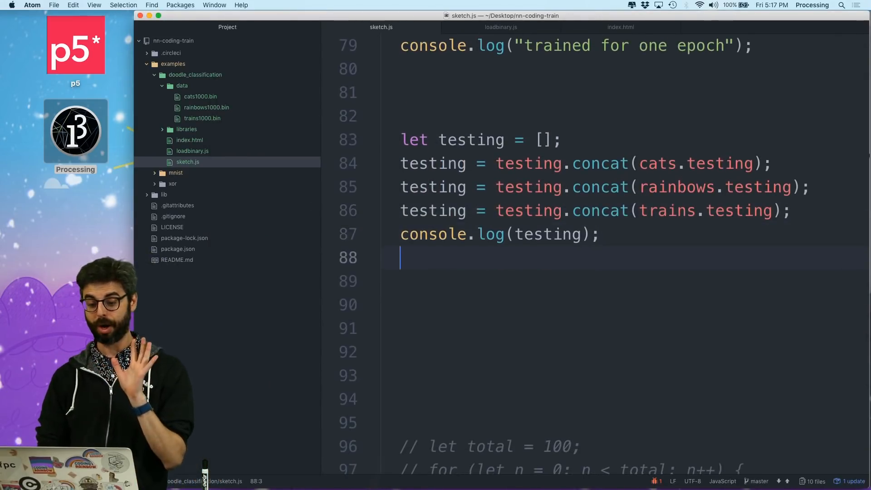
Comment out the trainEpoch call and add console.log(testing) in setup
{"action": "scroll", "scroll_direction": "up", "scroll_amount": 3}
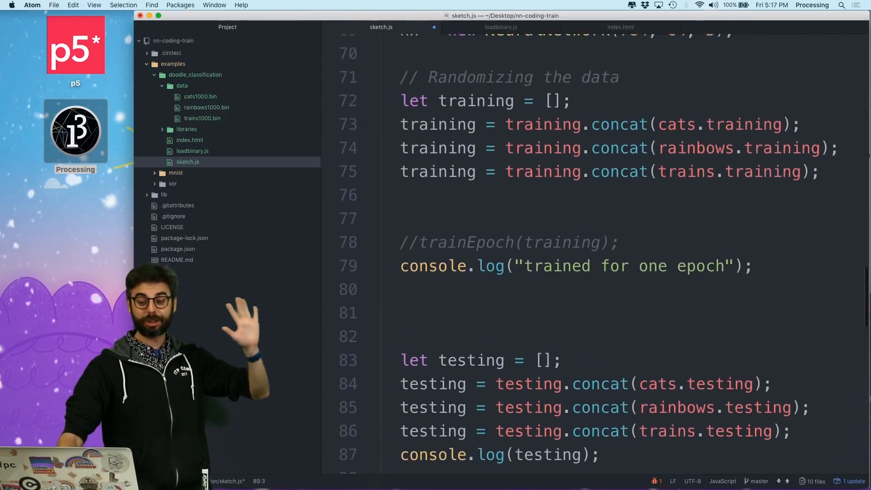
{"action": "scroll", "scroll_direction": "down", "scroll_amount": 3}
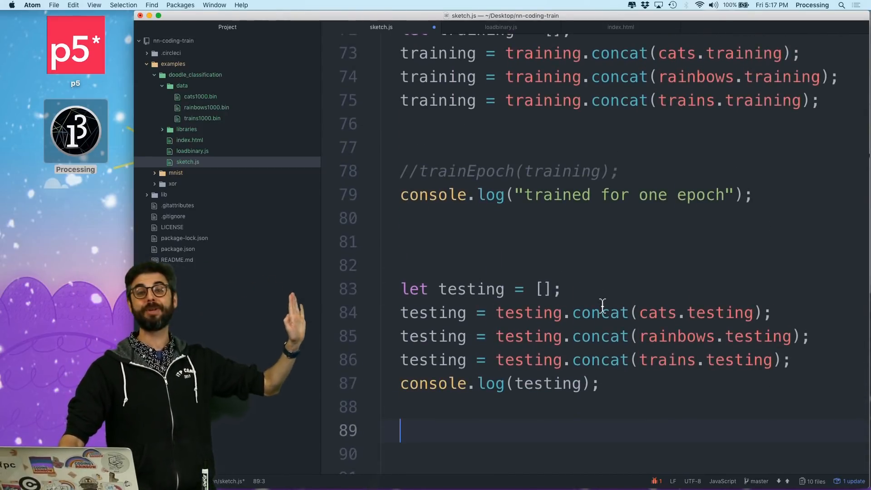
{"action": "scroll", "scroll_direction": "up", "scroll_amount": 3}
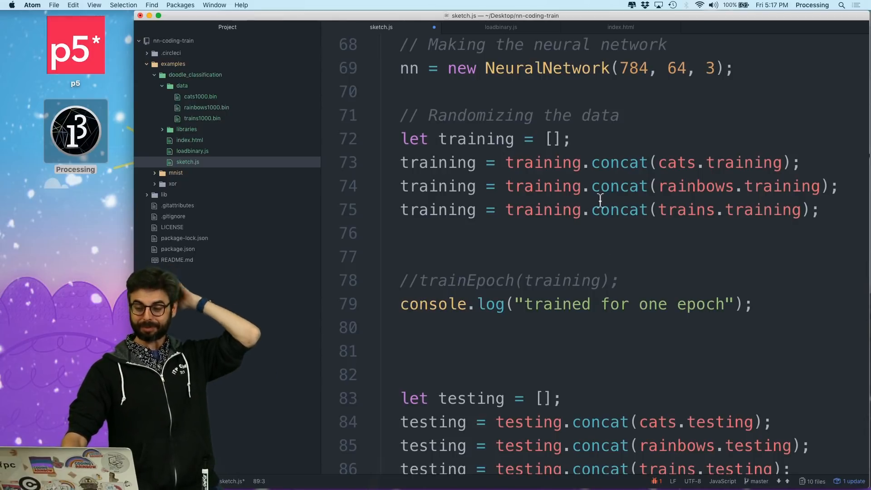
{"action": "scroll", "scroll_direction": "down", "scroll_amount": 3}
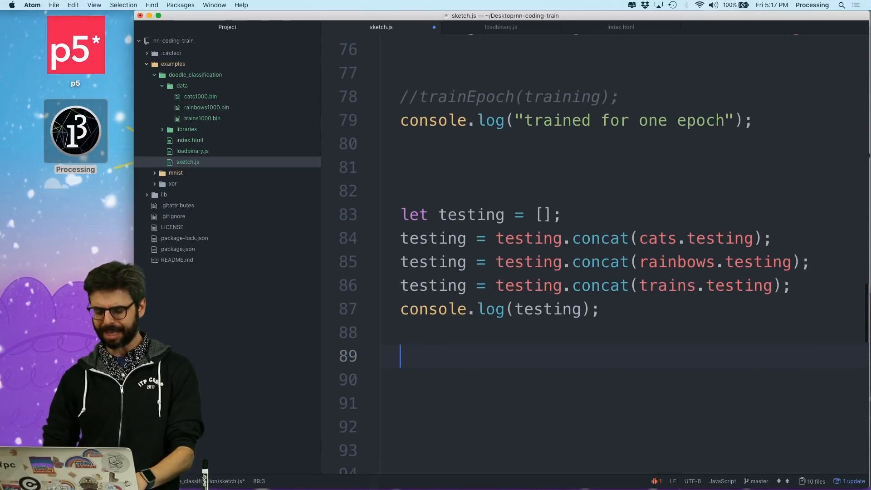
Add a testAll(testing) call in setup
{"action": "type", "text": "tes"}
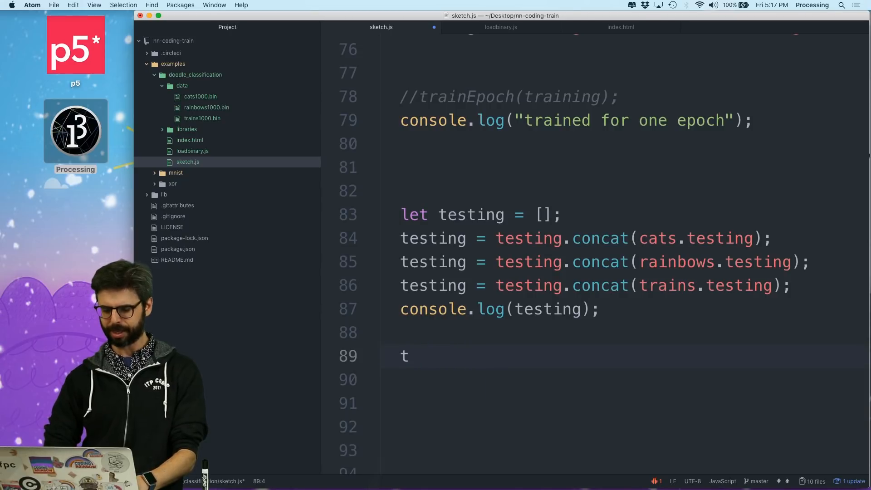
{"action": "scroll", "scroll_direction": "up", "scroll_amount": 3}
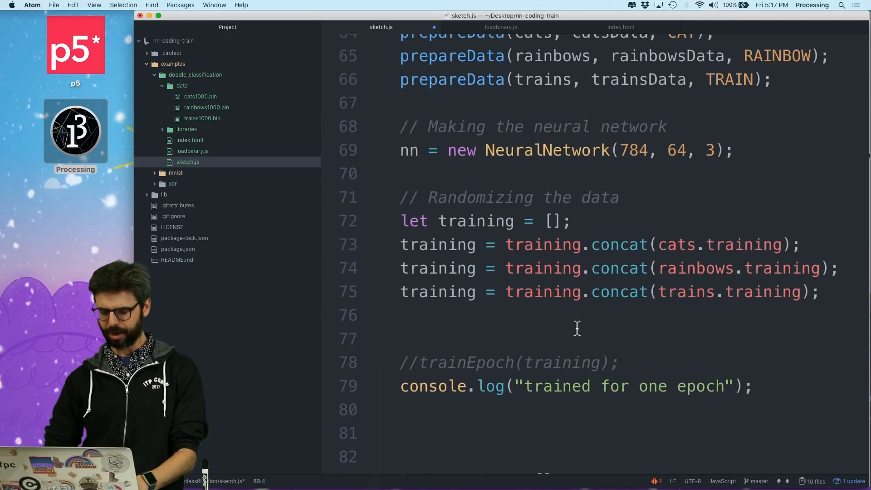
{"action": "type", "text": "test"}
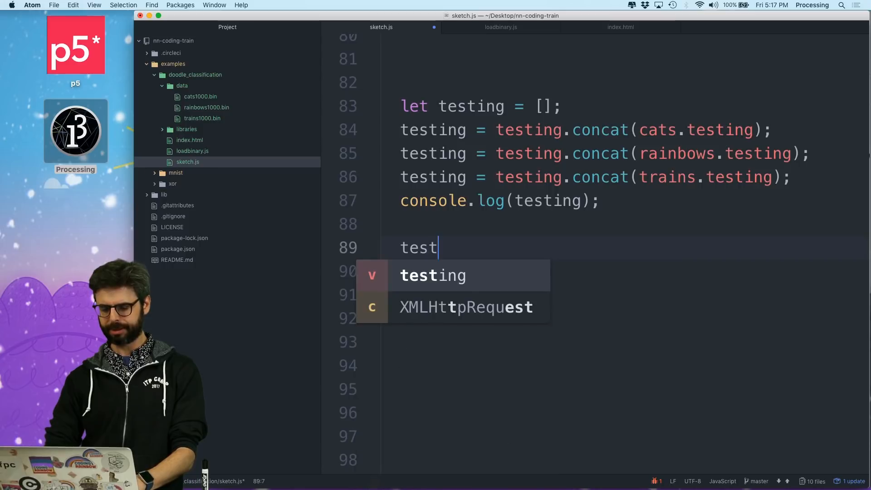
{"action": "type", "text": "All(testing)"}
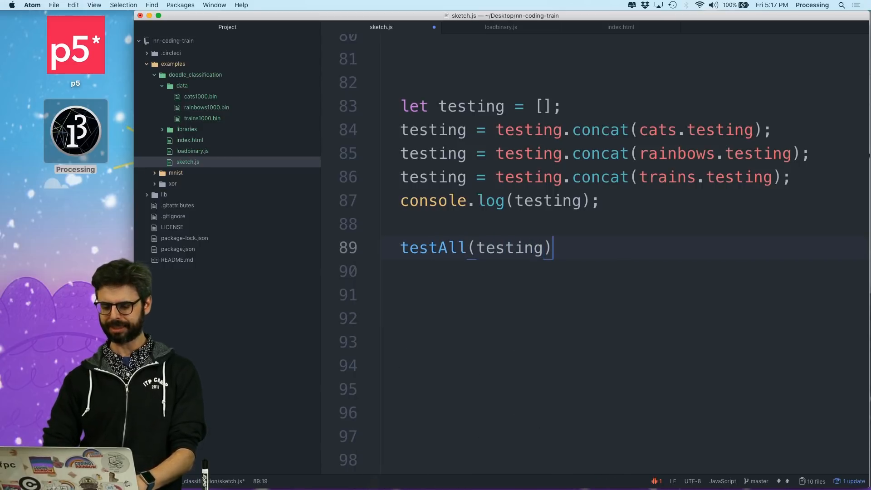
{"action": "scroll", "scroll_direction": "up", "scroll_amount": 3}
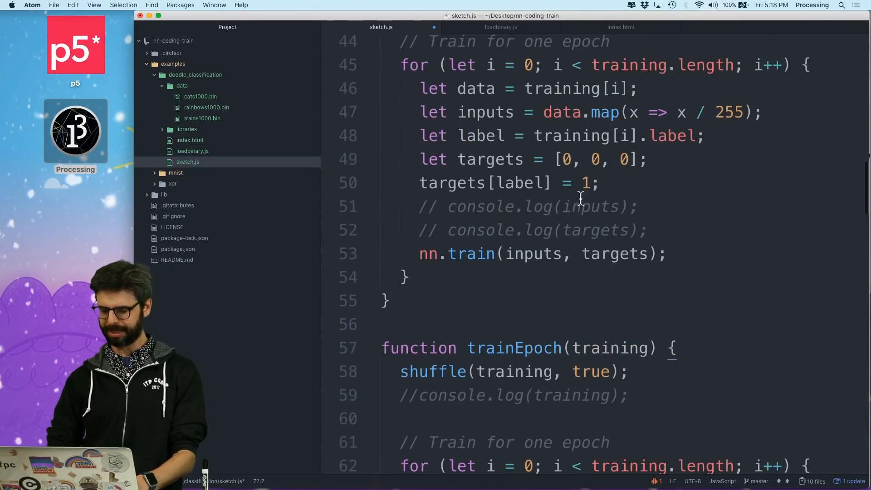
Define testAll(testing) as a copy of trainEpoch without shuffle, looping over testing instead of training
{"action": "type", "text": "dat"}
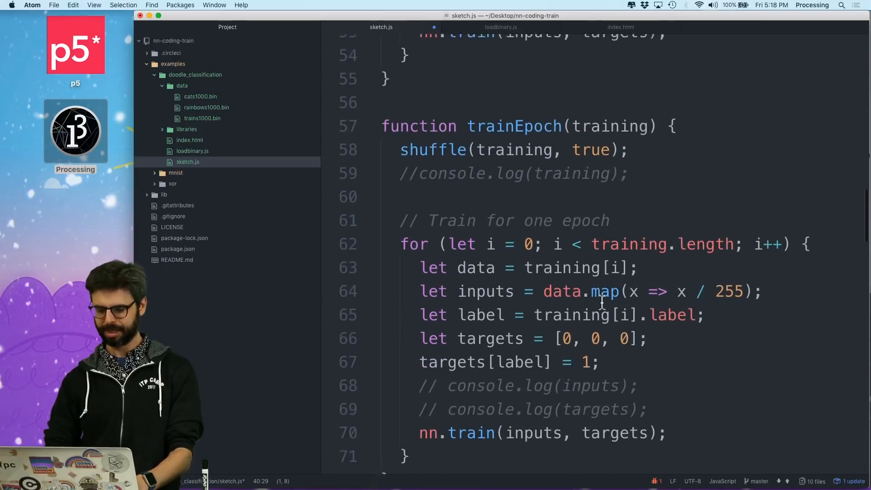
{"action": "type", "text": "testAll"}
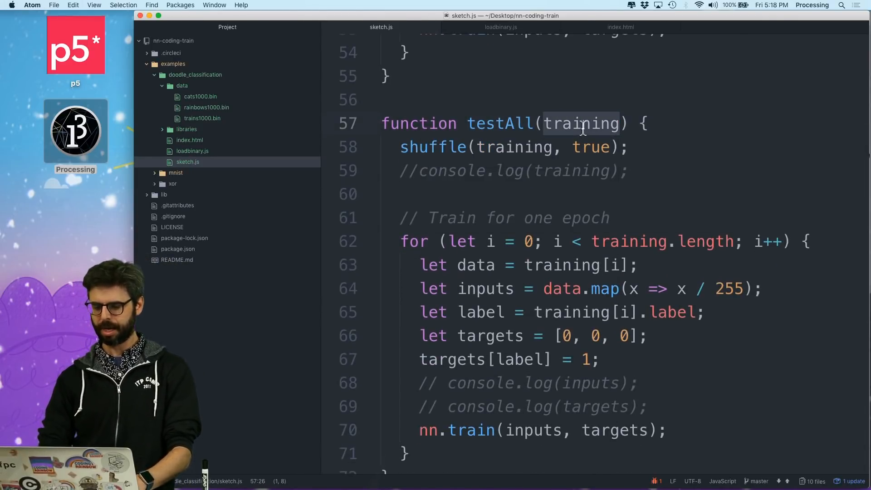
{"action": "type", "text": "testing"}
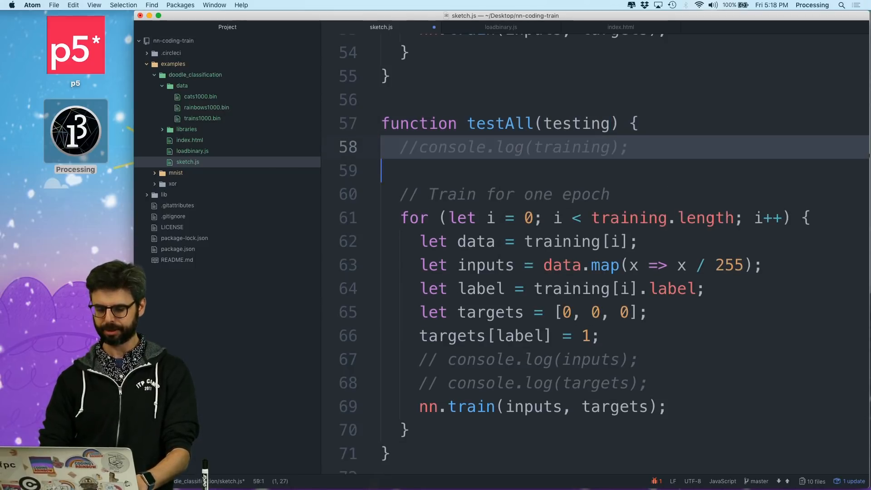
{"action": "type", "text": "test"}
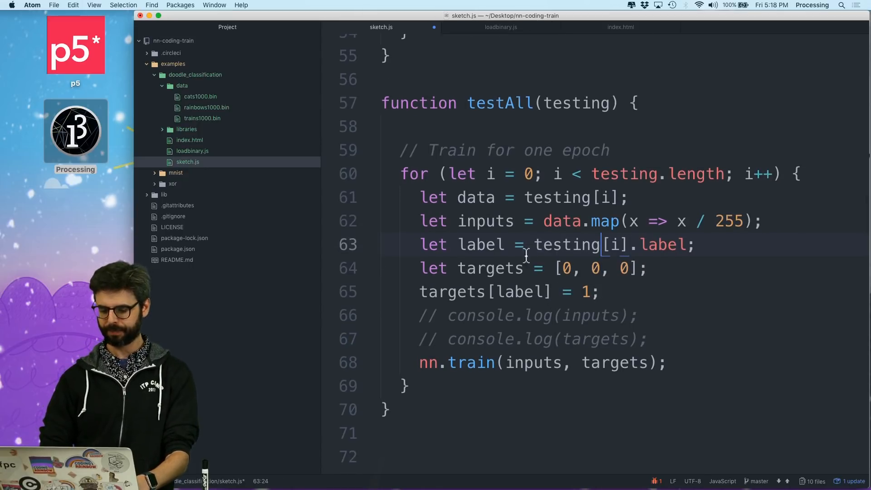
{"action": "scroll", "scroll_direction": "down", "scroll_amount": 3}
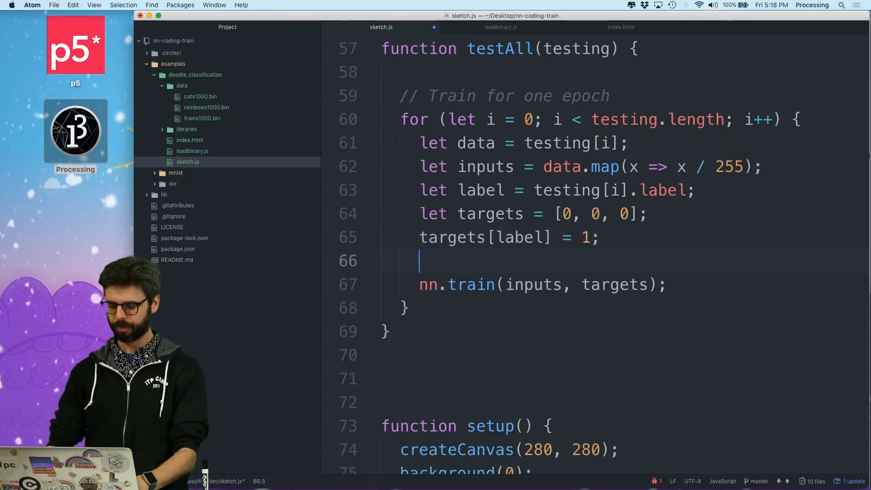
In testAll's loop add let guess = nn.predict(inputs); and remove the targets array lines
{"action": "type", "text": "let prd"}
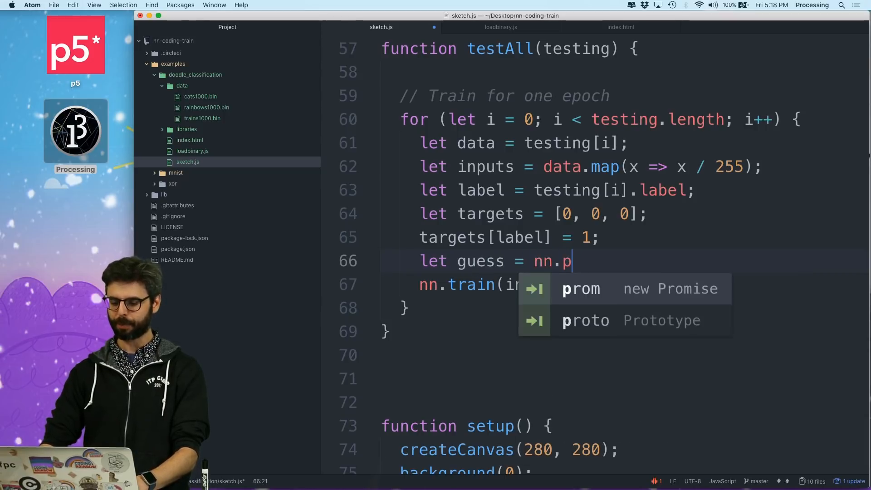
{"action": "type", "text": "redict)"}
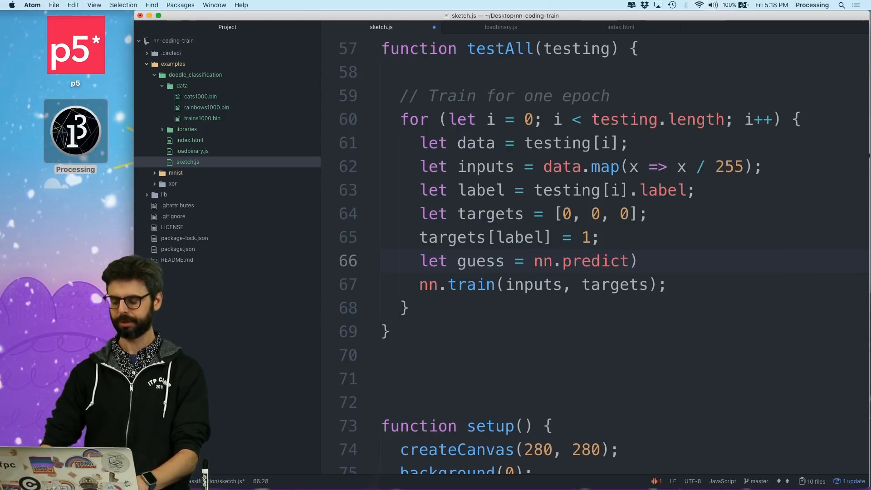
{"action": "type", "text": "(t"}
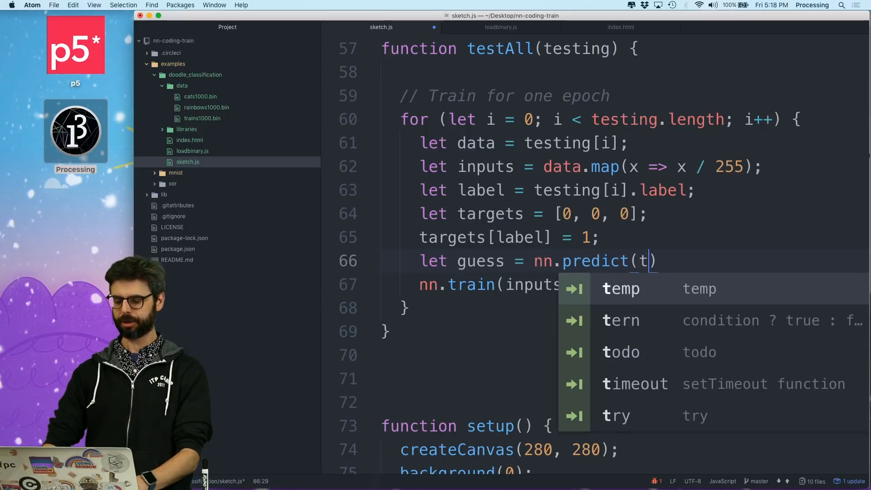
{"action": "type", "text": "inputs"}
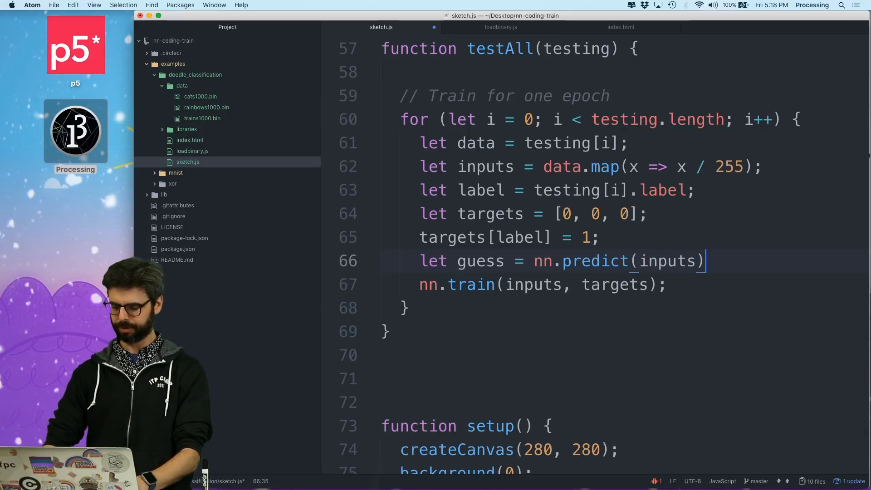
{"action": "type", "text": ";"}
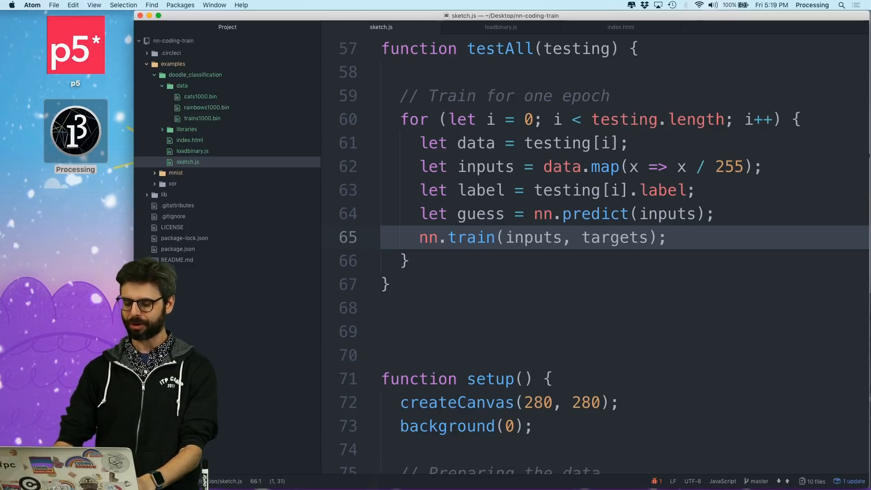
Replace nn.train(...) with console.log(guess); console.log(label); keeping a commented copy of the for line
{"action": "type", "text": "conso."}
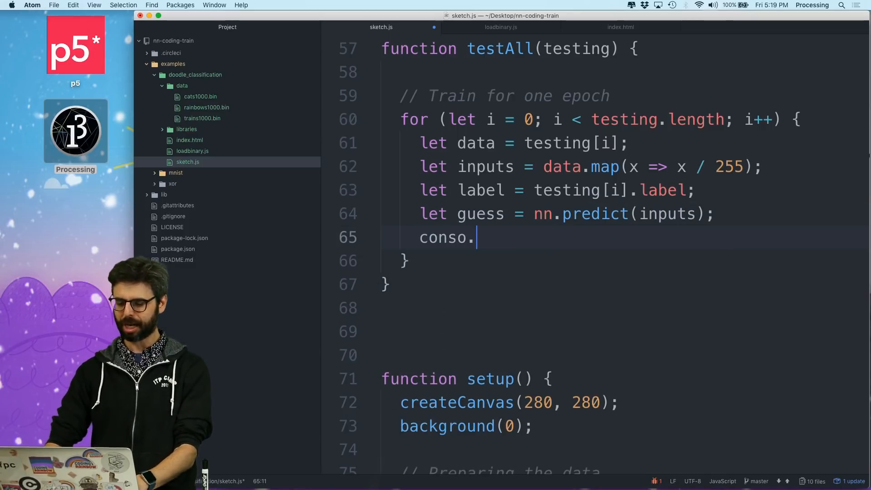
{"action": "type", "text": "le/l"}
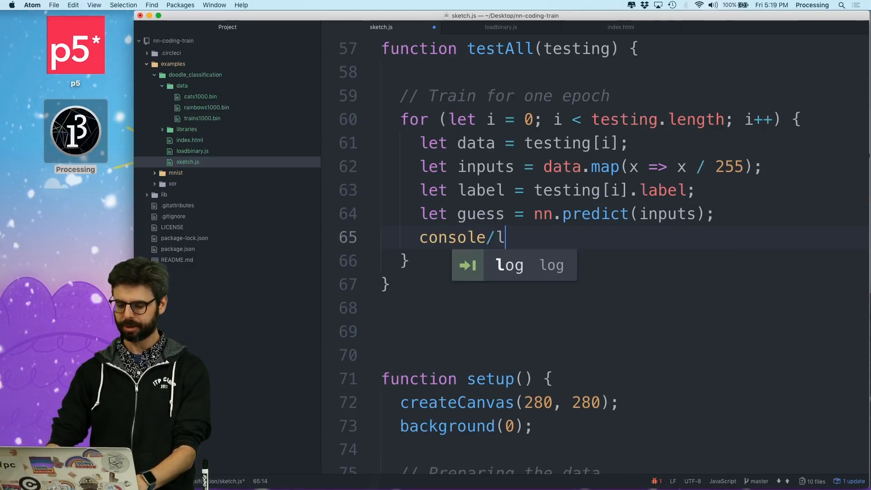
{"action": "type", "text": ".log(gess);"}
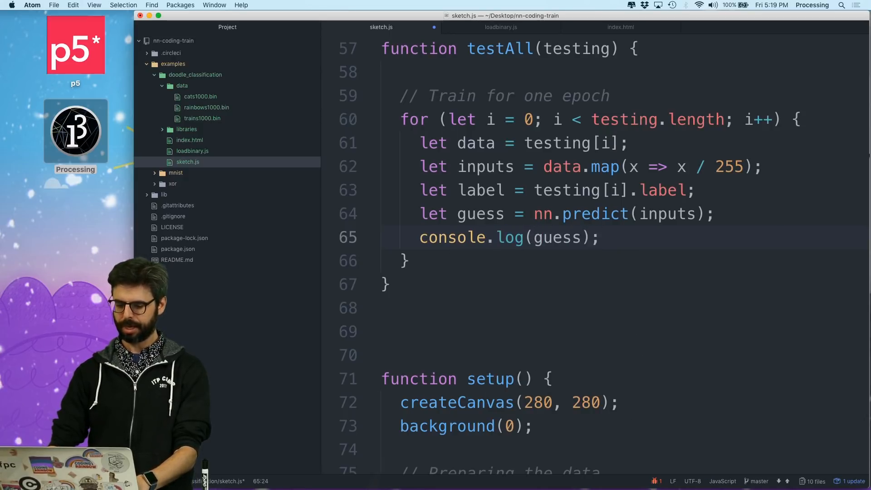
{"action": "type", "text": "console.log"}
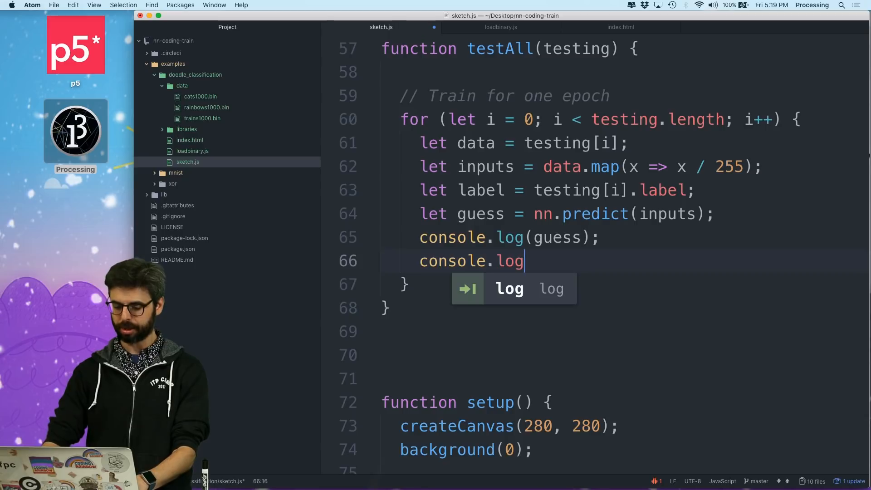
{"action": "type", "text": "(label)"}
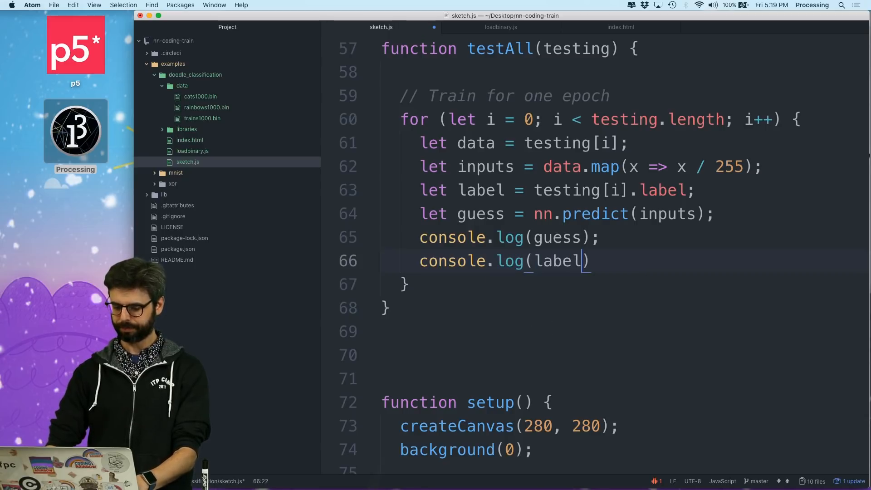
{"action": "type", "text": ";"}
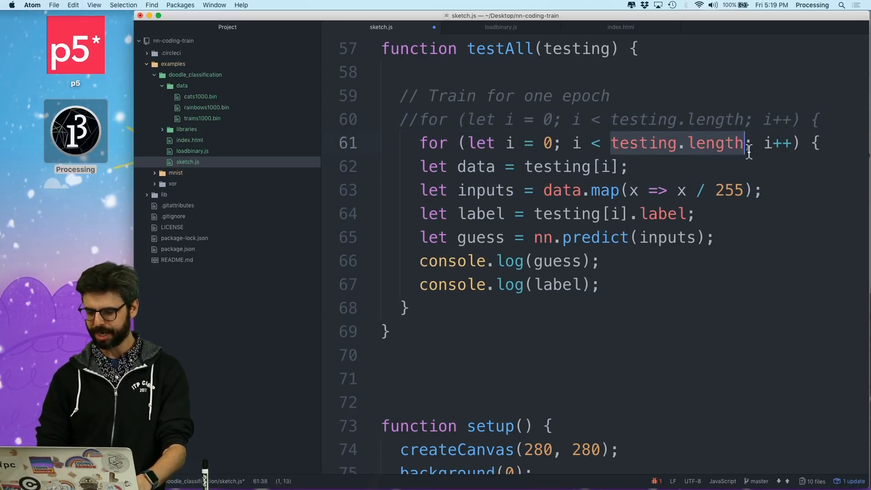
{"action": "scroll", "scroll_direction": "down", "scroll_amount": 3}
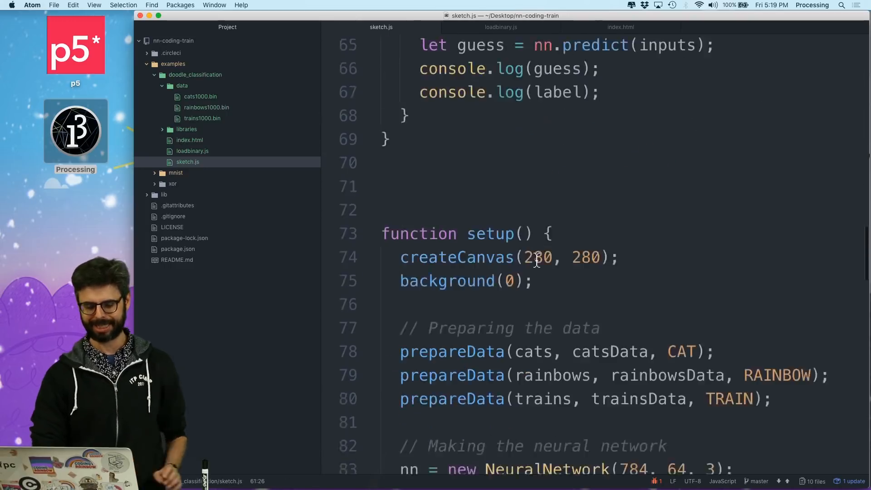
{"action": "scroll", "scroll_direction": "down", "scroll_amount": 3}
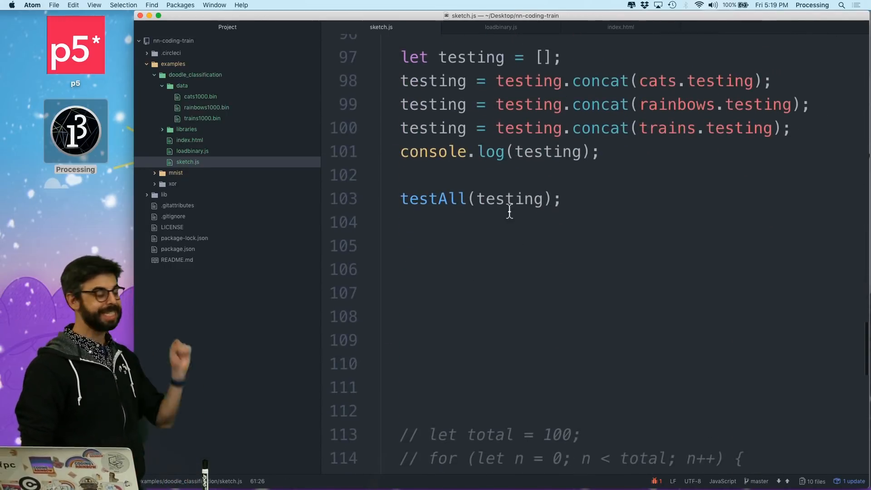
{"action": "scroll", "scroll_direction": "up", "scroll_amount": 3}
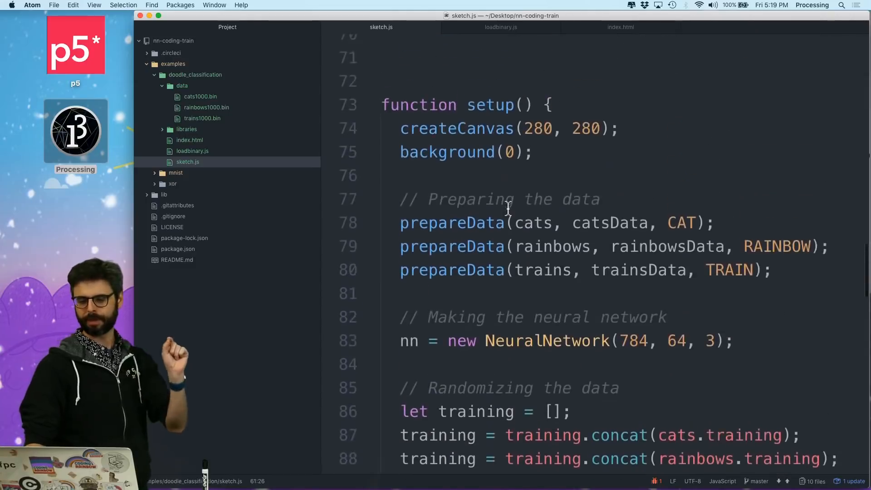
{"action": "scroll", "scroll_direction": "up", "scroll_amount": 3}
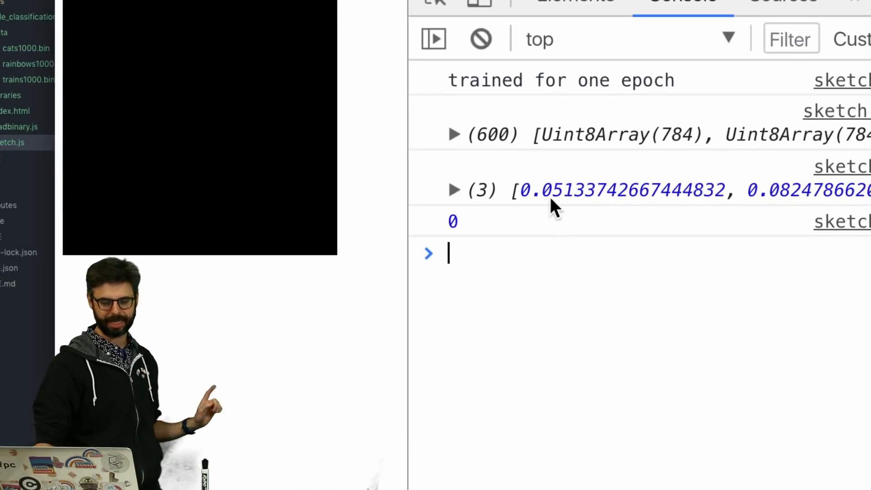
Reload the sketch and read the three-value guess array and label 0 in the console
{"action": "scroll", "scroll_direction": "right", "scroll_amount": 3}
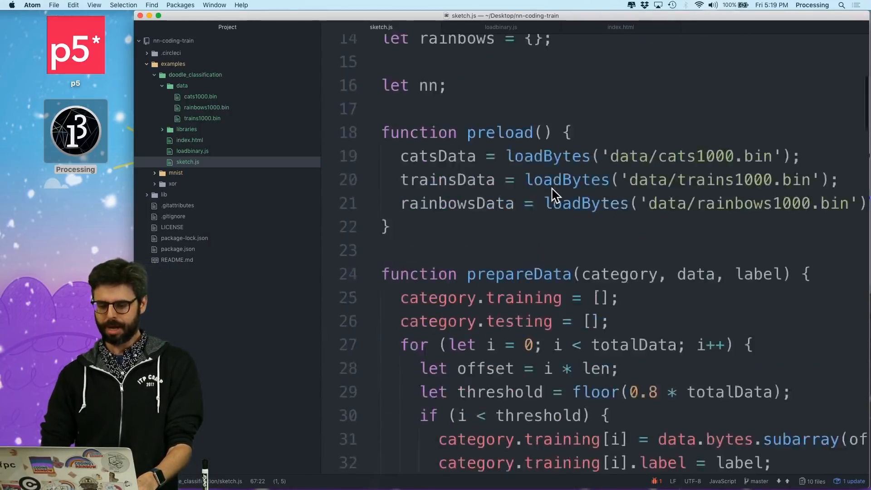
Add 'let classification = max()' on a new line below console.log(guess) in the testAll loop
{"action": "scroll", "scroll_direction": "up", "scroll_amount": 3}
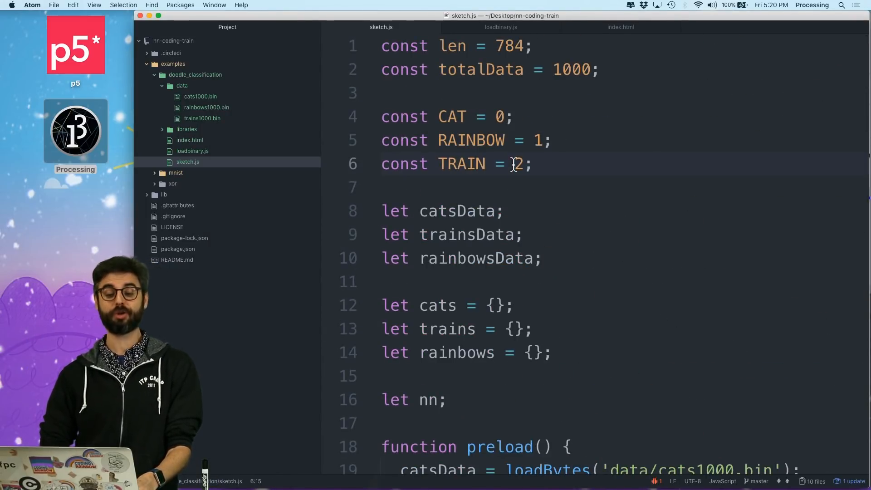
{"action": "scroll", "scroll_direction": "down", "scroll_amount": 3}
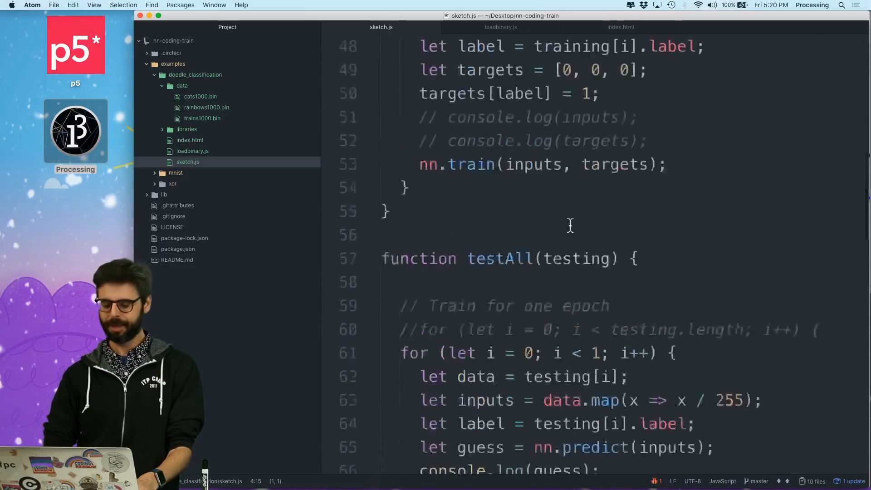
{"action": "scroll", "scroll_direction": "down", "scroll_amount": 3}
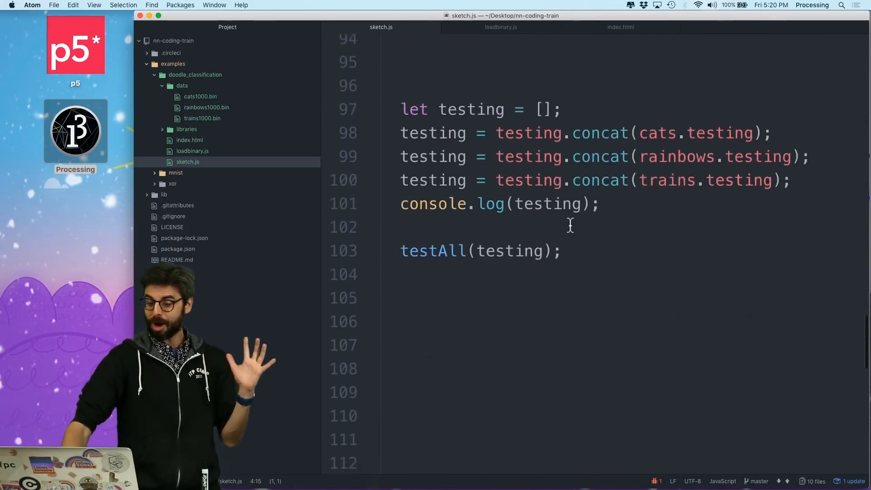
{"action": "scroll", "scroll_direction": "up", "scroll_amount": 3}
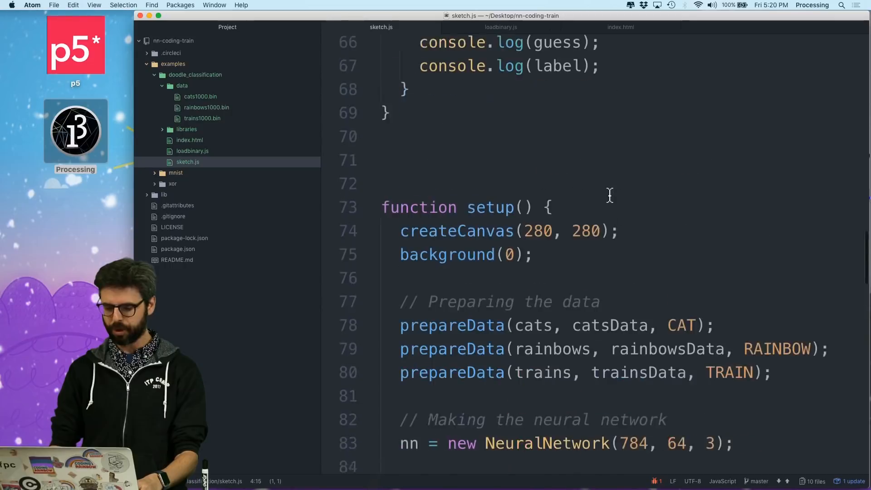
{"action": "scroll", "scroll_direction": "up", "scroll_amount": 3}
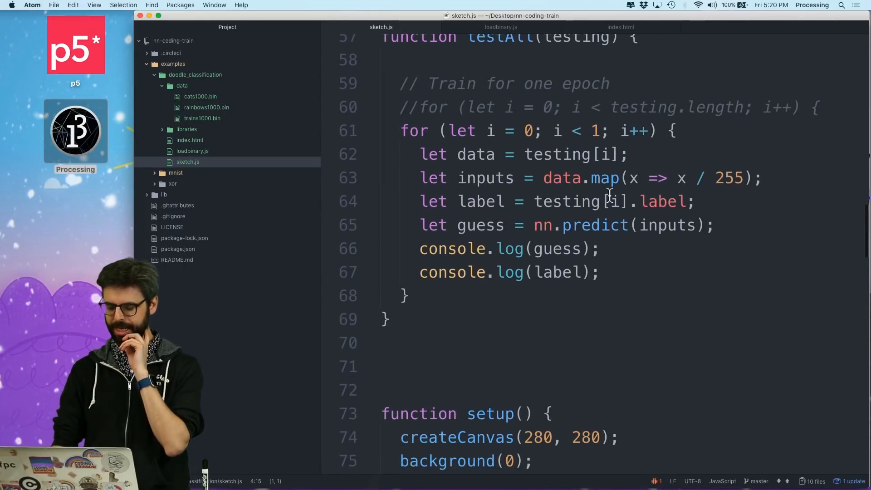
{"action": "left_click", "coordinate": [556, 248]}
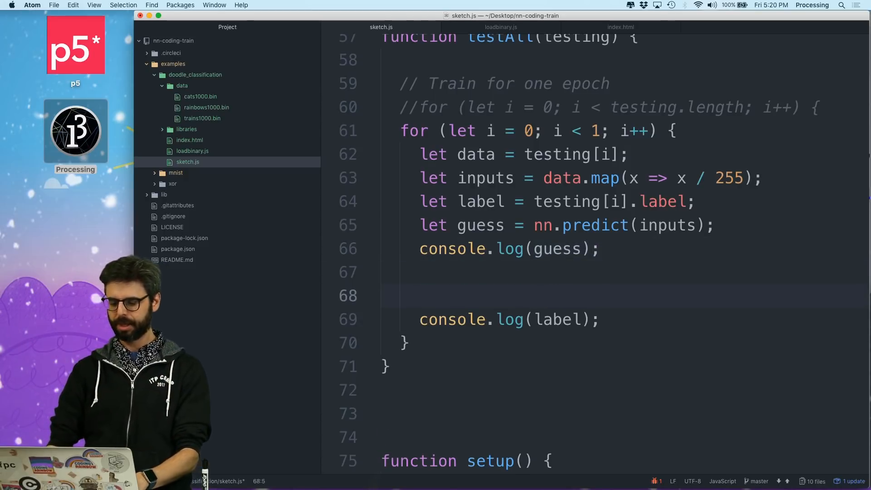
{"action": "type", "text": "let class"}
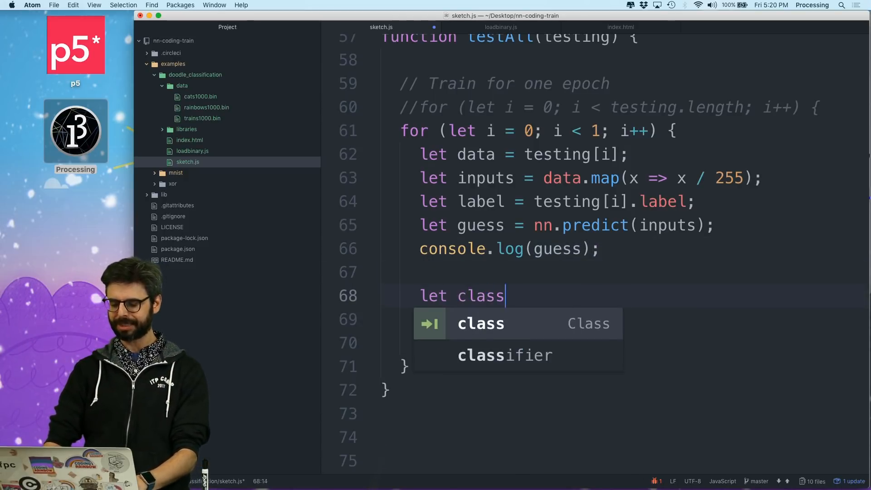
{"action": "type", "text": "ification = max"}
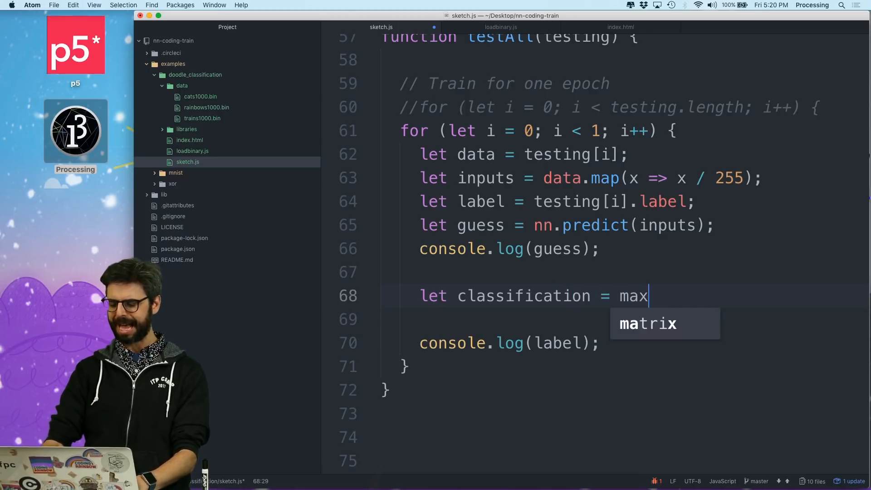
{"action": "type", "text": "()"}
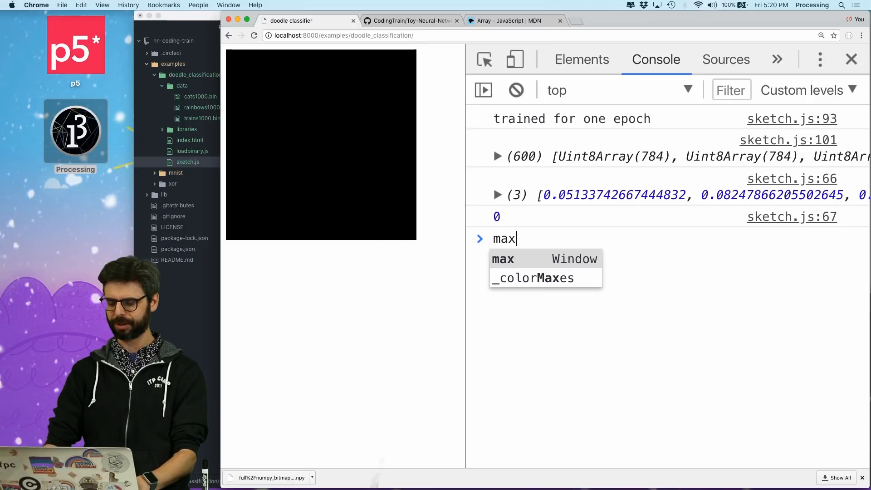
Evaluate max(5,2) and max of a = [5,2,3,1], both giving 5, then clear the console
{"action": "type", "text": "(5,2);"}
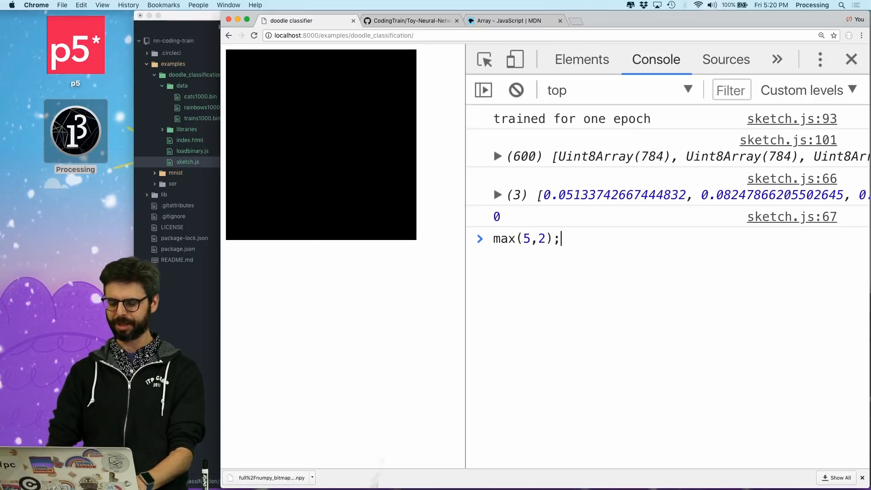
{"action": "key", "text": "Return"}
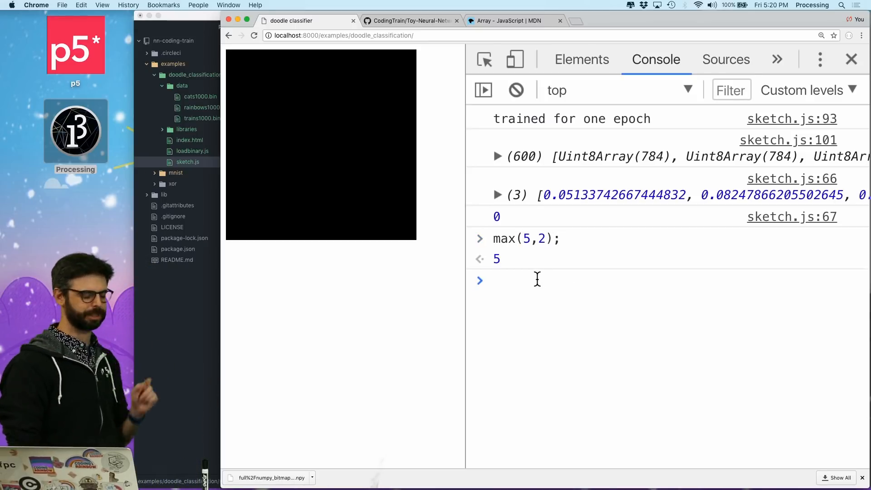
{"action": "type", "text": "lt"}
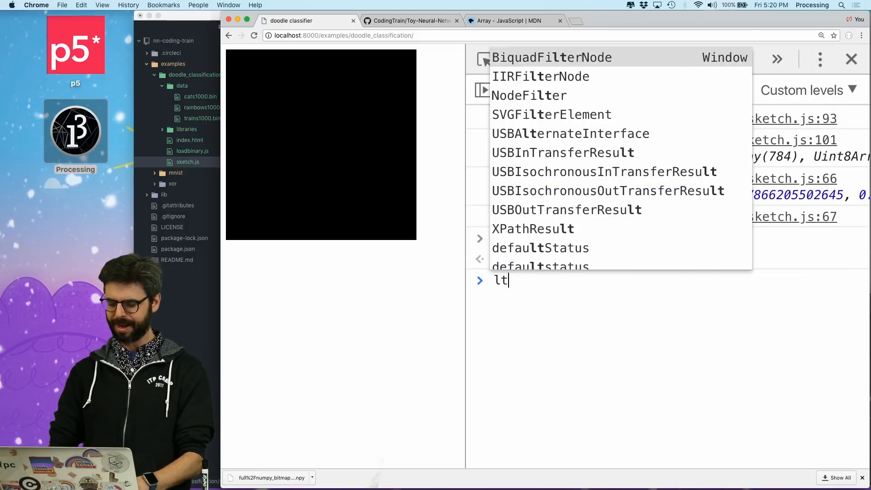
{"action": "type", "text": "let a ="}
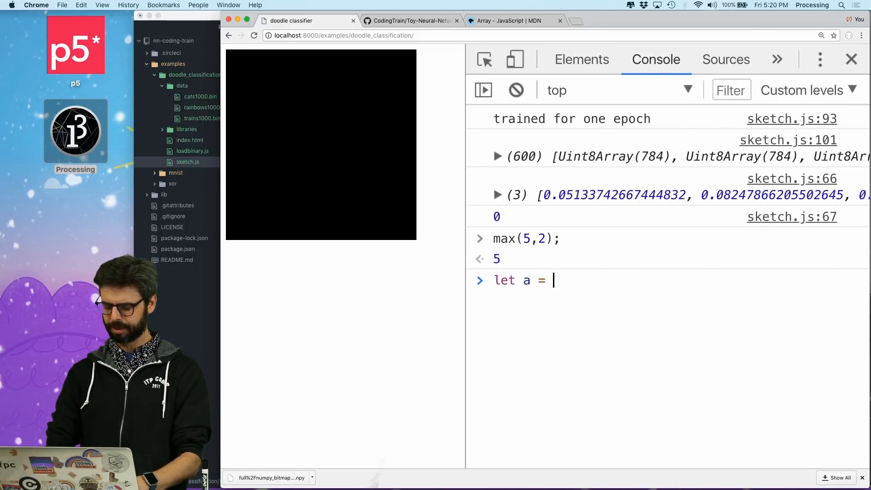
{"action": "type", "text": "[5,2,3,1];"}
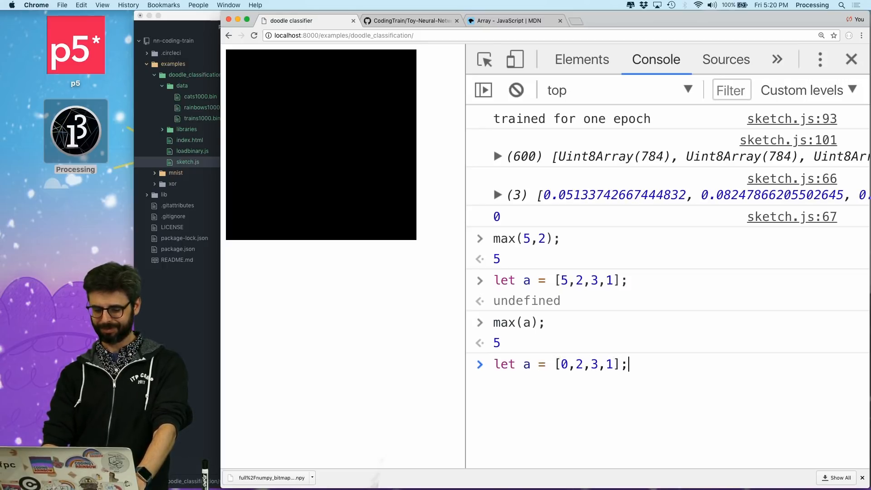
{"action": "type", "text": "arr.sort();"}
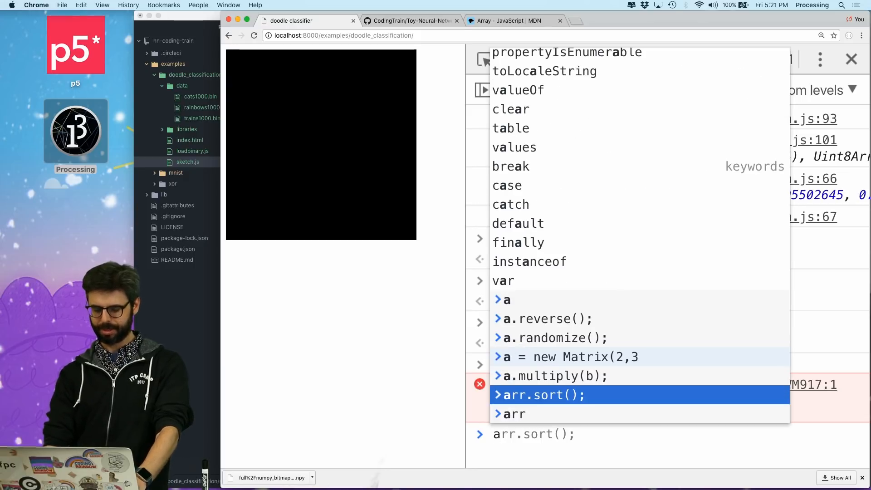
{"action": "left_click", "coordinate": [516, 90]}
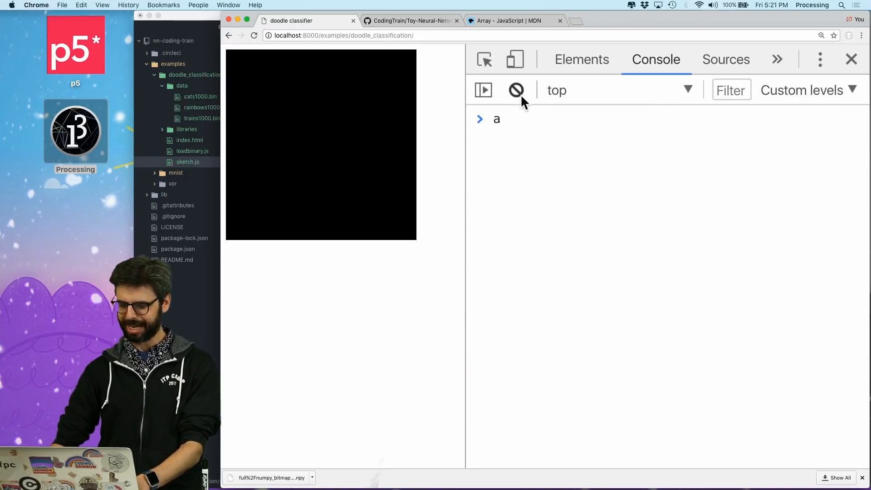
Redefine a = [0,2,9,111,4] and evaluate max(a) to get 111
{"action": "type", "text": "= ["}
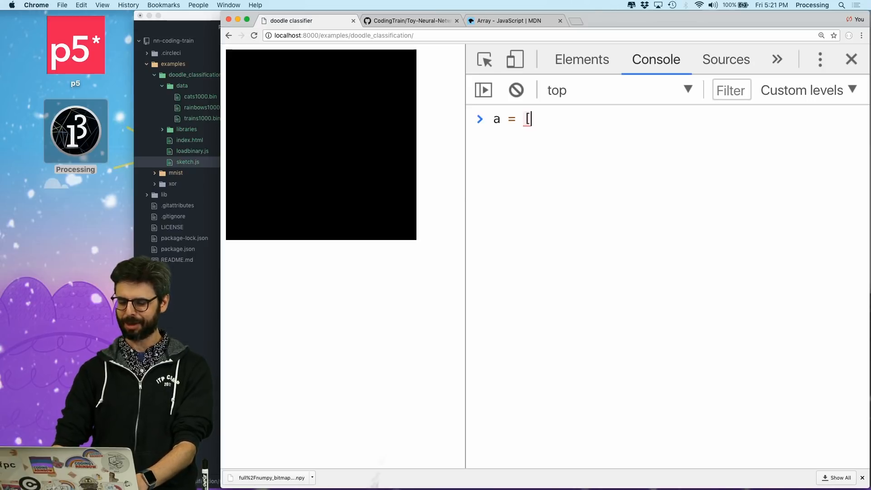
{"action": "type", "text": "0,2,9,"}
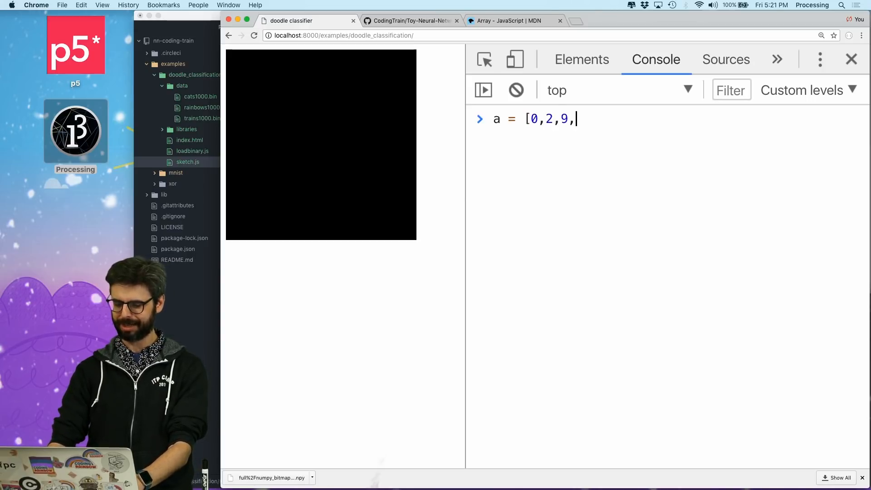
{"action": "type", "text": "111,4];"}
{"action": "type", "text": "max"}
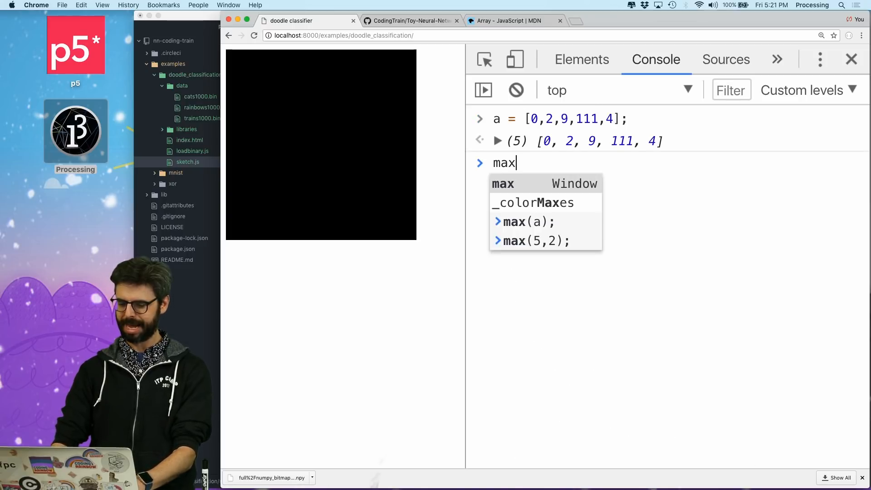
{"action": "type", "text": "(a);"}
{"action": "key", "text": "Return"}
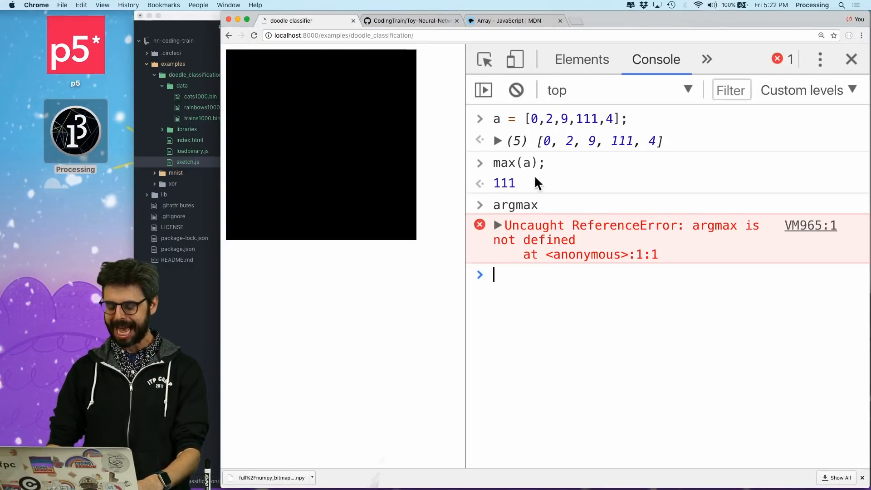
{"action": "mouse_move", "coordinate": [517, 189]}
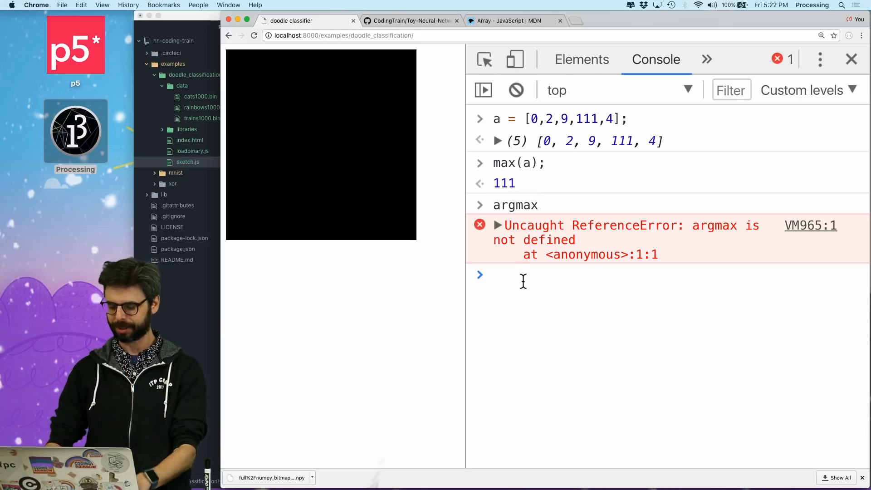
Try argmax, then run a.indexOf(max(a)) and a.indexOf(111), which return 3
{"action": "type", "text": "mag"}
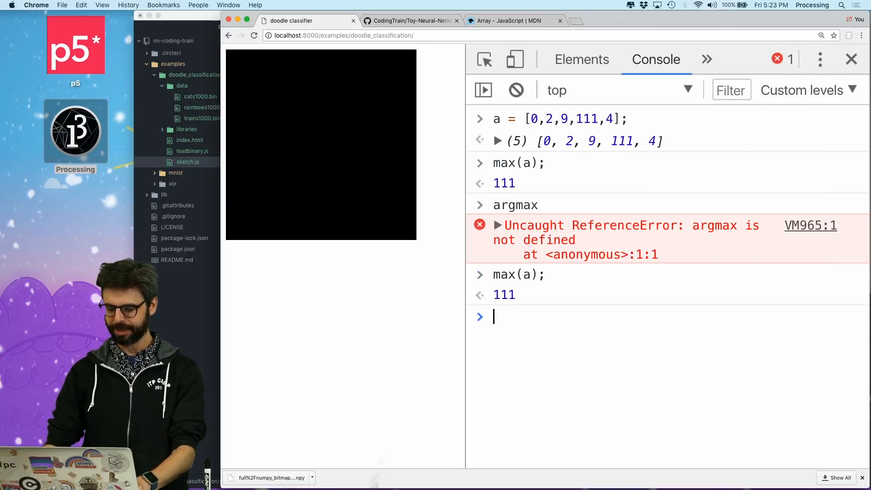
{"action": "type", "text": "s"}
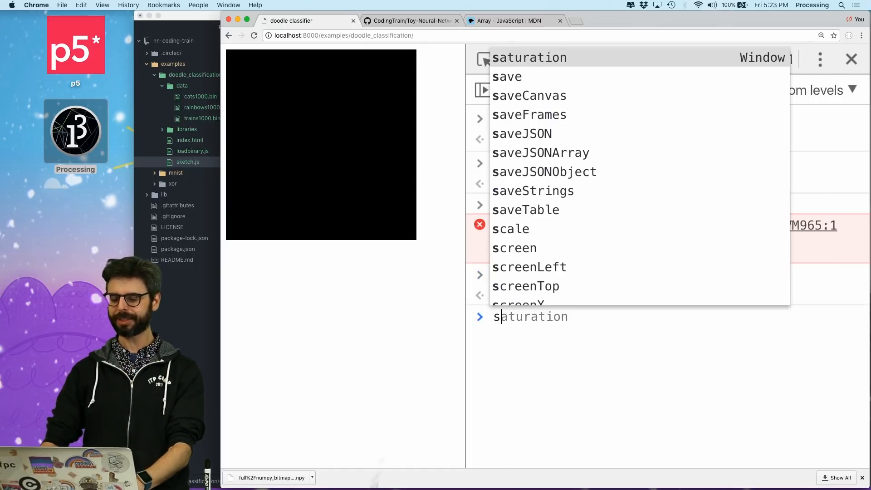
{"action": "type", "text": "a.indexOf"}
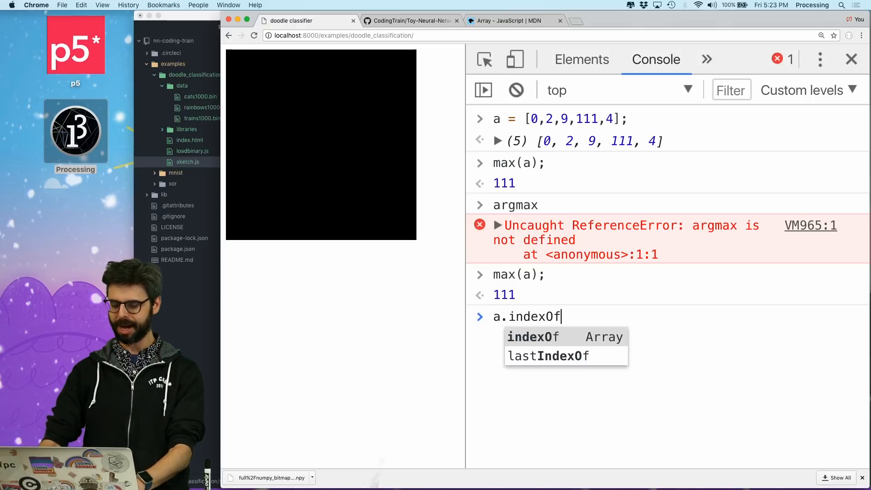
{"action": "type", "text": "(max(a));"}
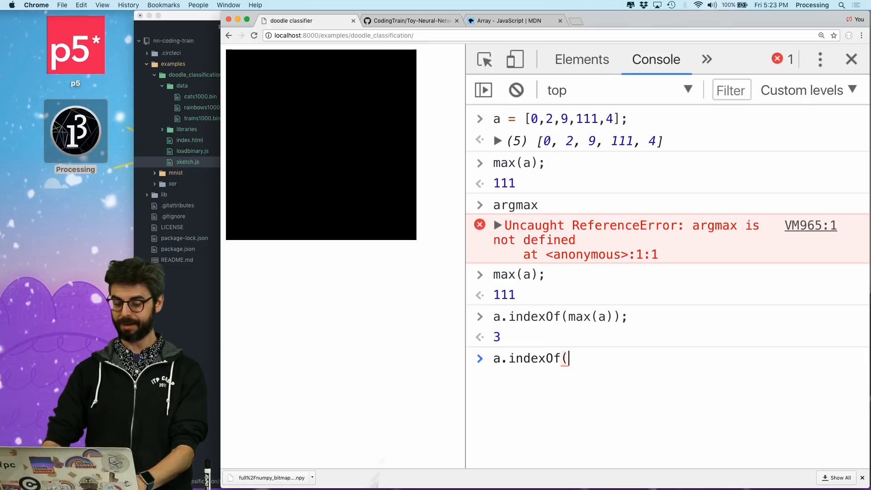
{"action": "type", "text": "111)"}
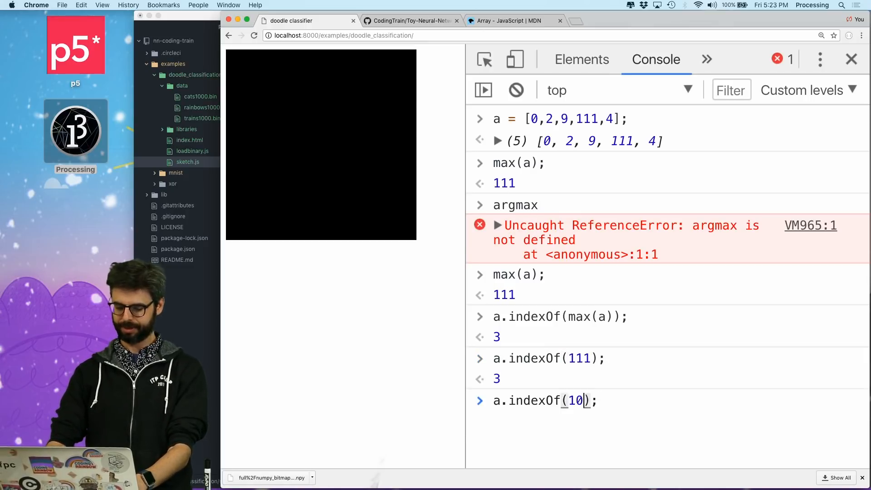
{"action": "key", "text": "Return"}
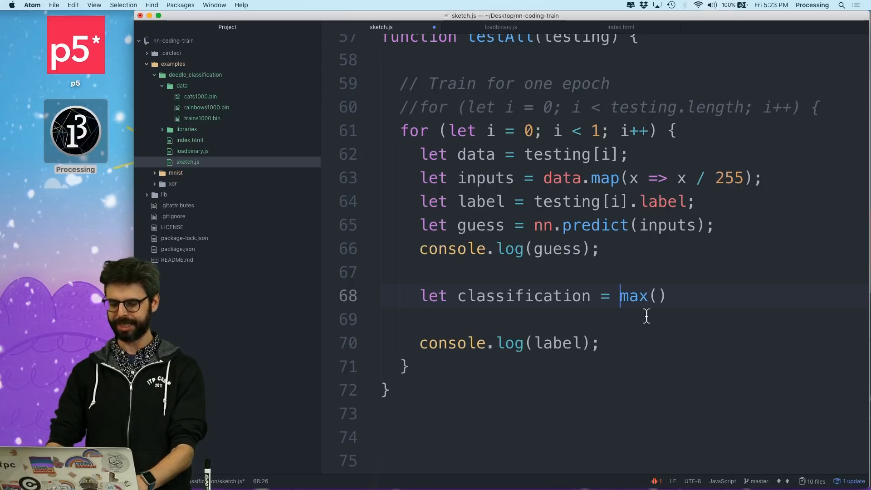
Compute m = max(guess) and set classification to guess.indexOf(m)
{"action": "type", "text": "guess.indexOf("}
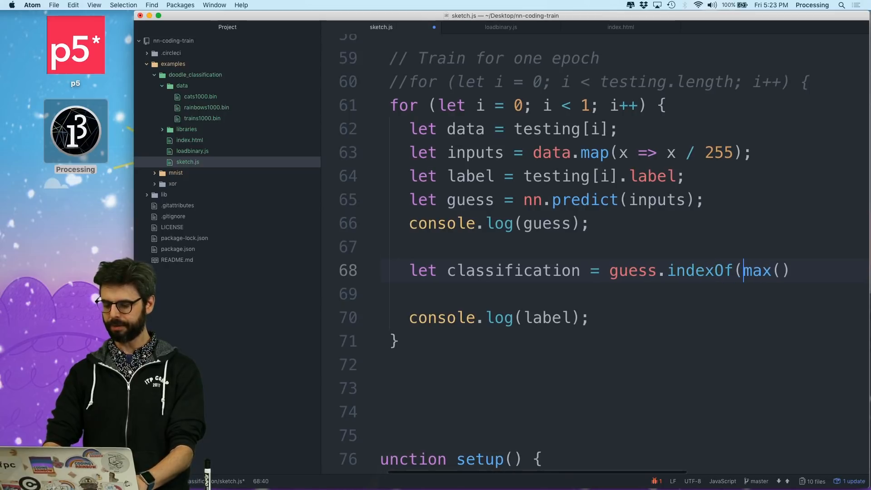
{"action": "type", "text": "let"}
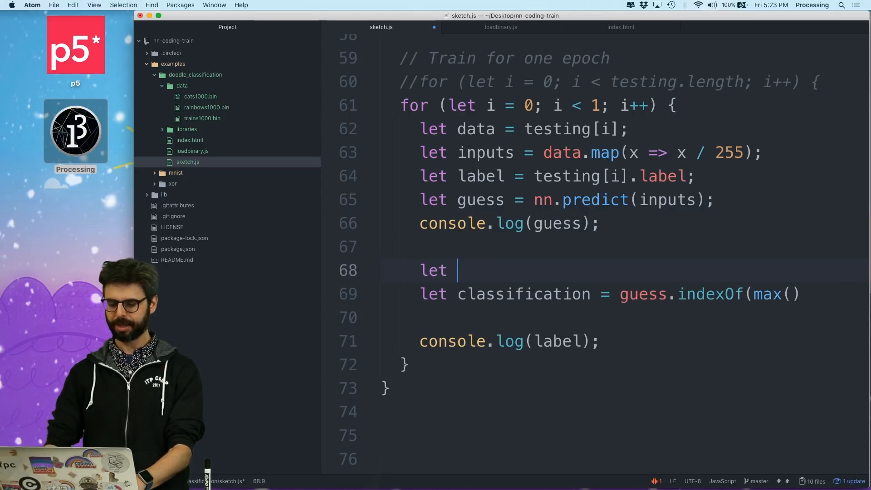
{"action": "type", "text": "m = max(guess);"}
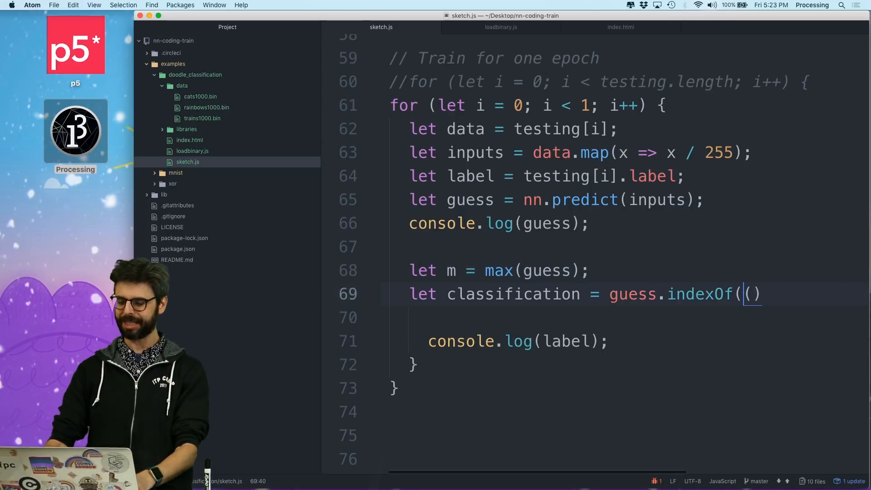
{"action": "type", "text": "m;"}
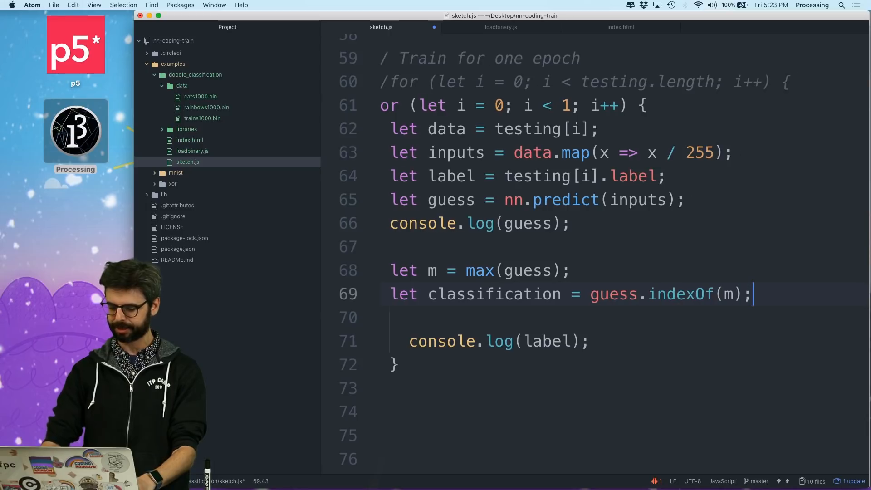
Log classification and label alongside the guess inside the testAll loop
{"action": "type", "text": "cp"}
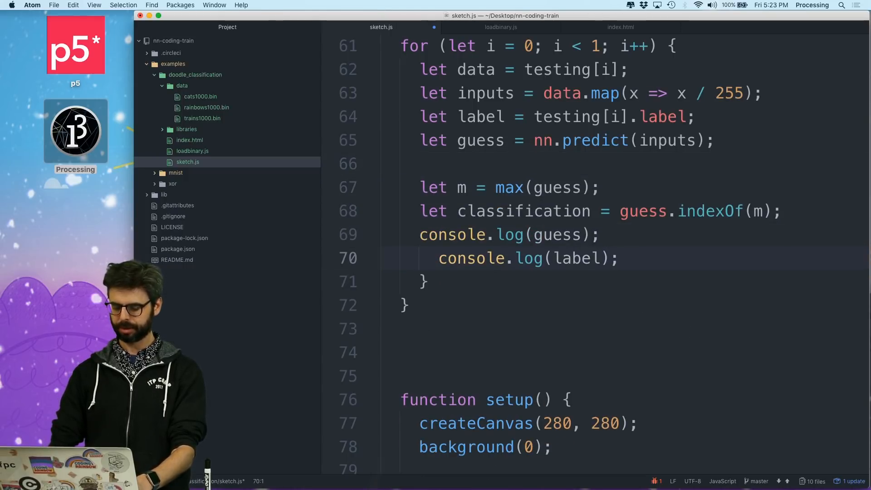
{"action": "type", "text": "coso"}
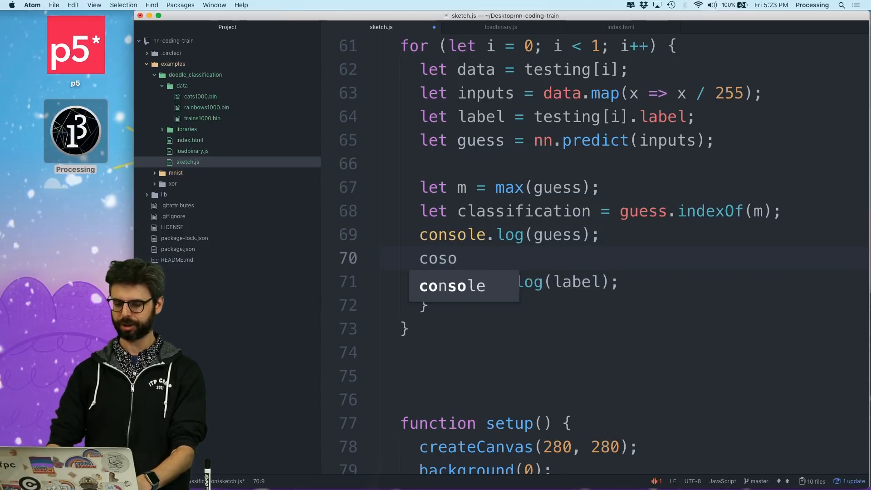
{"action": "type", "text": "console.log(classificatio"}
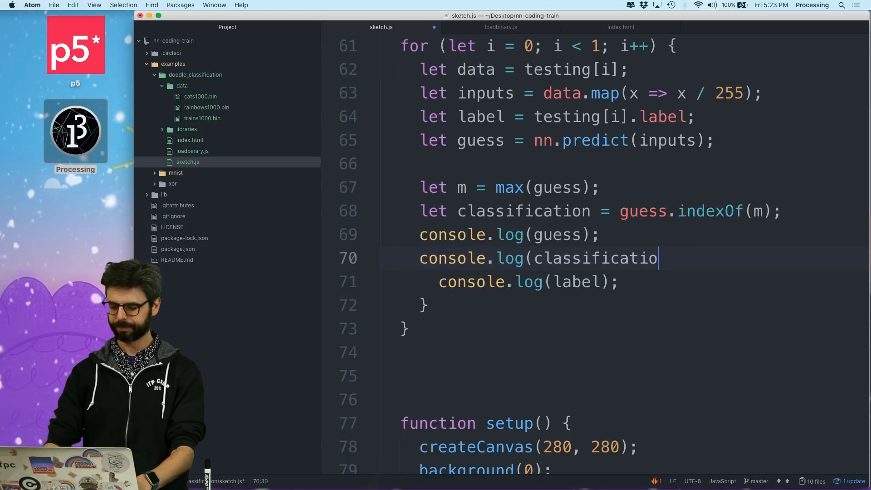
{"action": "type", "text": "n);"}
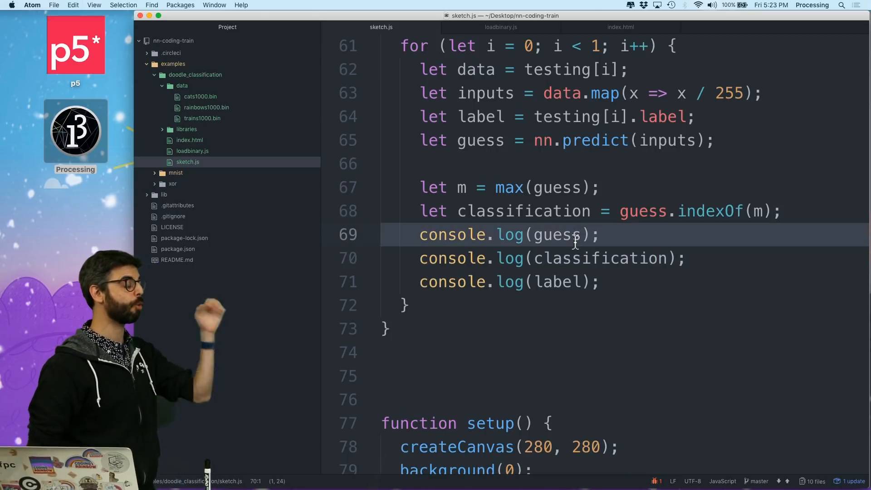
{"action": "left_click", "coordinate": [572, 258]}
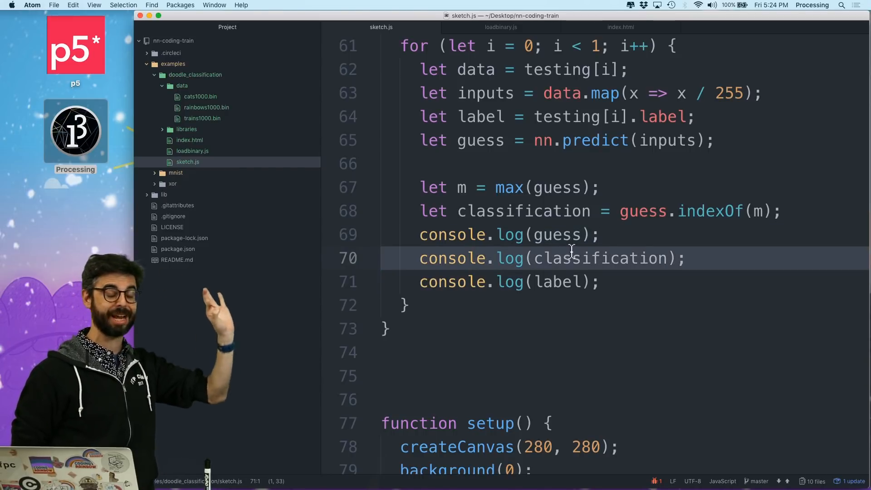
{"action": "left_click", "coordinate": [564, 282]}
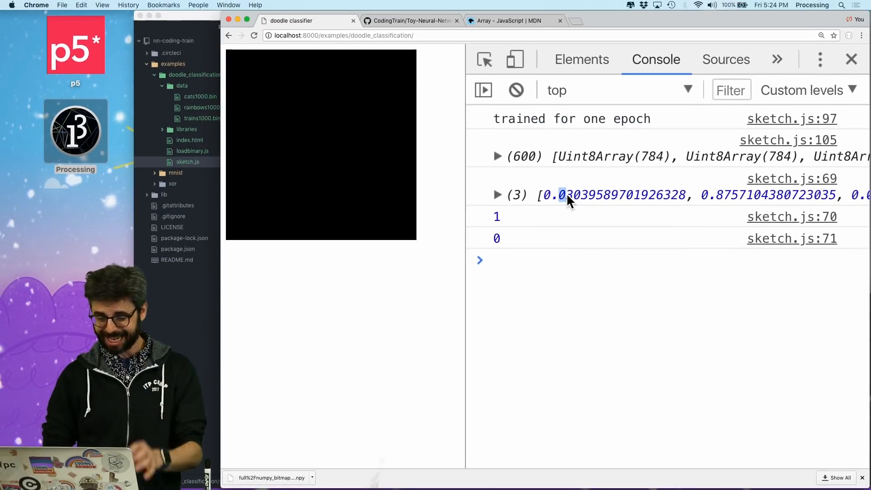
{"action": "mouse_move", "coordinate": [783, 203]}
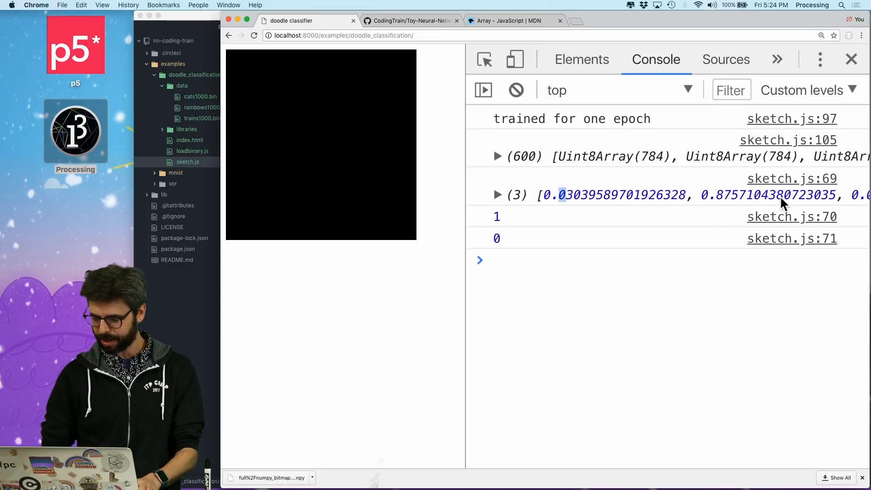
{"action": "mouse_move", "coordinate": [527, 238]}
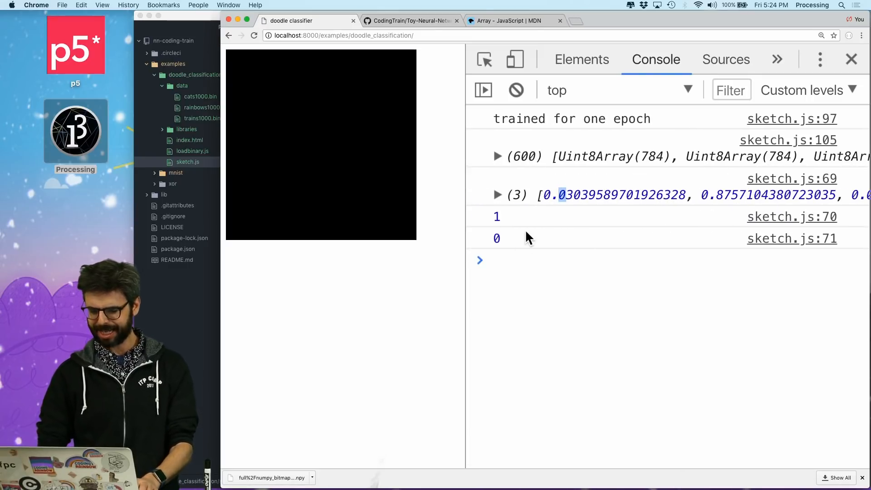
Rerun the sketch several times, expanding each logged guess array to compare its probabilities with the predicted class and label
{"action": "left_click", "coordinate": [498, 195]}
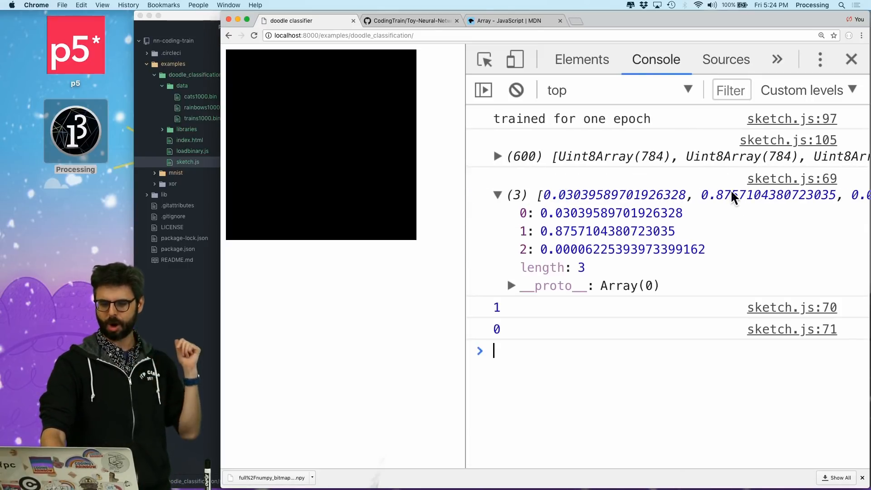
{"action": "left_click", "coordinate": [498, 195]}
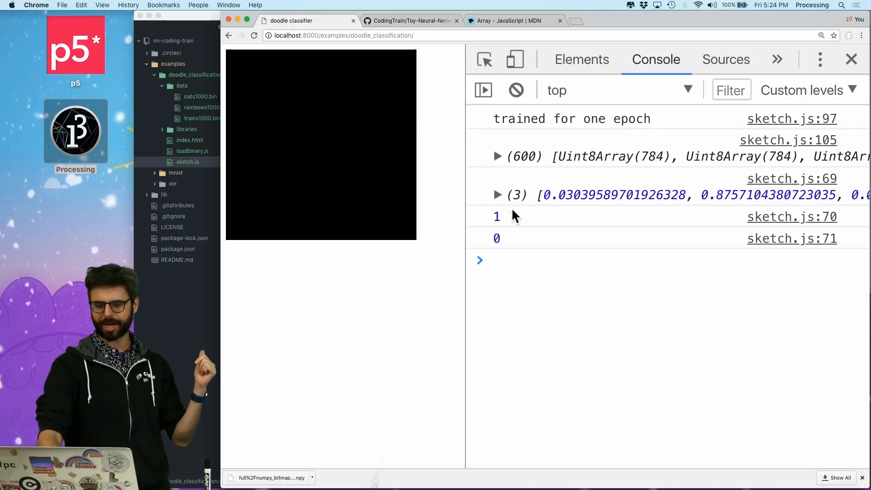
{"action": "left_click", "coordinate": [498, 195]}
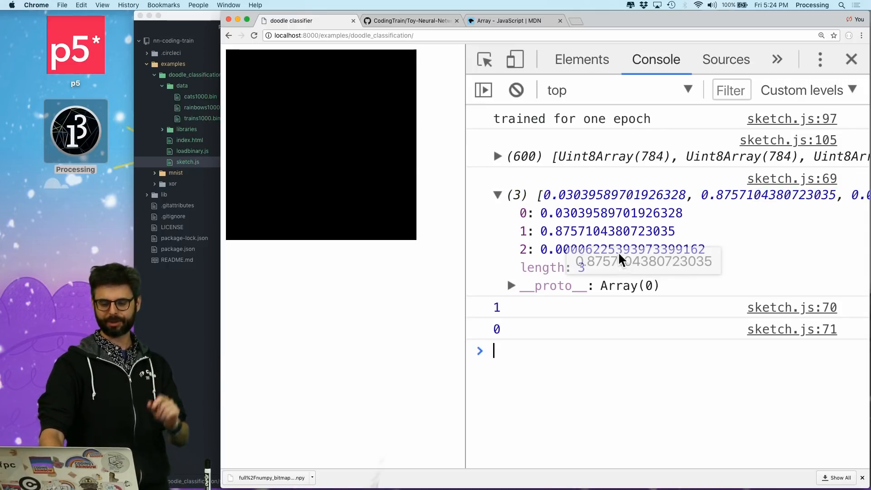
{"action": "left_click", "coordinate": [498, 195]}
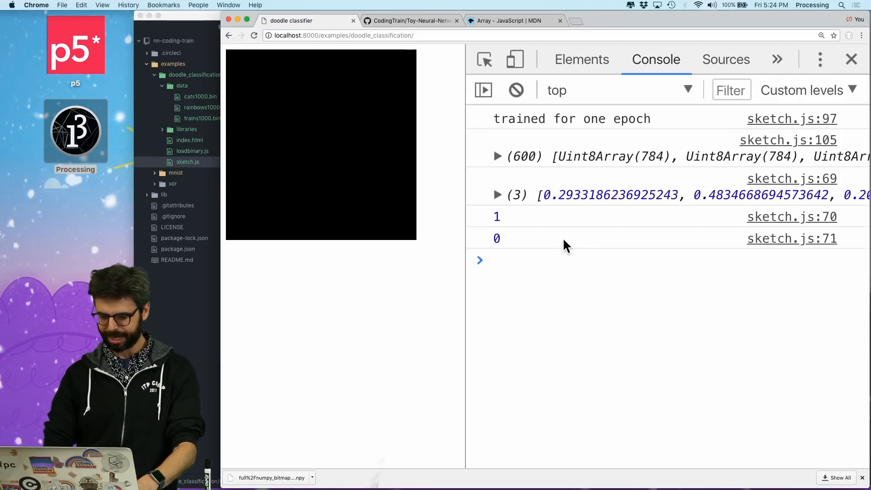
{"action": "left_click", "coordinate": [498, 194]}
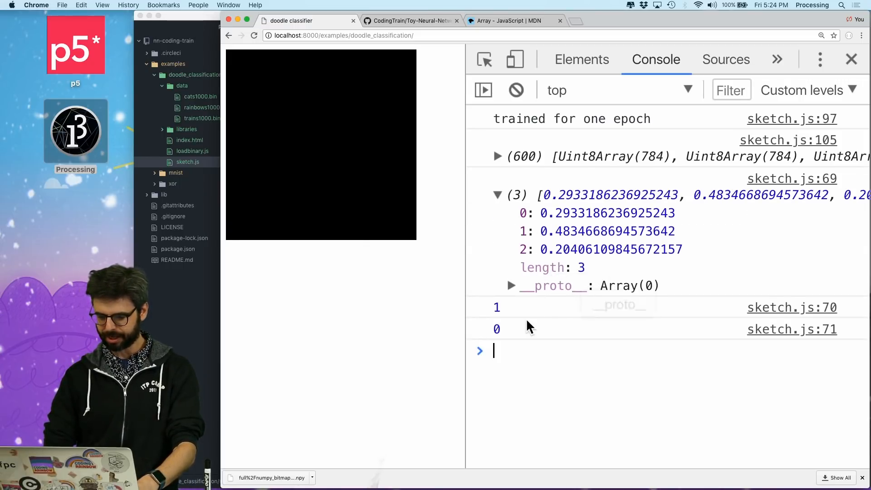
{"action": "left_click", "coordinate": [499, 194]}
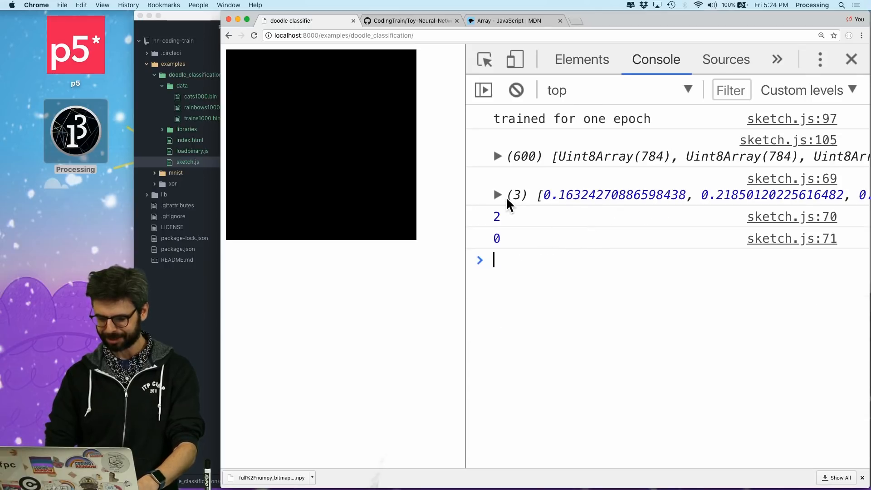
{"action": "left_click", "coordinate": [498, 195]}
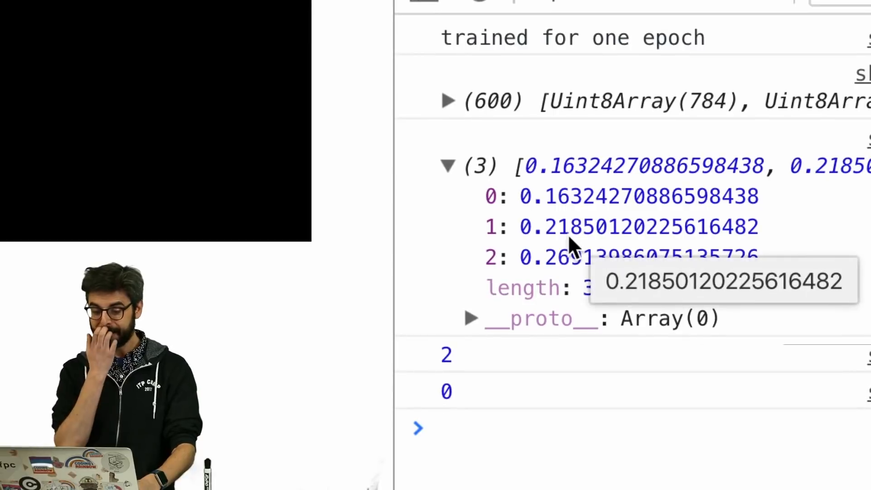
{"action": "mouse_move", "coordinate": [561, 278]}
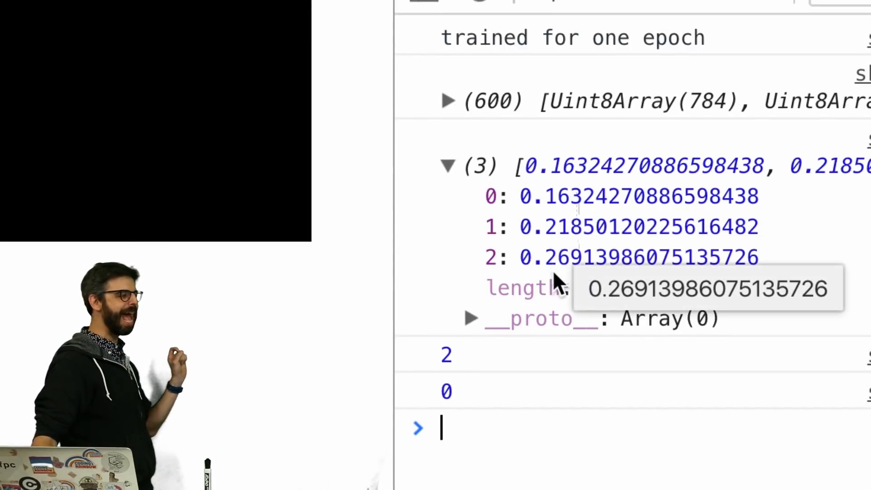
{"action": "mouse_move", "coordinate": [561, 280]}
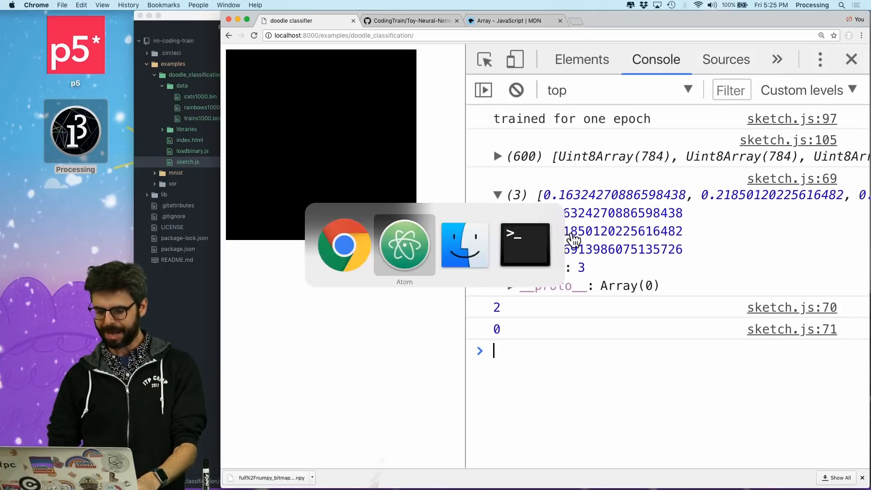
Add let correct = 0 and an if (classification === label) correct++ check in testAll
{"action": "left_click", "coordinate": [405, 244]}
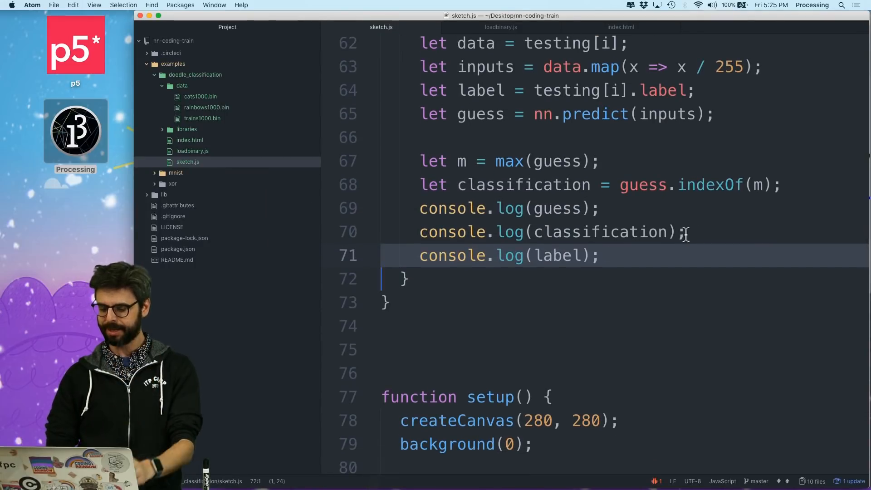
{"action": "scroll", "scroll_direction": "up", "scroll_amount": 3}
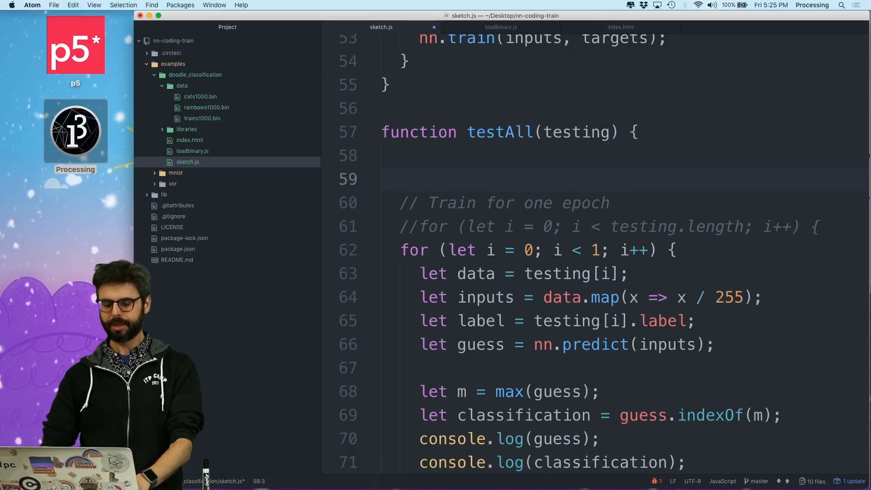
{"action": "type", "text": "let correct"}
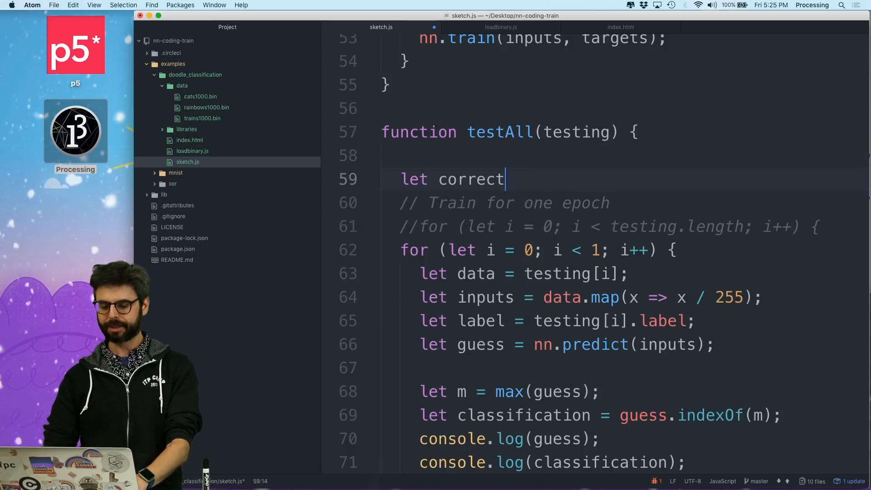
{"action": "scroll", "scroll_direction": "down", "scroll_amount": 3}
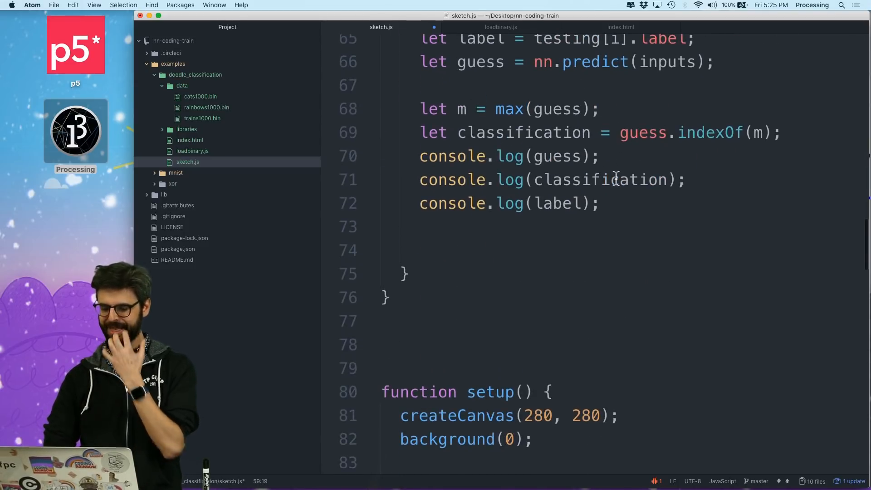
{"action": "type", "text": "if (co"}
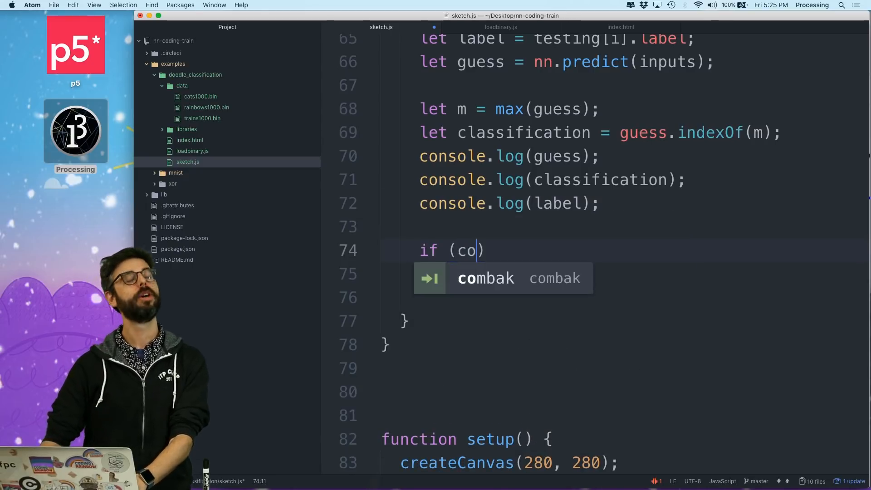
{"action": "key", "text": "Backspace"}
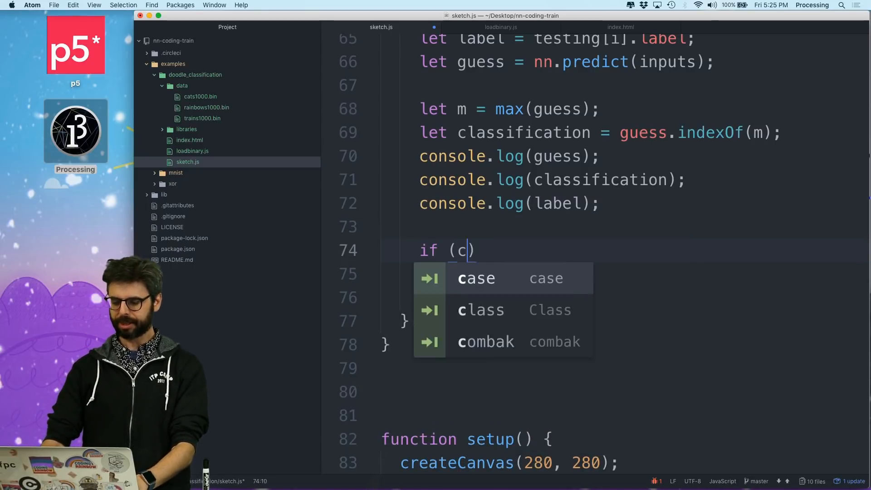
{"action": "type", "text": "lassification"}
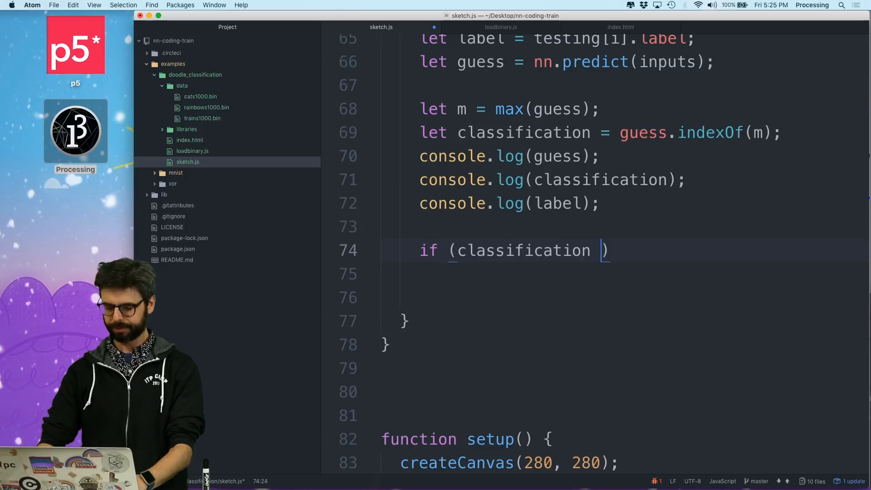
{"action": "type", "text": "=== label"}
{"action": "left_click", "coordinate": [626, 274]}
{"action": "type", "text": "correct++;"}
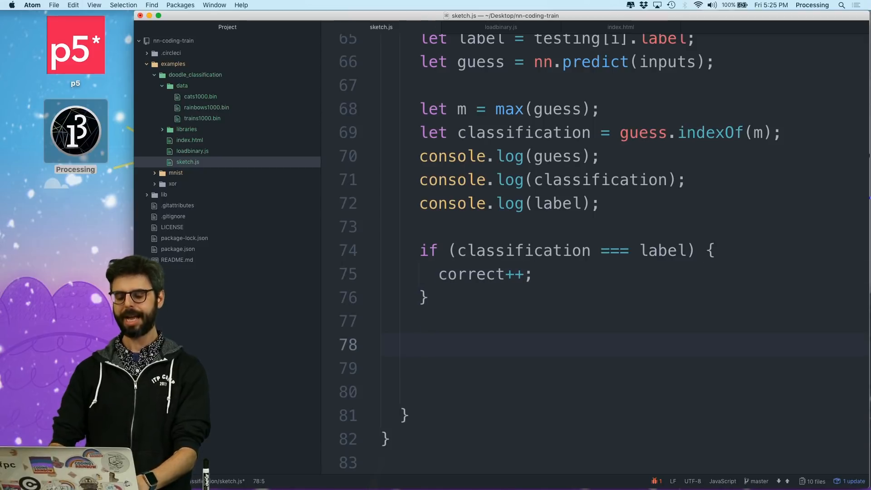
Compute let percent = correct / testing.length and console.log(percent)
{"action": "type", "text": "le"}
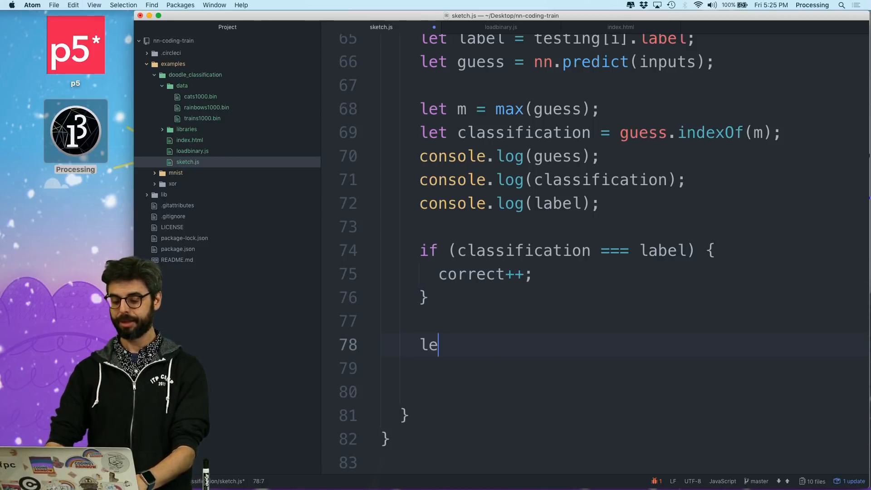
{"action": "type", "text": "t percent"}
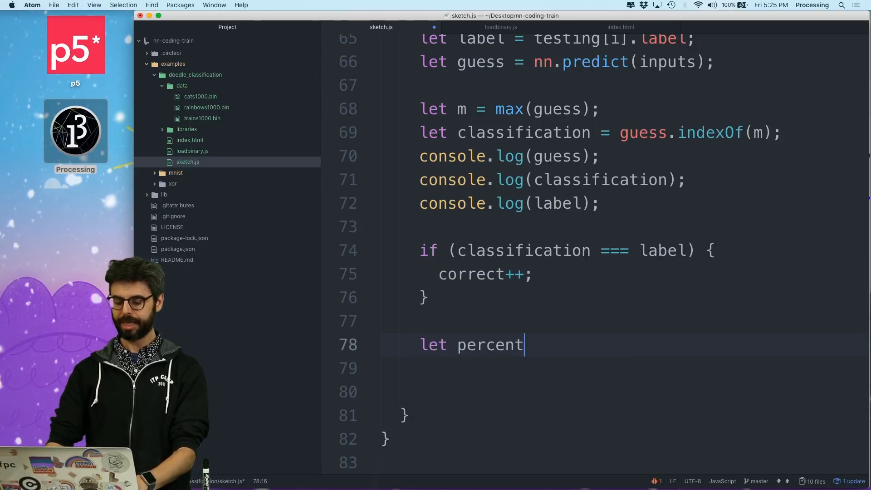
{"action": "type", "text": "= correct /"}
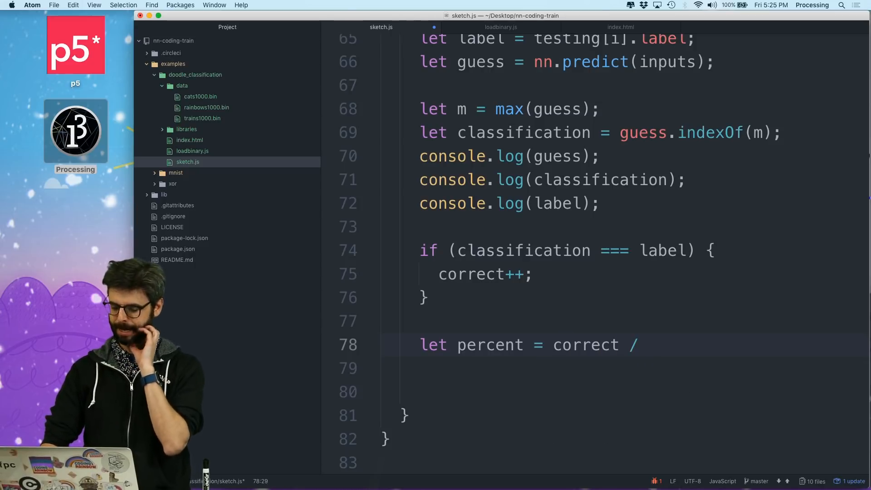
{"action": "scroll", "scroll_direction": "up", "scroll_amount": 3}
{"action": "type", "text": "console.l"}
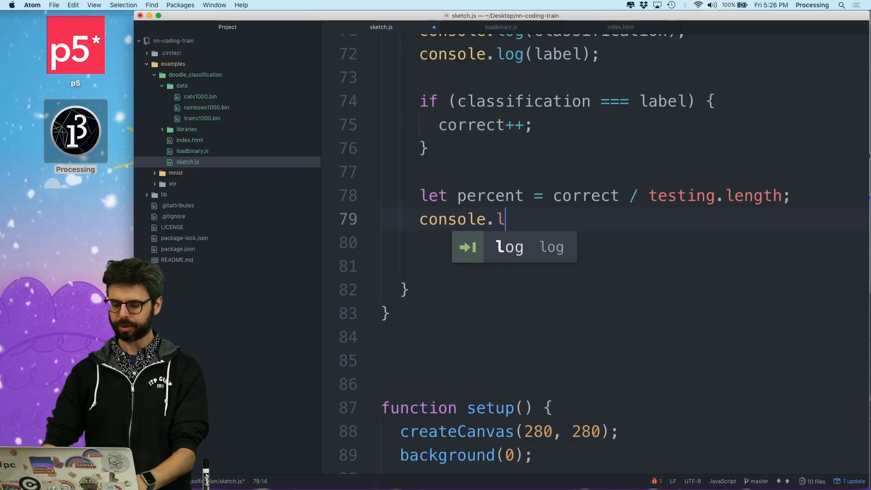
{"action": "type", "text": "og(percent);"}
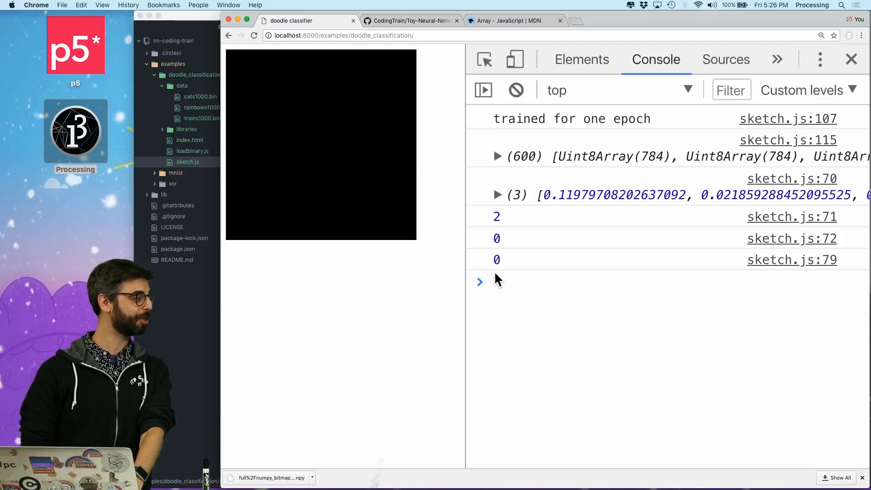
{"action": "left_click", "coordinate": [516, 89]}
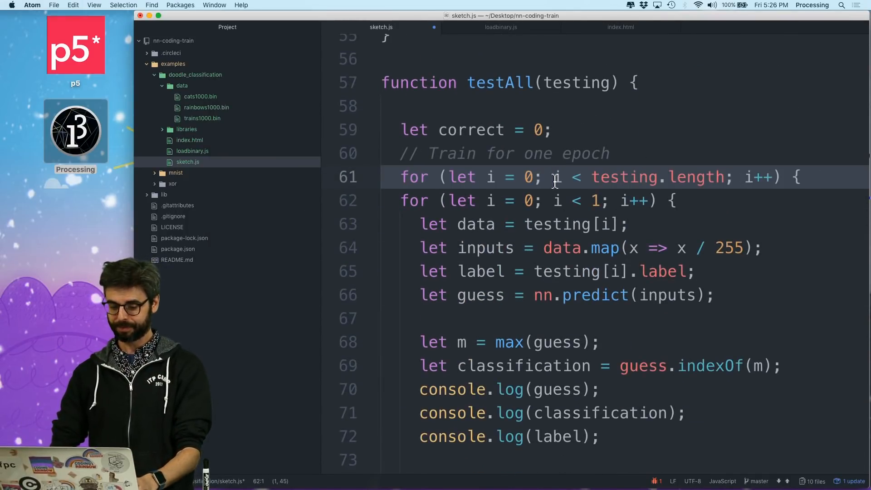
Comment out the guess, classification and label logs and cut the percent lines out of the loop body
{"action": "scroll", "scroll_direction": "down", "scroll_amount": 3}
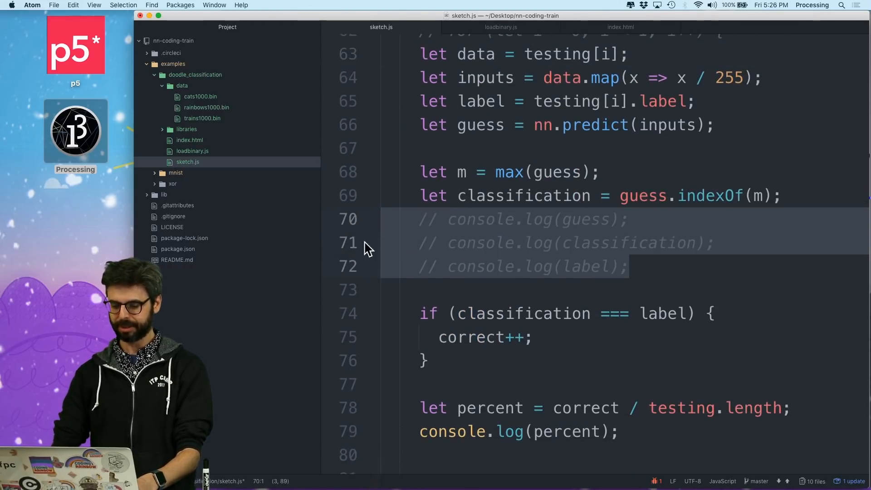
{"action": "scroll", "scroll_direction": "down", "scroll_amount": 3}
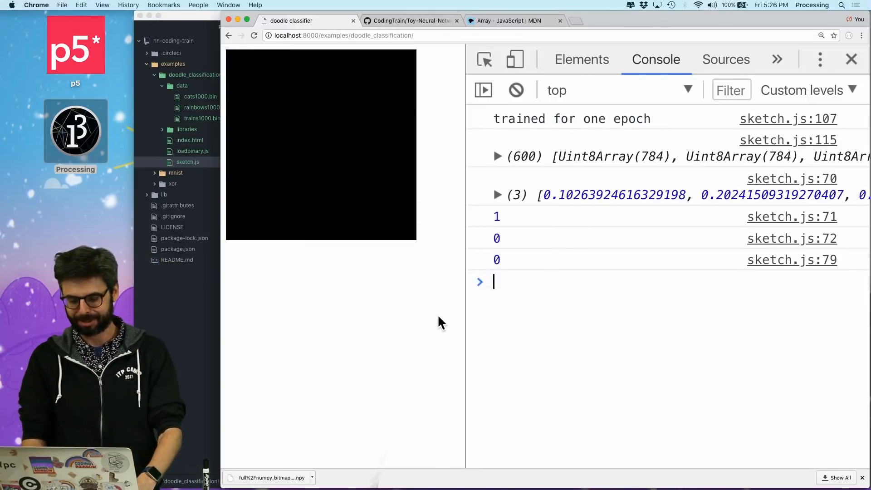
{"action": "scroll", "scroll_direction": "down", "scroll_amount": 3}
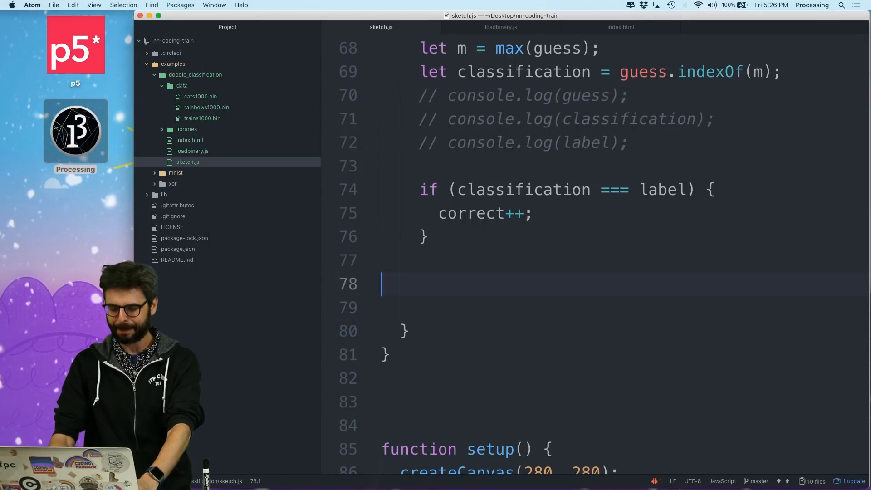
Paste the percent calculation and console.log(percent) after the loop and rerun the test in the browser
{"action": "key", "text": "backspace"}
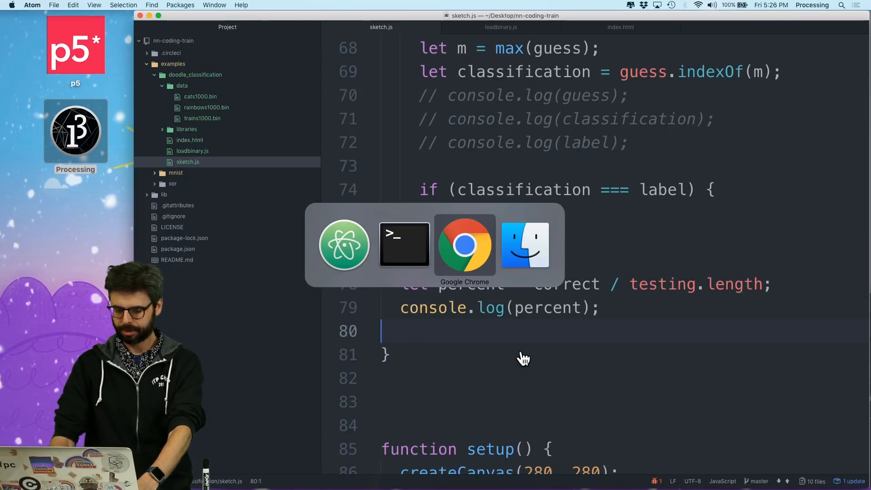
{"action": "left_click", "coordinate": [464, 245]}
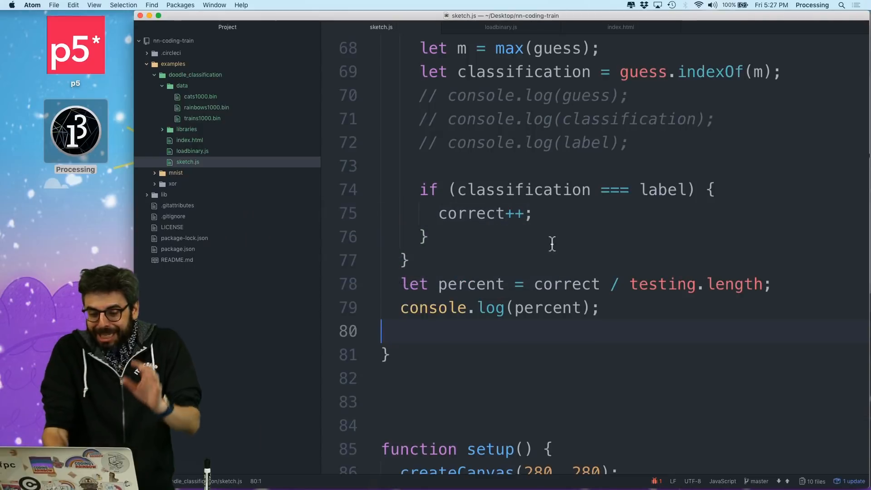
{"action": "scroll", "scroll_direction": "up", "scroll_amount": 3}
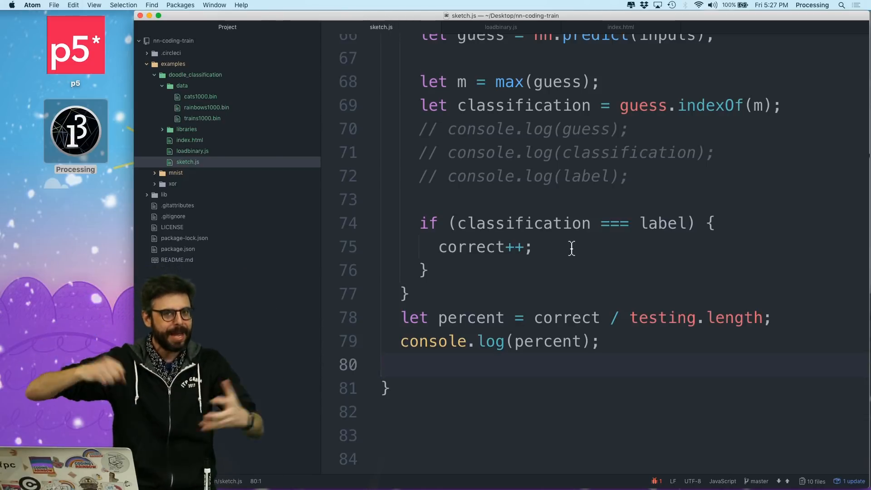
{"action": "scroll", "scroll_direction": "up", "scroll_amount": 3}
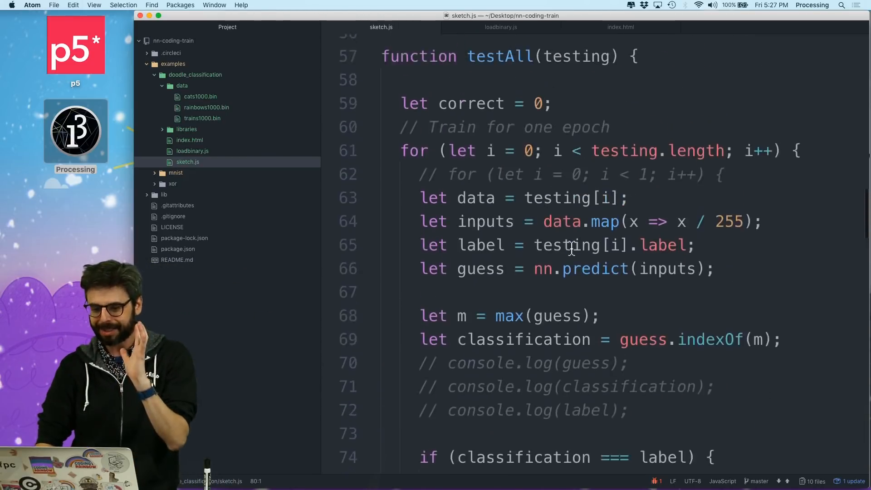
Move the let testing = [] block with its concat lines under the training block, before trainEpoch, dropping console.log(testing)
{"action": "scroll", "scroll_direction": "down", "scroll_amount": 3}
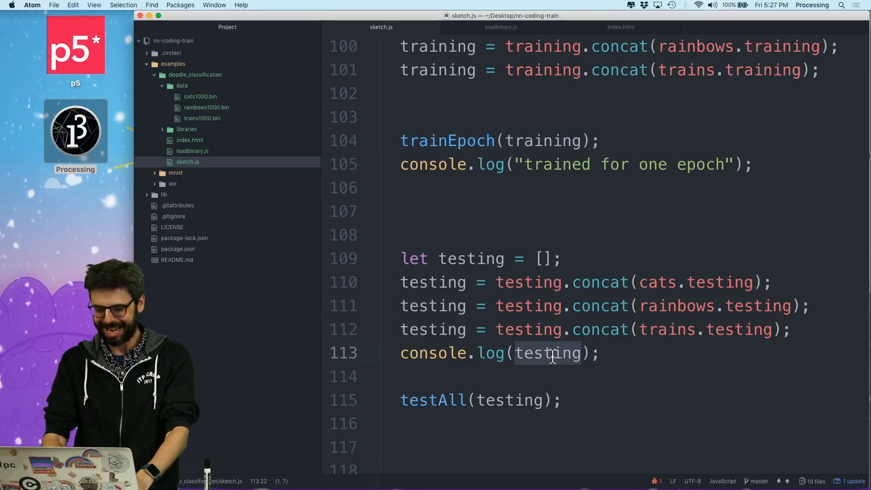
{"action": "type", "text": "\"testing result\");"}
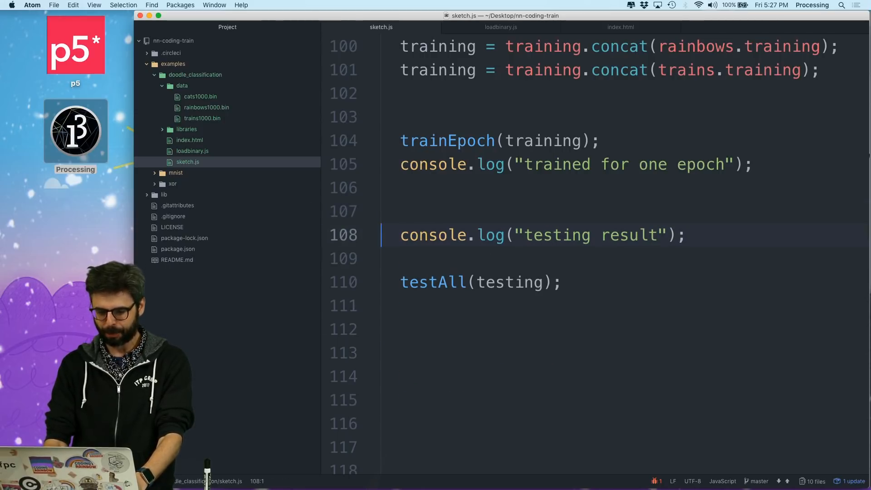
{"action": "type", "text": "let testing = [];"}
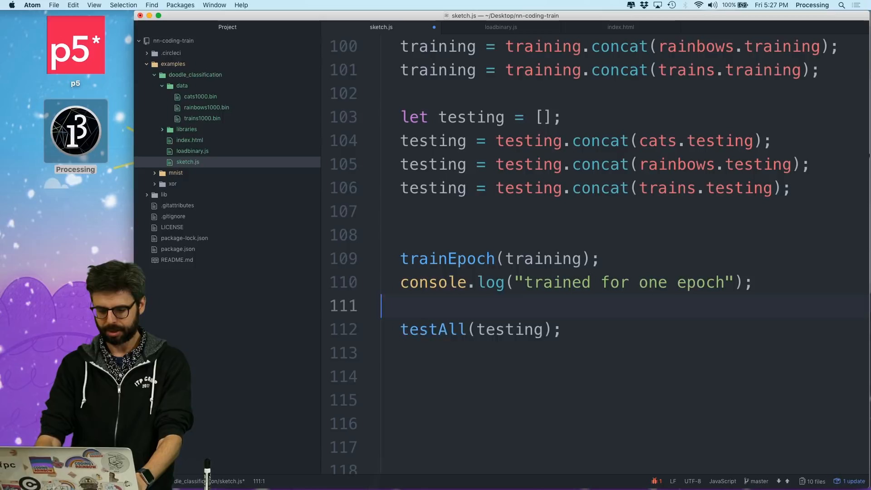
{"action": "right_click", "coordinate": [450, 226]}
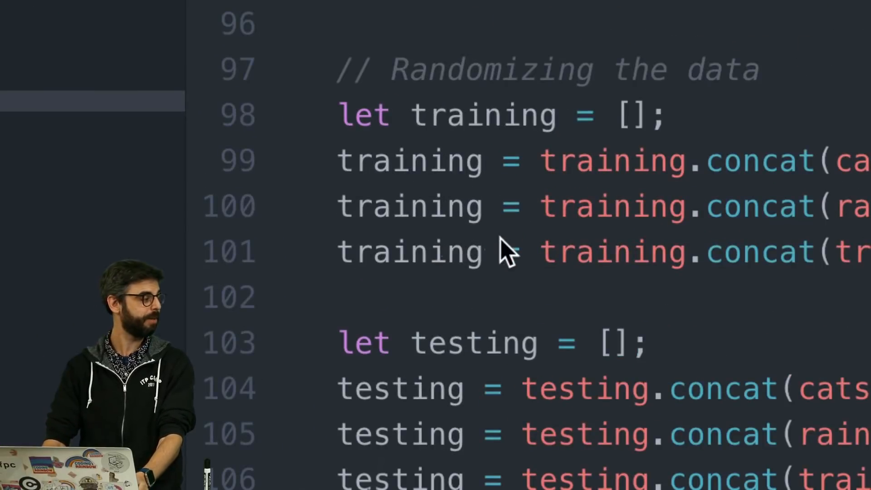
{"action": "scroll", "scroll_direction": "down", "scroll_amount": 3}
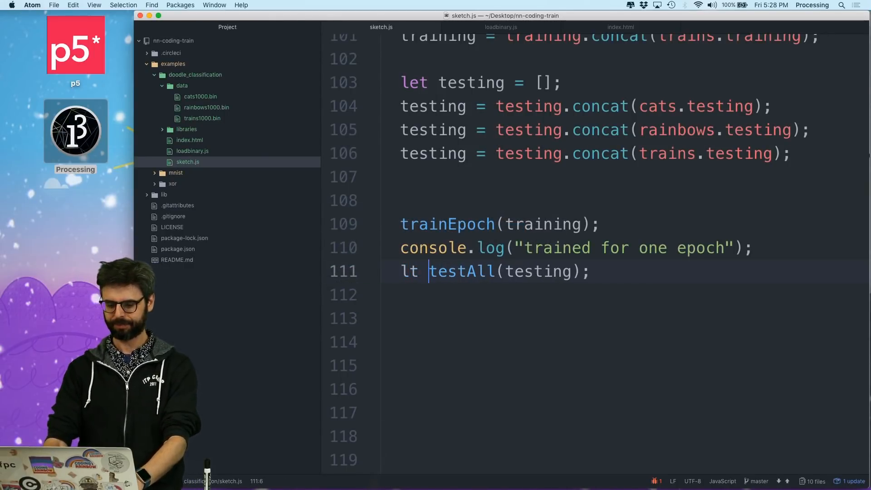
Make testAll return percent and store it as let percent = testAll(testing) after training
{"action": "type", "text": "percent ="}
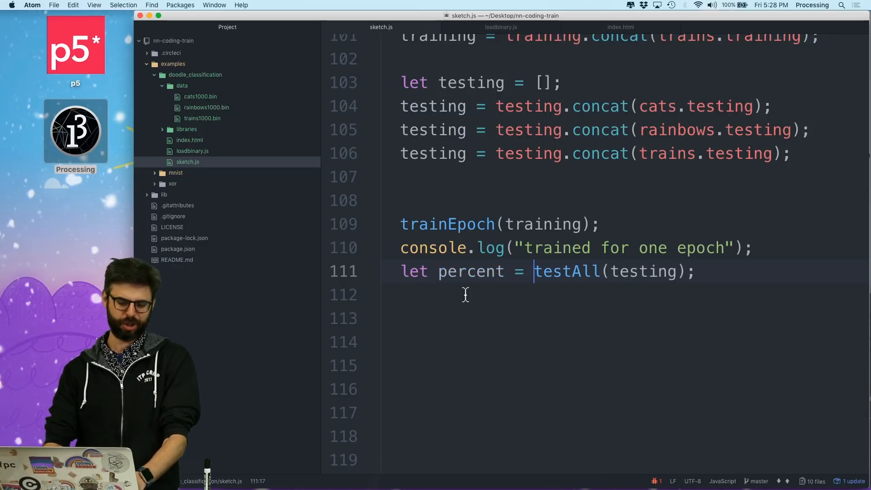
{"action": "scroll", "scroll_direction": "up", "scroll_amount": 3}
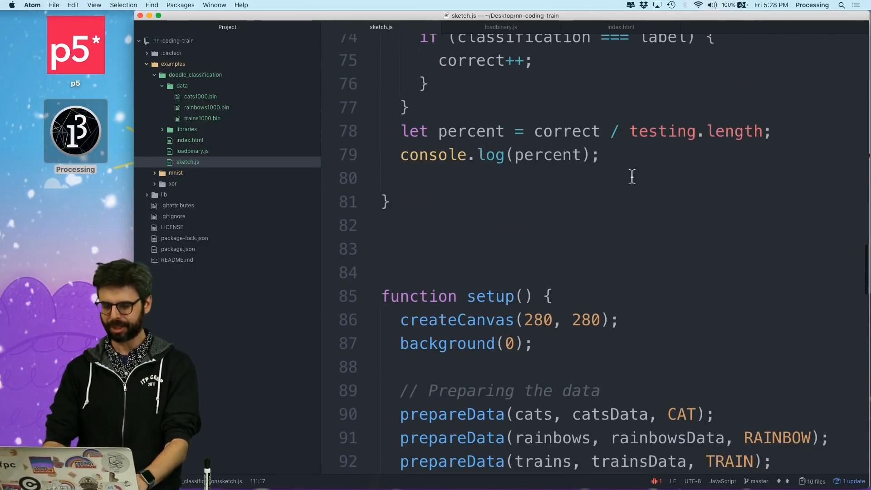
{"action": "type", "text": "return per"}
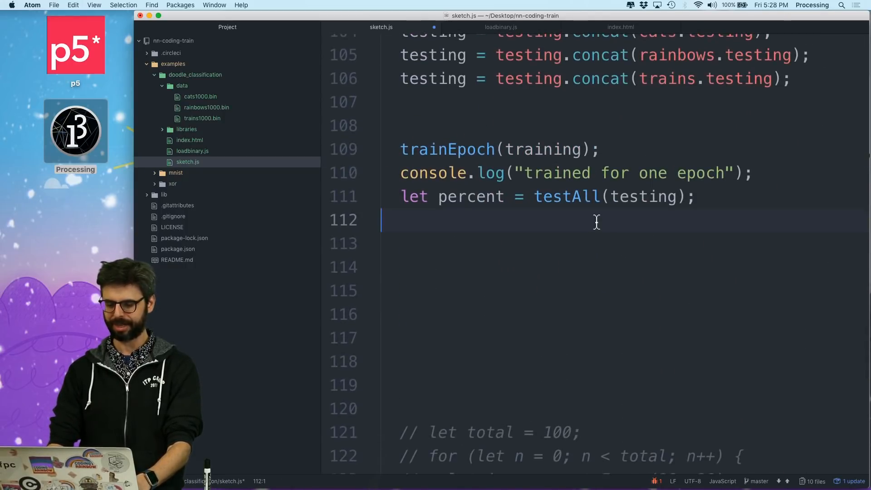
Log the result as console.log("Correct: " + percent + "%")
{"action": "type", "text": "console.log(percent);"}
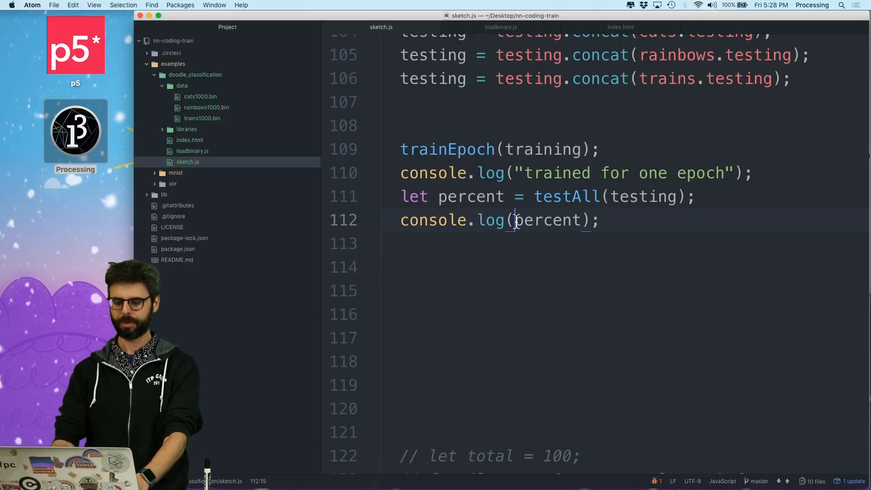
{"action": "type", "text": "\"Correct"}
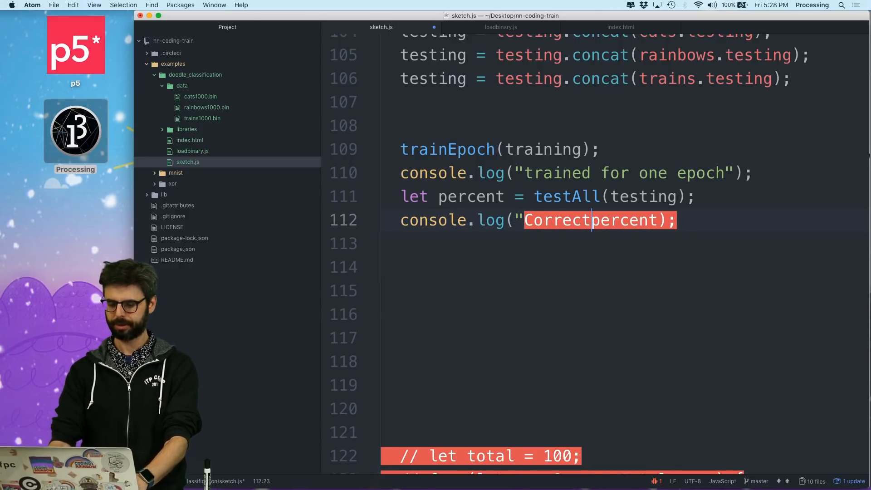
{"action": "type", "text": ":"}
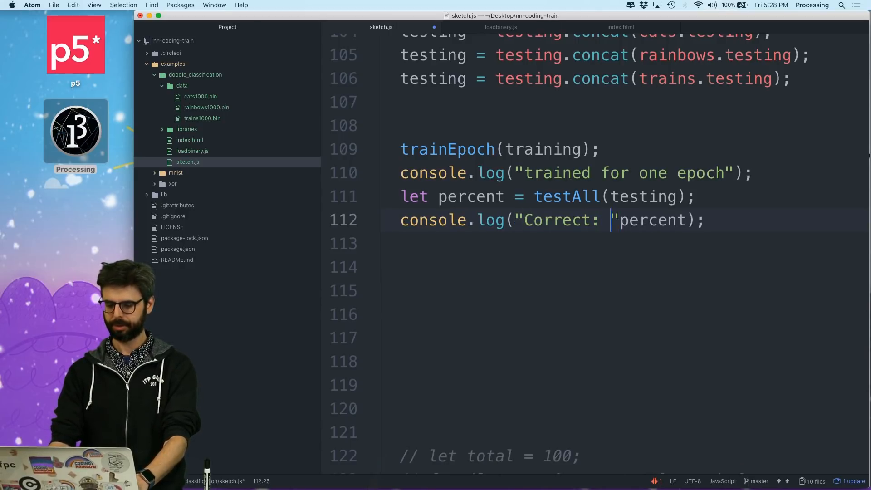
{"action": "type", "text": "+"}
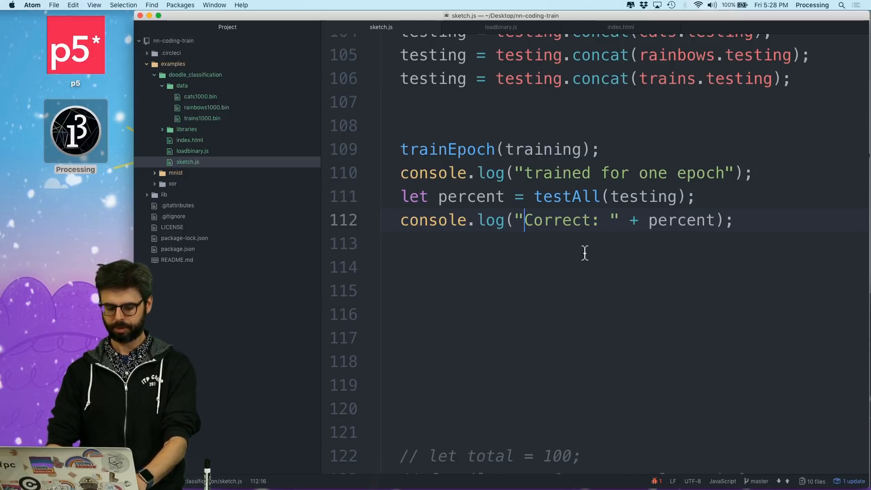
{"action": "type", "text": "%"}
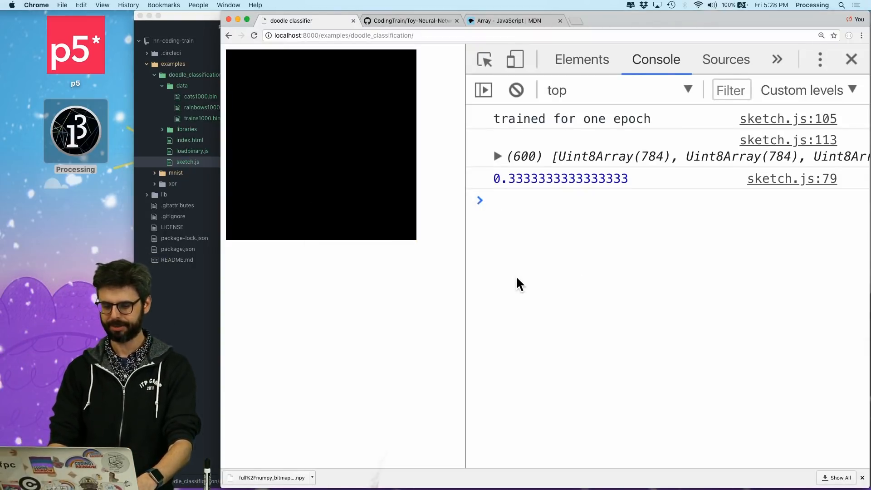
Reload the sketch in Chrome and read the one-epoch test result of 0.3333333333333333
{"action": "left_click", "coordinate": [254, 35]}
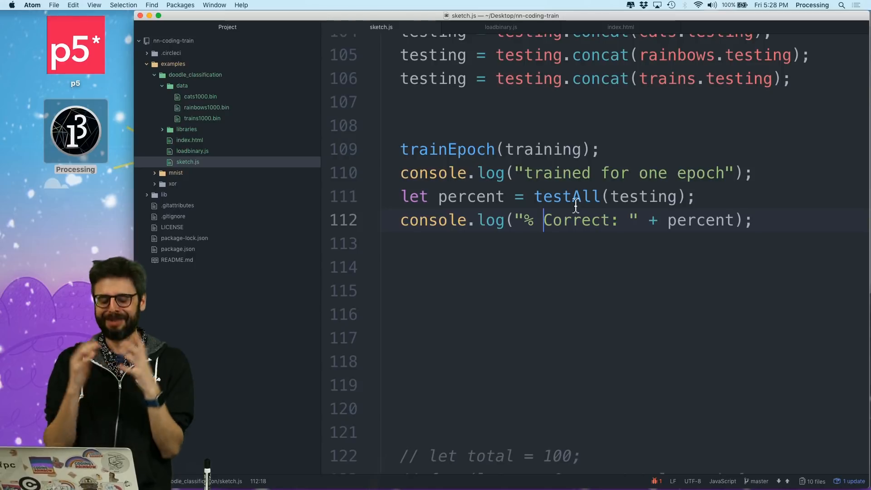
Scroll through setup to the trainEpoch(training) line where the epoch loop will go
{"action": "scroll", "scroll_direction": "up", "scroll_amount": 3}
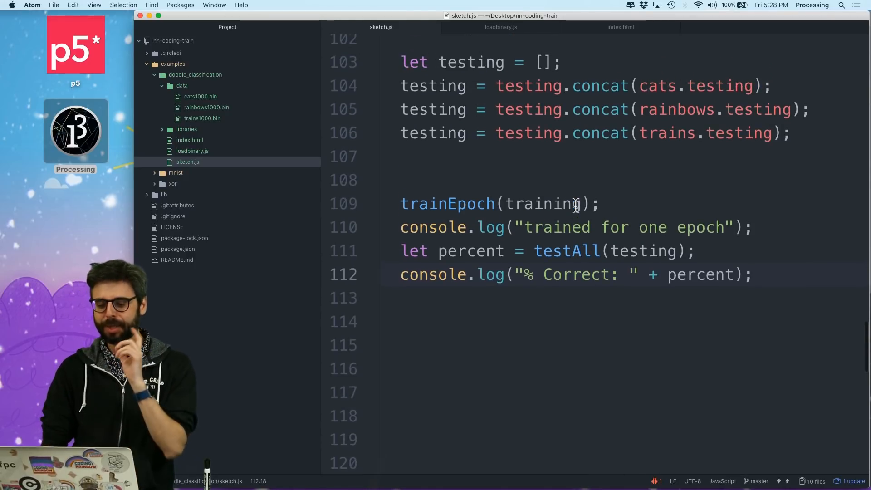
{"action": "scroll", "scroll_direction": "up", "scroll_amount": 3}
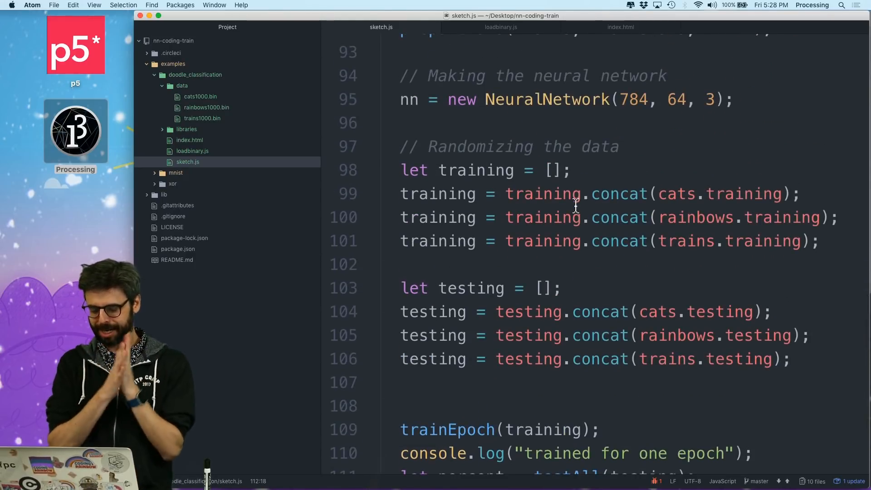
{"action": "scroll", "scroll_direction": "down", "scroll_amount": 3}
{"action": "type", "text": "for (let i = "}
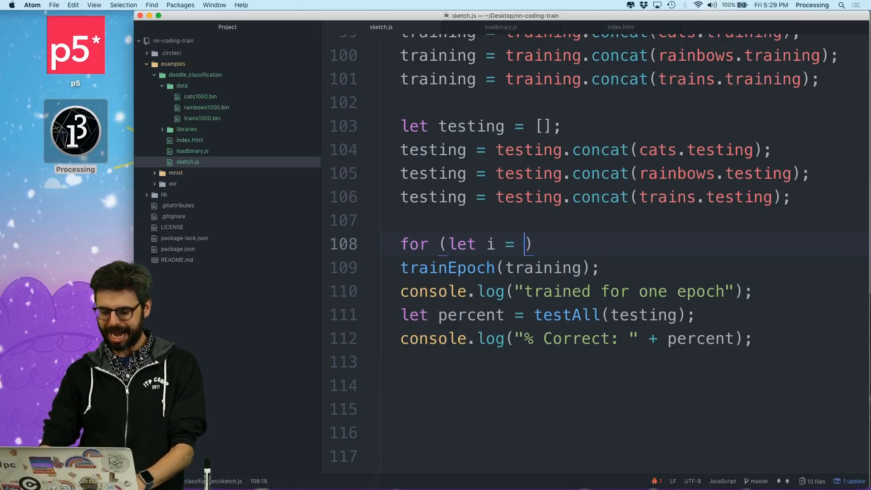
Complete the loop header as for (let i = 0; i < 5; i++) { ... } around training and testing
{"action": "type", "text": "0; i <"}
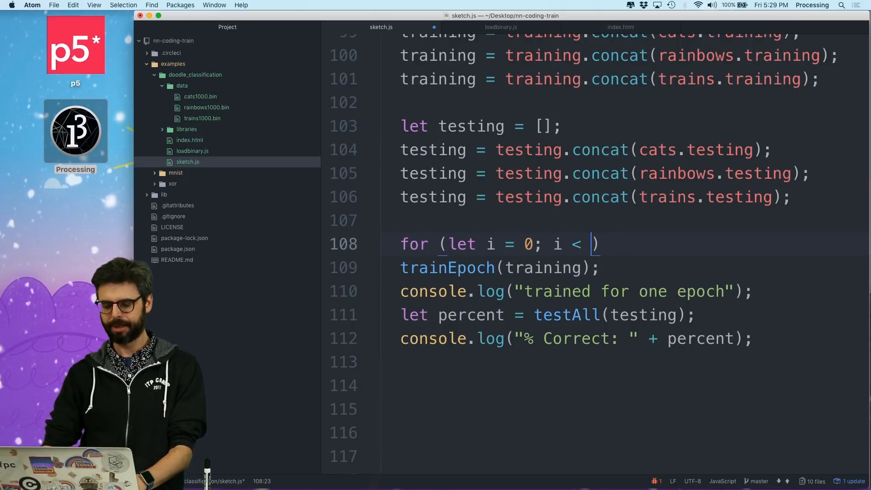
{"action": "type", "text": "5; i++) {"}
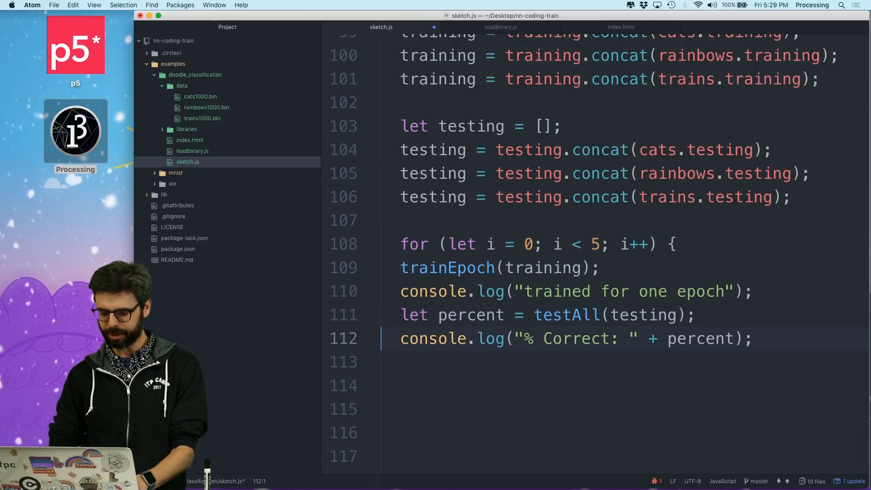
{"action": "type", "text": "}"}
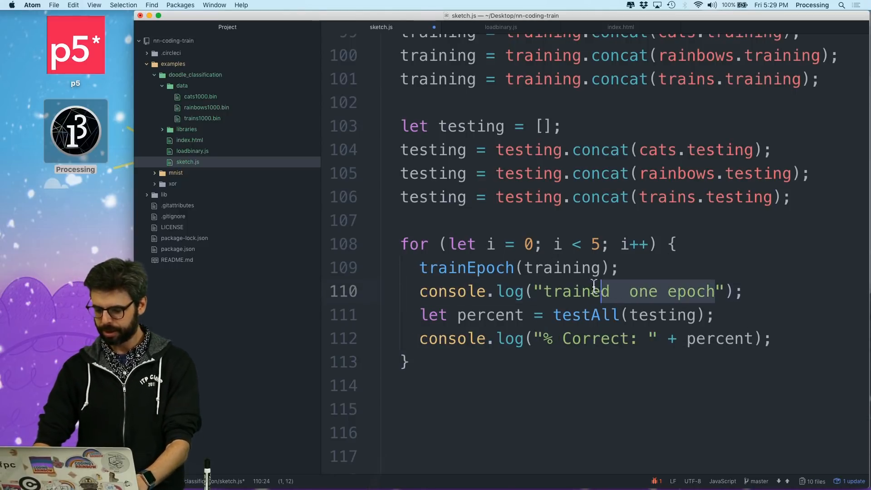
Adjust the loop to run i from 1 to below 6 and log "Epoch: " + i each pass
{"action": "type", "text": "Epoch"}
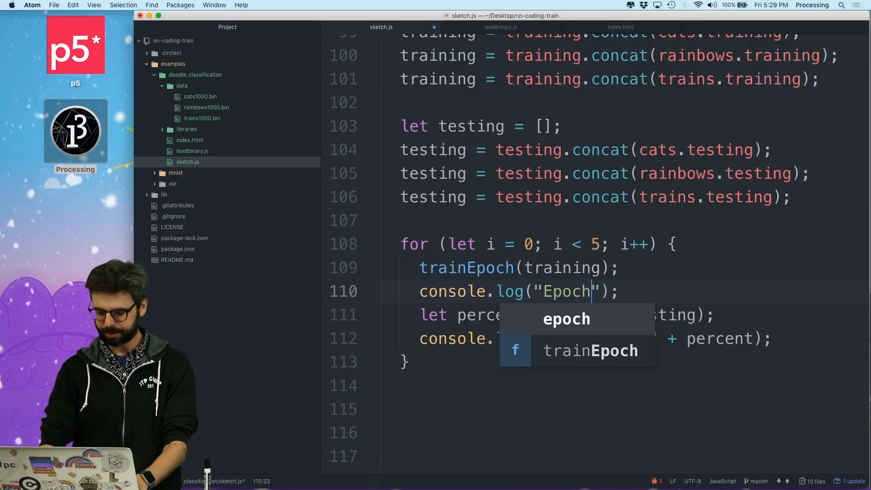
{"action": "type", "text": ": \" + (i)"}
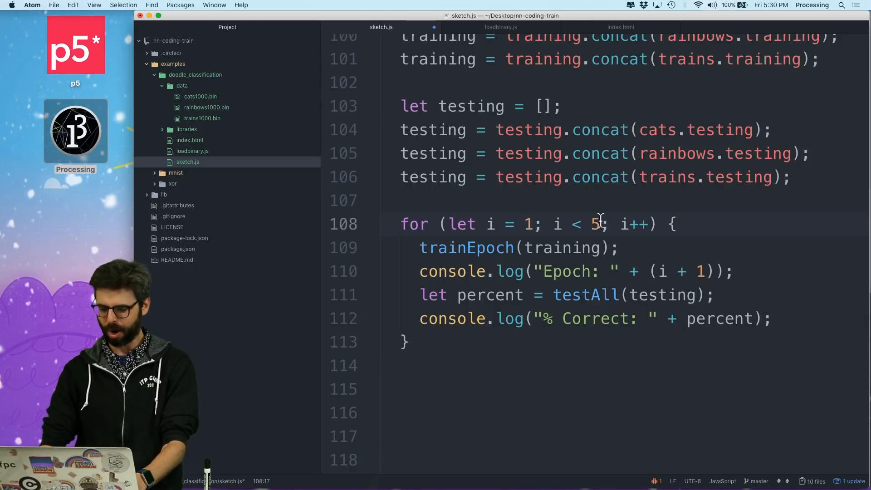
{"action": "type", "text": "6"}
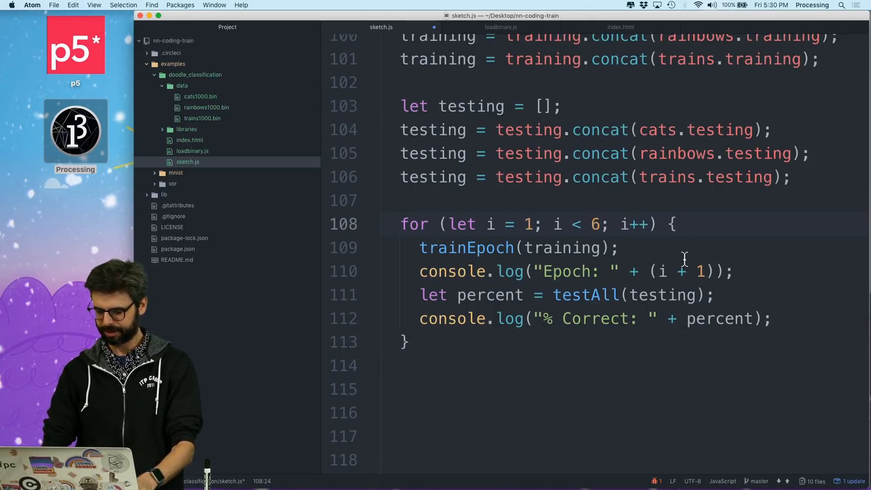
{"action": "key", "text": "Backspace"}
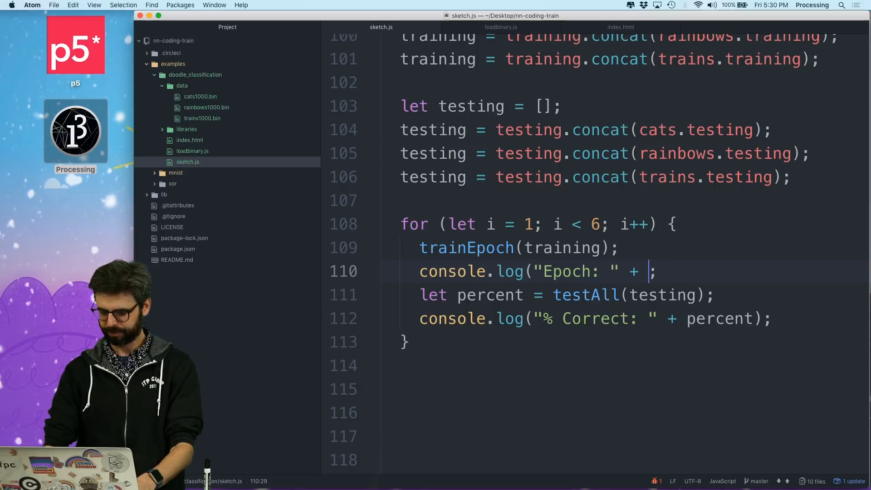
{"action": "type", "text": "i)"}
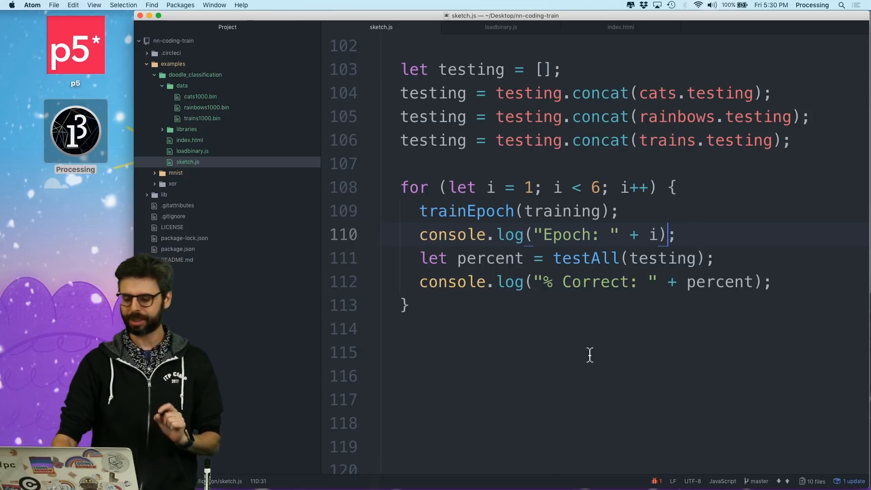
{"action": "scroll", "scroll_direction": "up", "scroll_amount": 3}
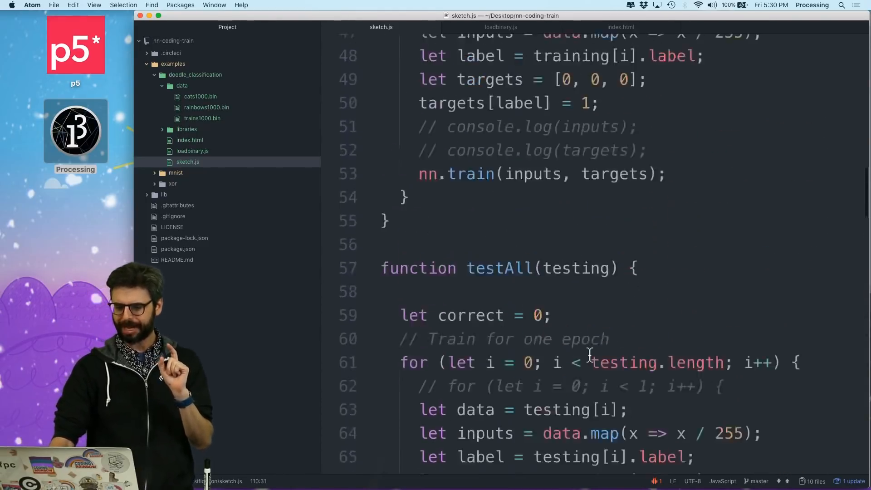
{"action": "scroll", "scroll_direction": "up", "scroll_amount": 3}
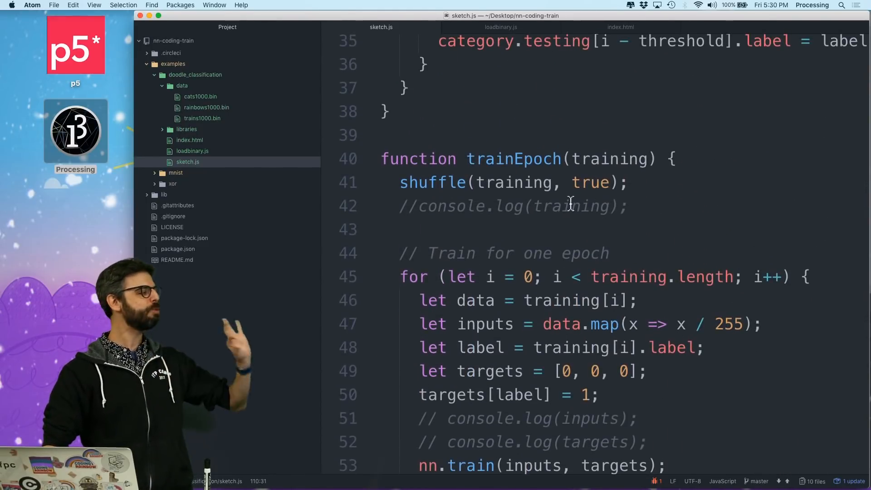